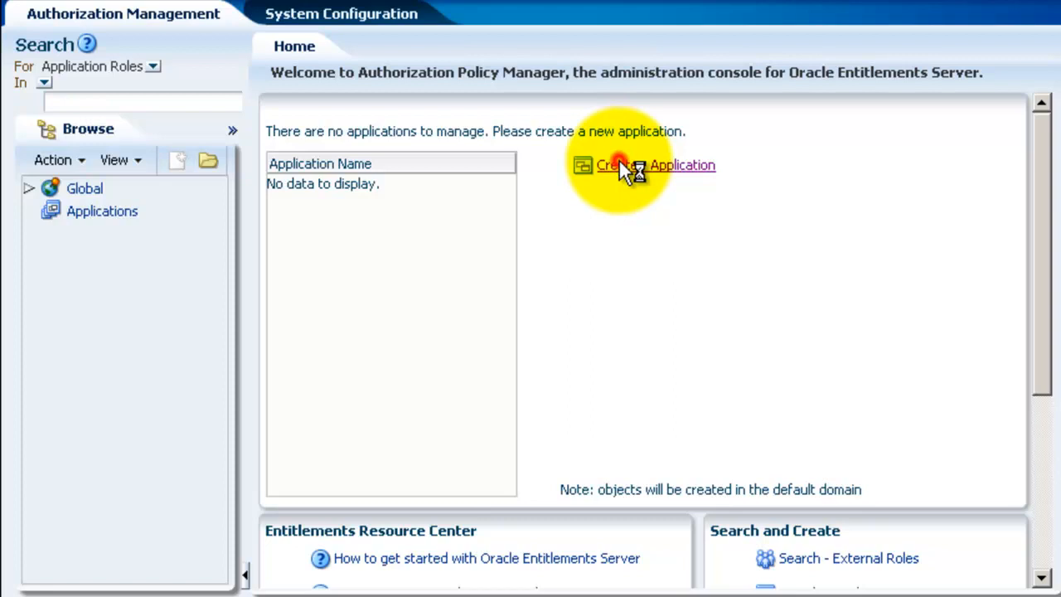
# - Create a new application with Display Name and Name HelloOESworld and save it
pyautogui.click(654, 165)
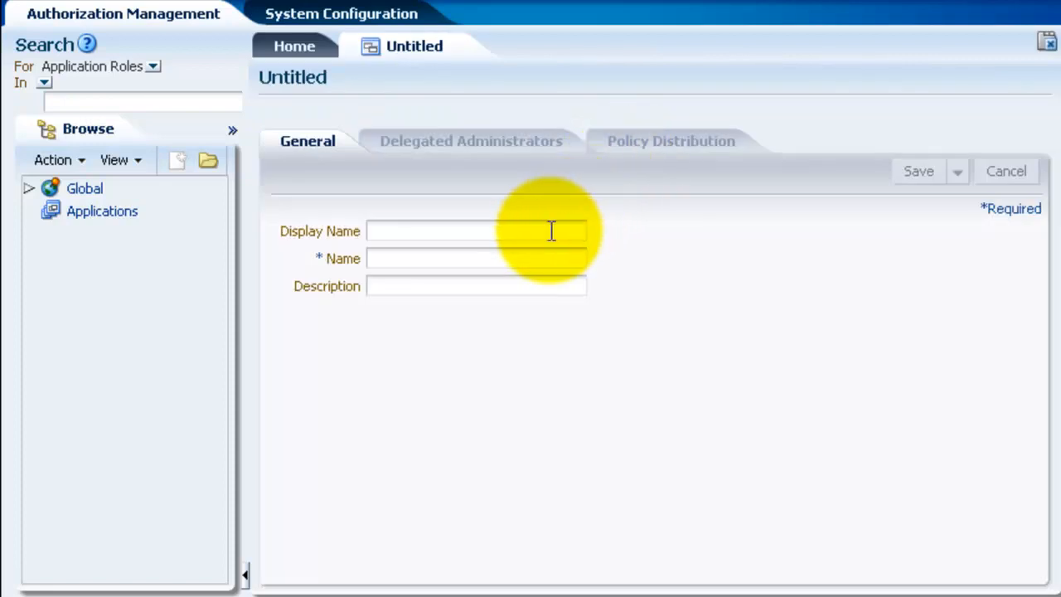
pyautogui.write('HelloO')
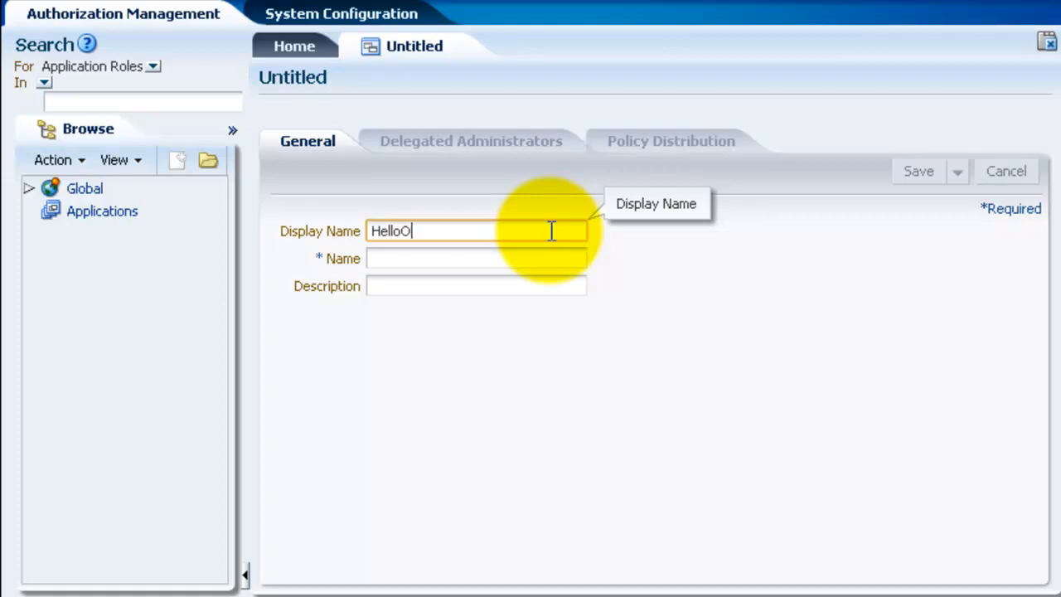
pyautogui.write('ESworld')
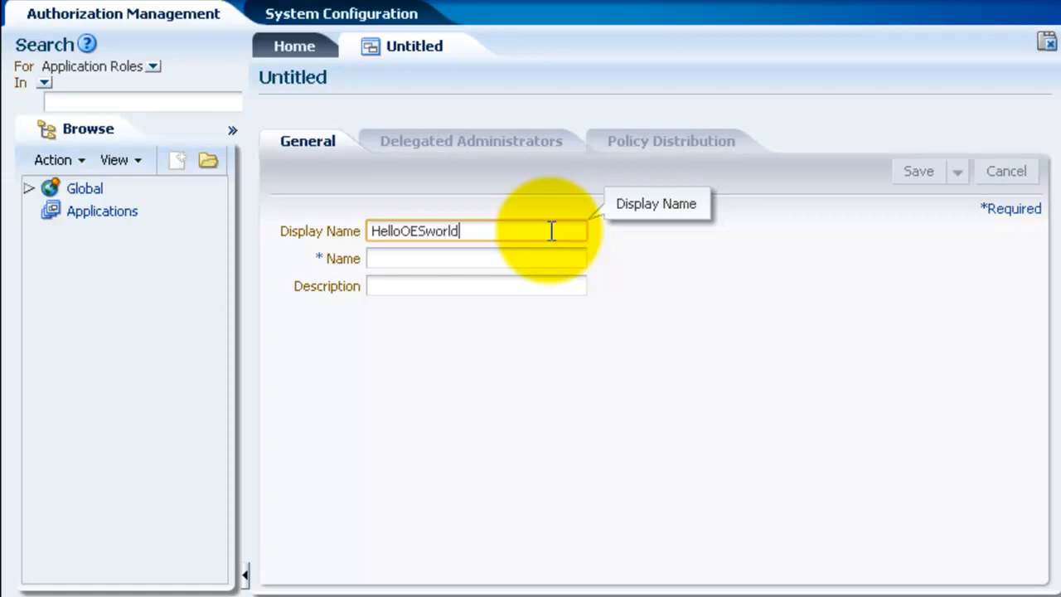
pyautogui.click(476, 258)
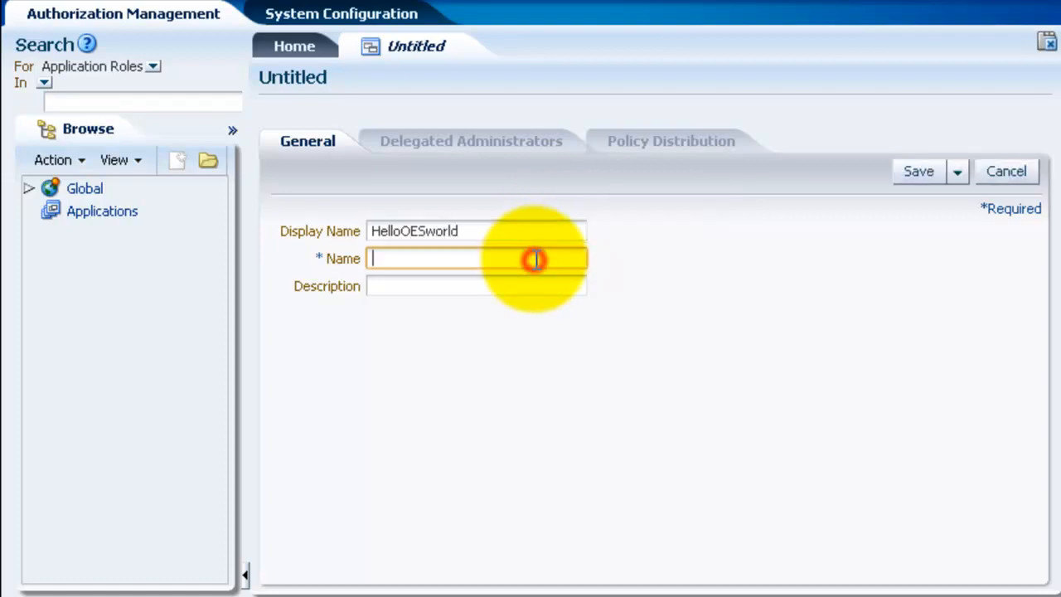
pyautogui.write('HelloOESworld')
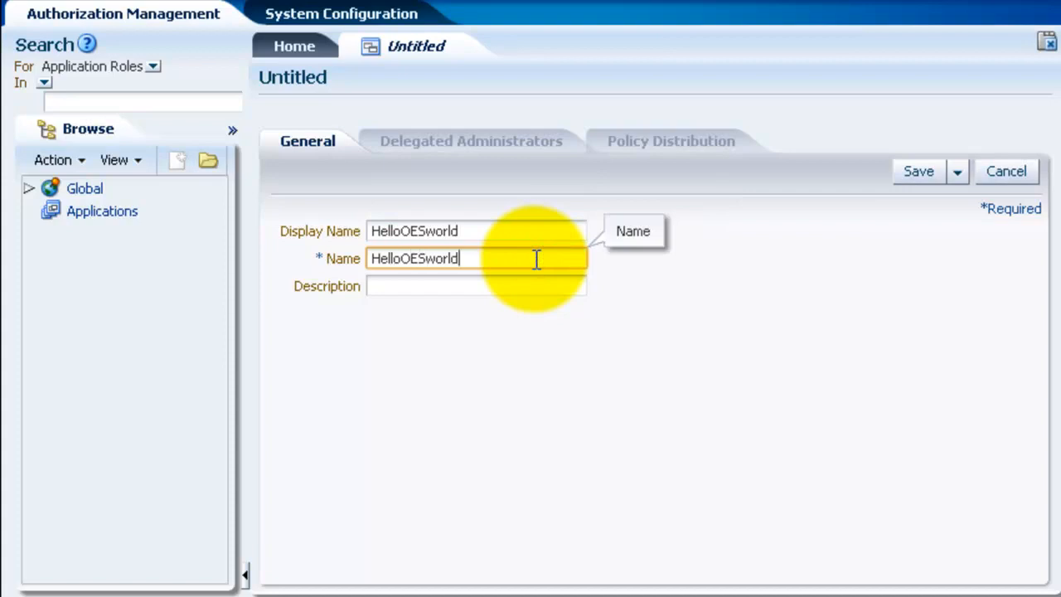
pyautogui.click(919, 171)
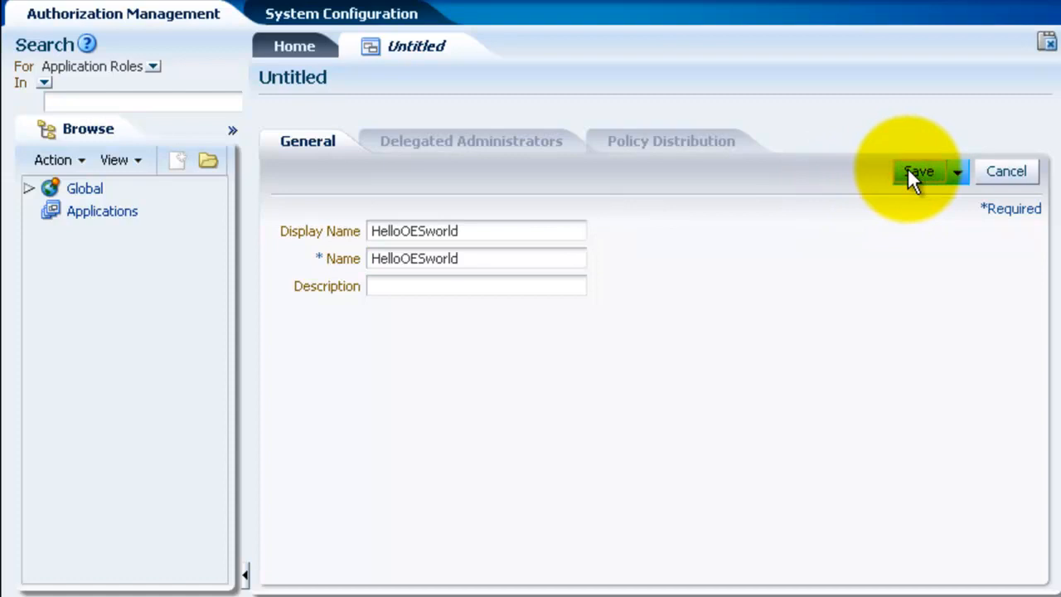
pyautogui.click(918, 171)
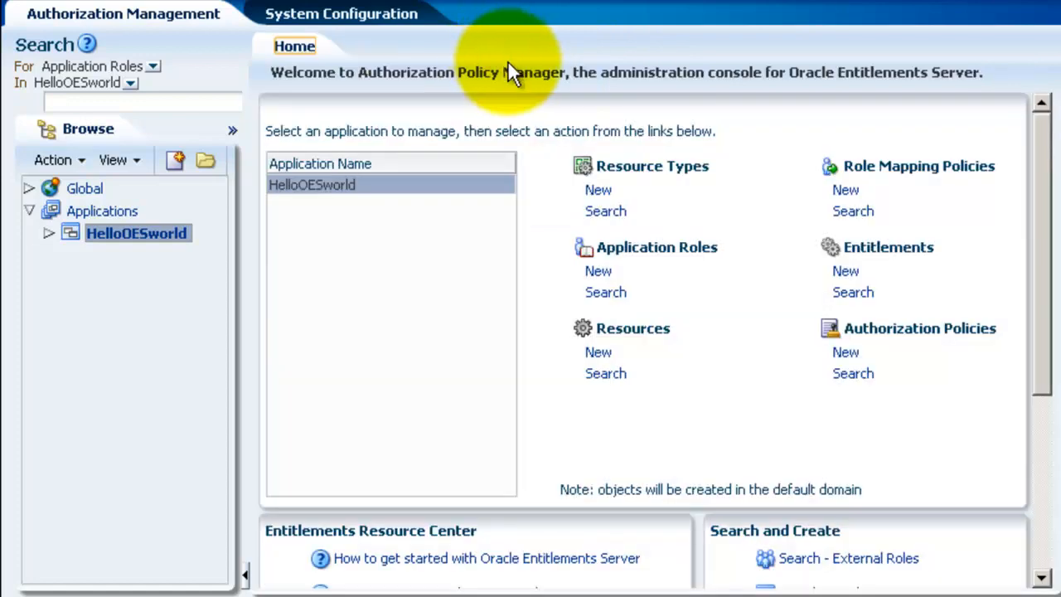
# - Add a resource type with Display Name and Name MyResourceType under HelloOESworld and save it
pyautogui.click(598, 190)
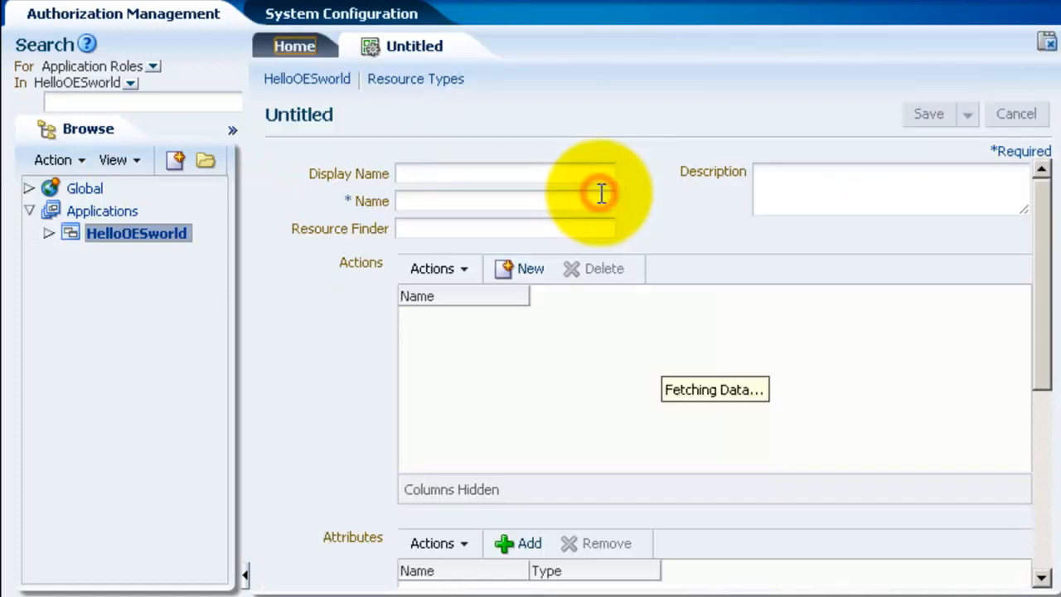
pyautogui.write('M')
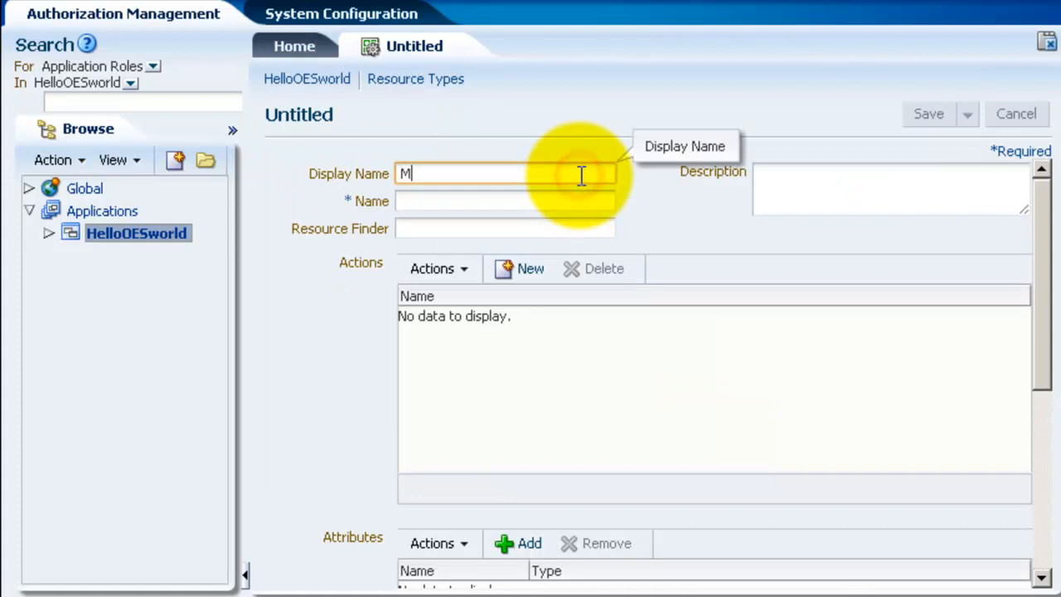
pyautogui.write('yResour')
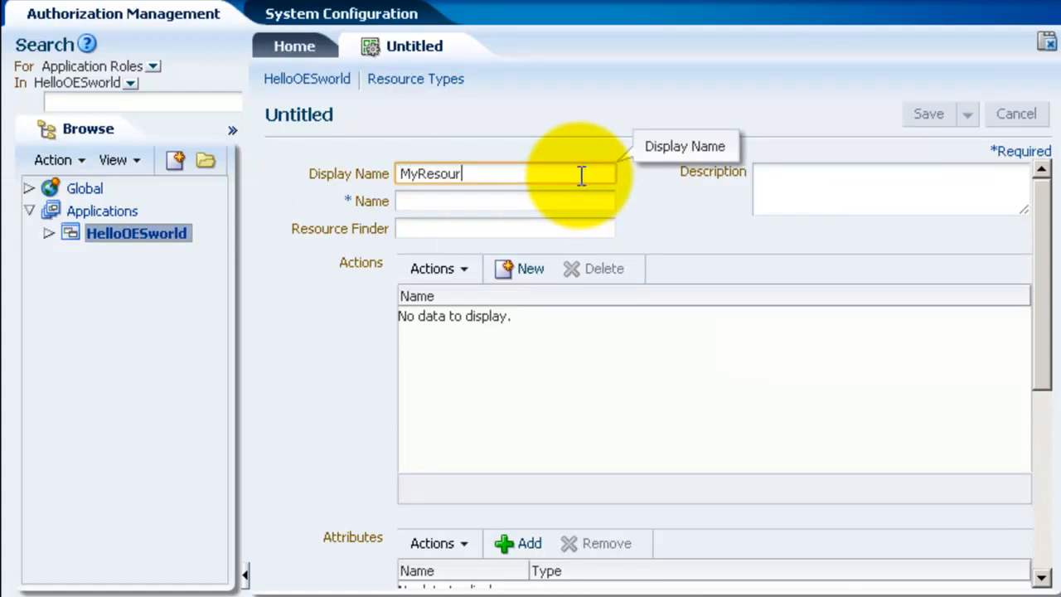
pyautogui.write('ceType')
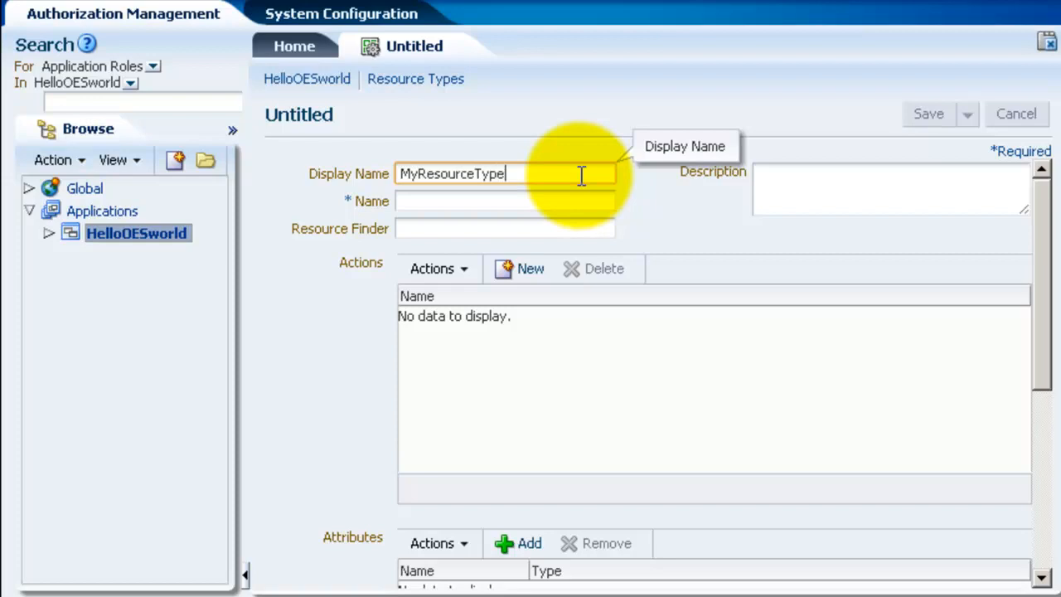
pyautogui.write('MyRe')
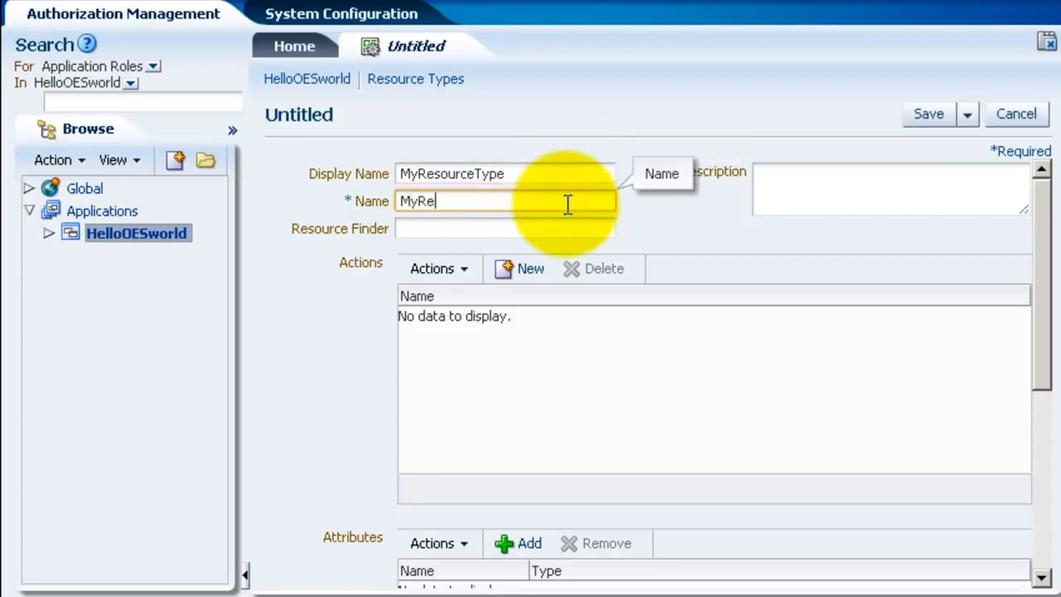
pyautogui.write('sourceType')
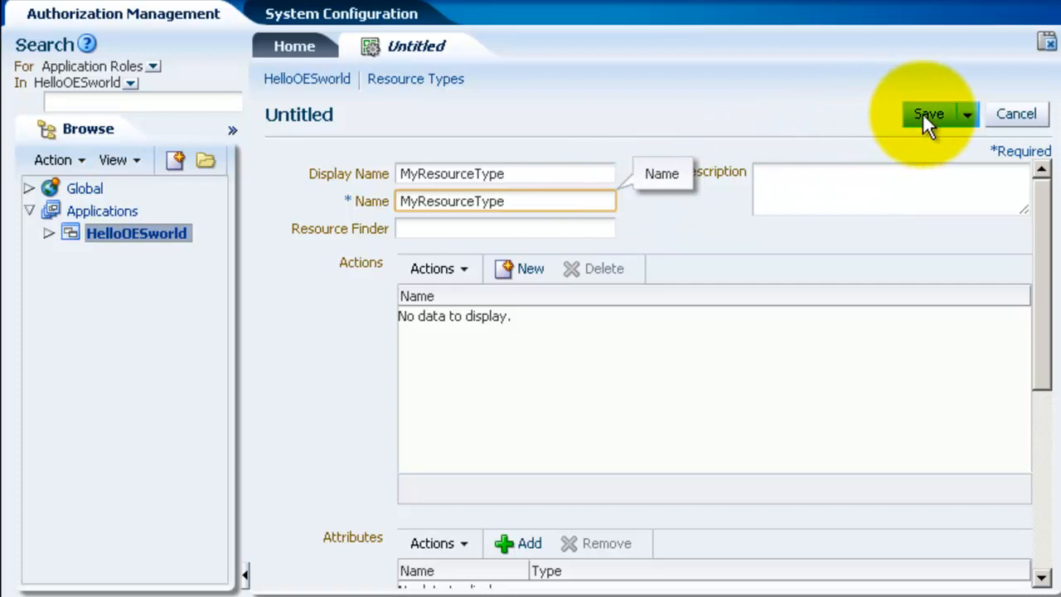
pyautogui.click(928, 114)
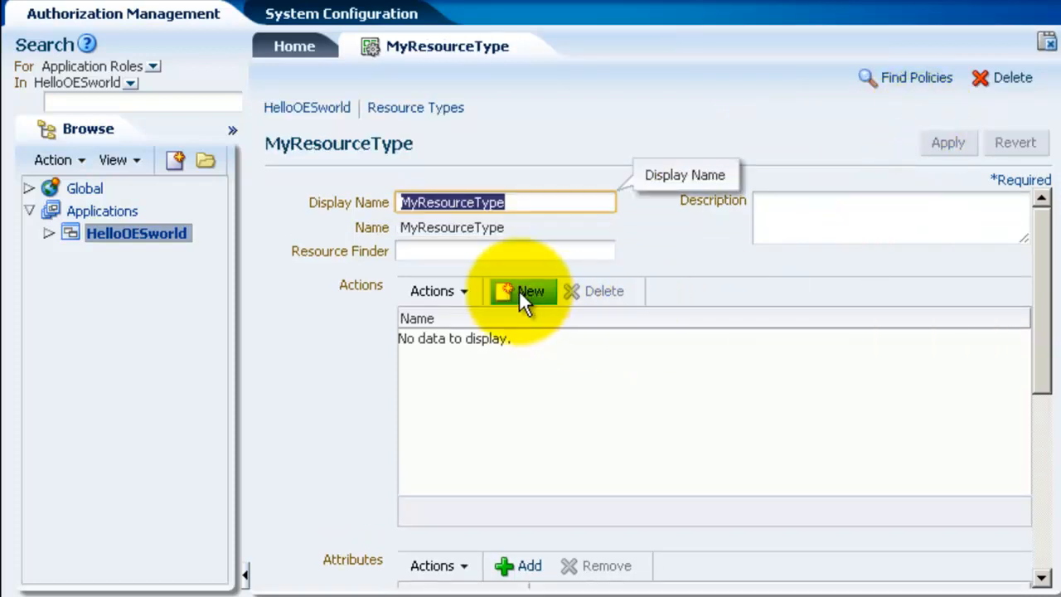
# - Add the actions write and read to MyResourceType's Actions table
pyautogui.click(530, 291)
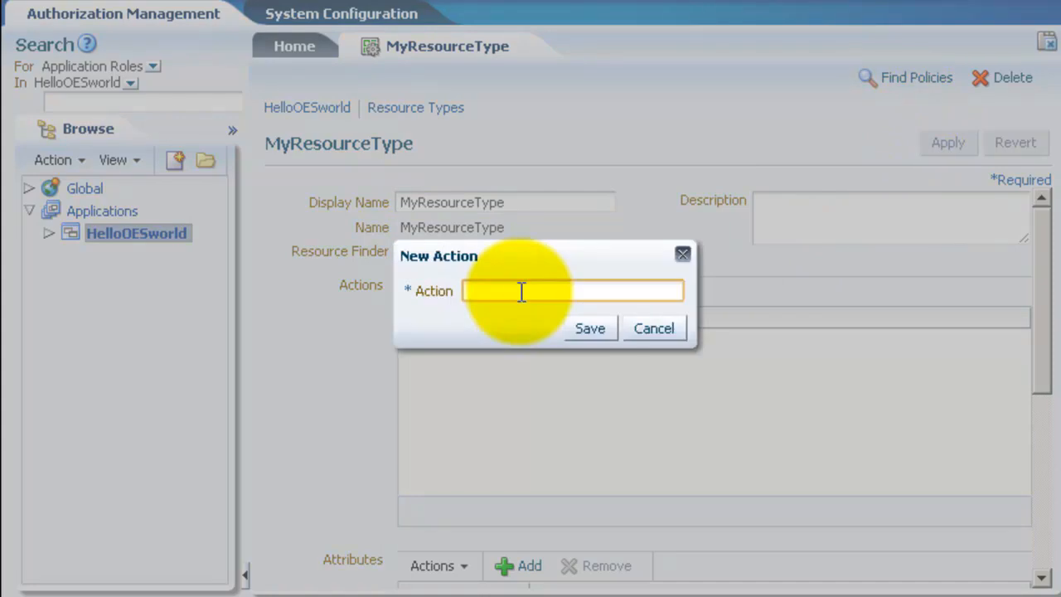
pyautogui.write('write')
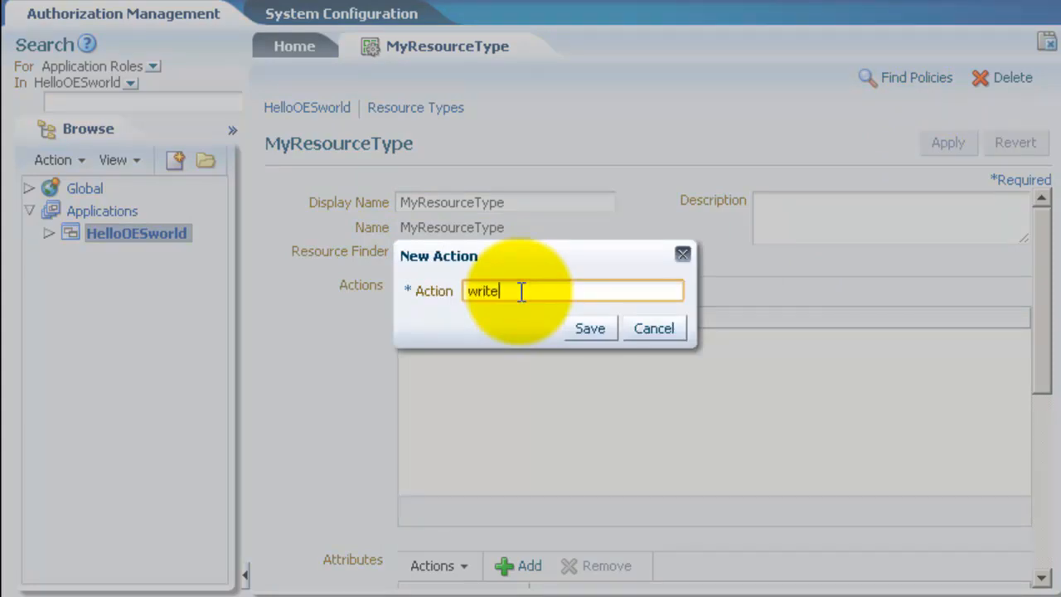
pyautogui.click(589, 328)
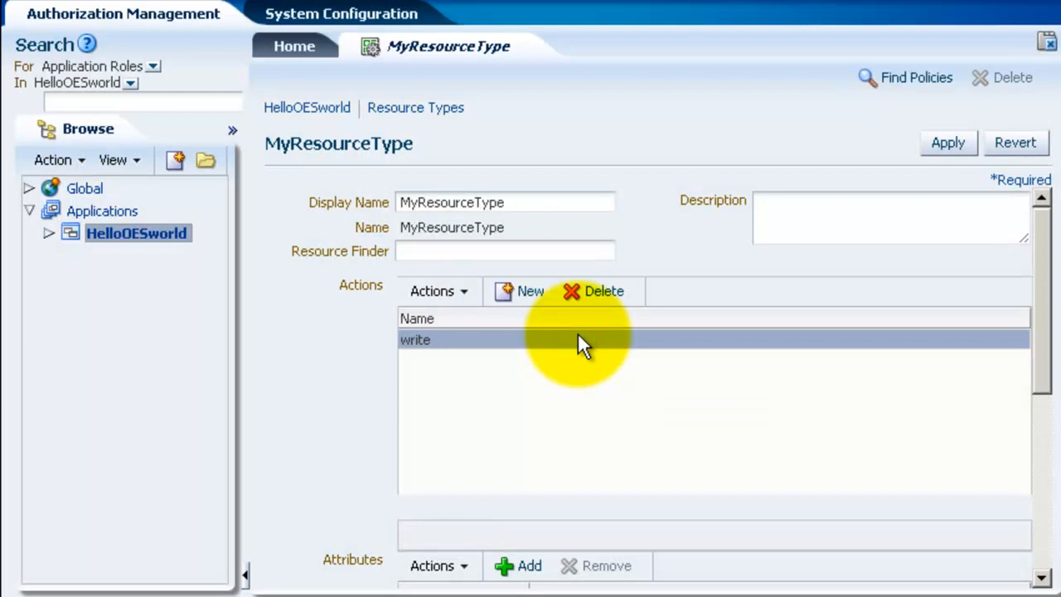
pyautogui.moveTo(530, 298)
pyautogui.write('rea')
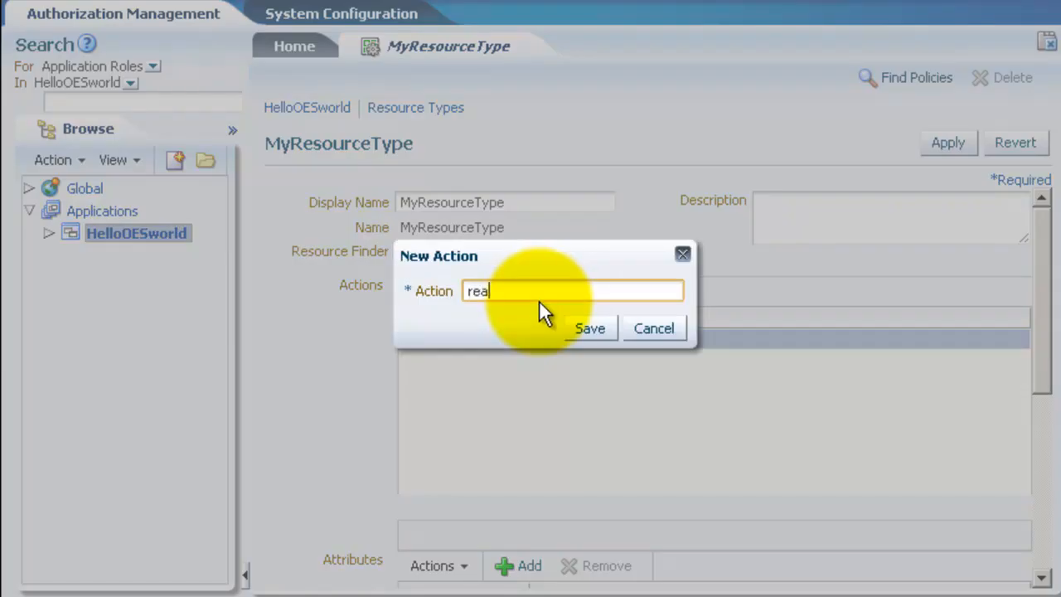
pyautogui.click(590, 328)
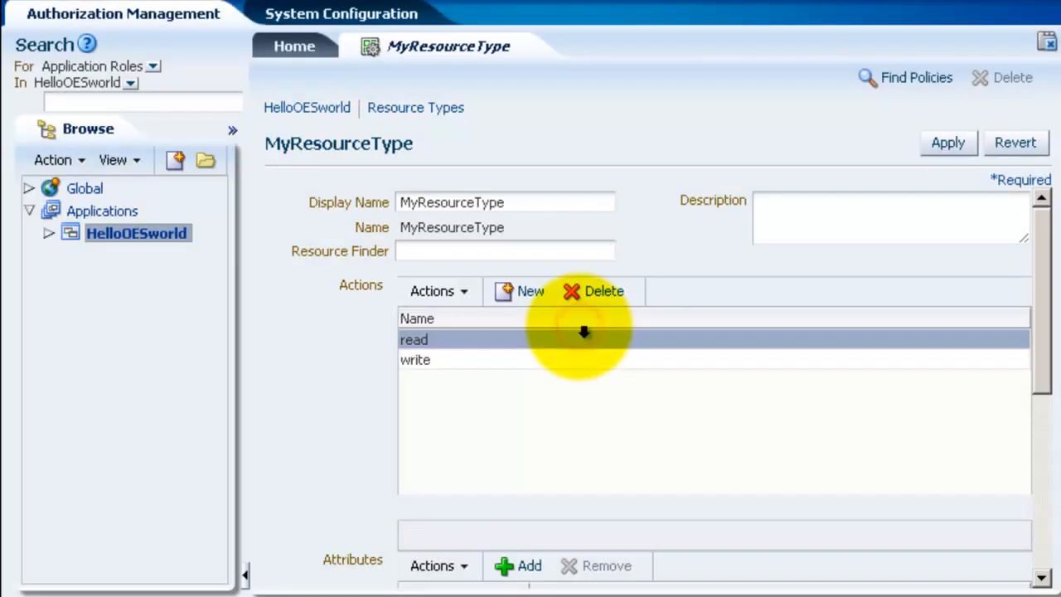
pyautogui.moveTo(960, 166)
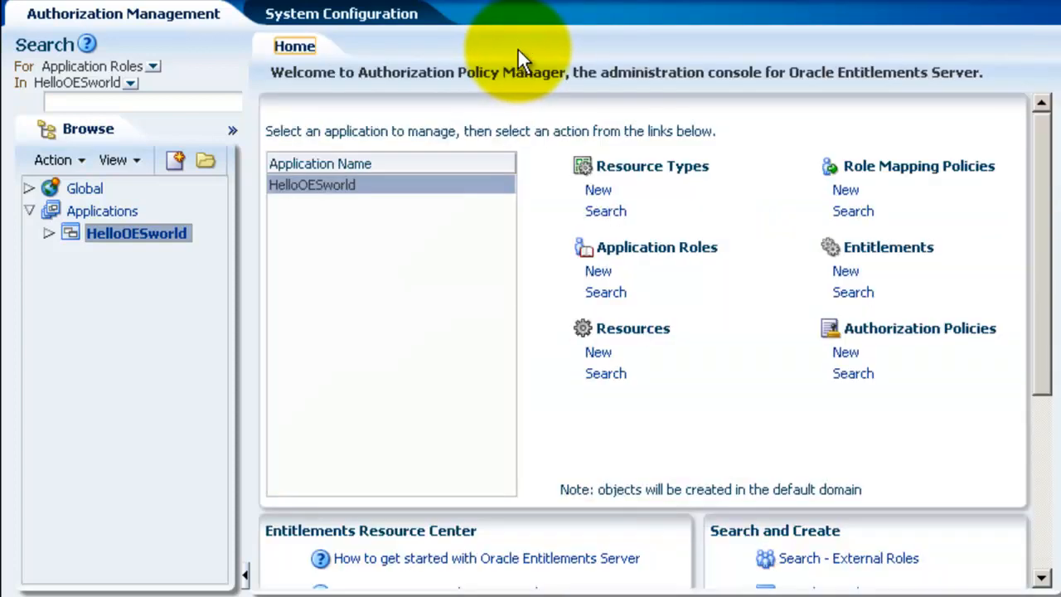
pyautogui.moveTo(598, 352)
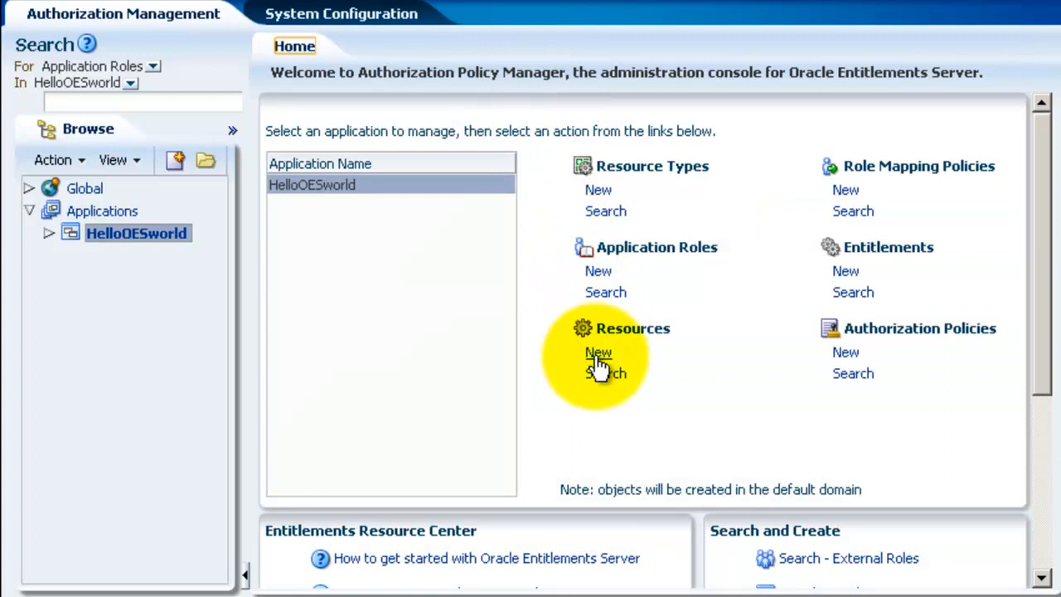
# - Create a resource named MyResource of type MyResourceType, save it and return home
pyautogui.click(598, 352)
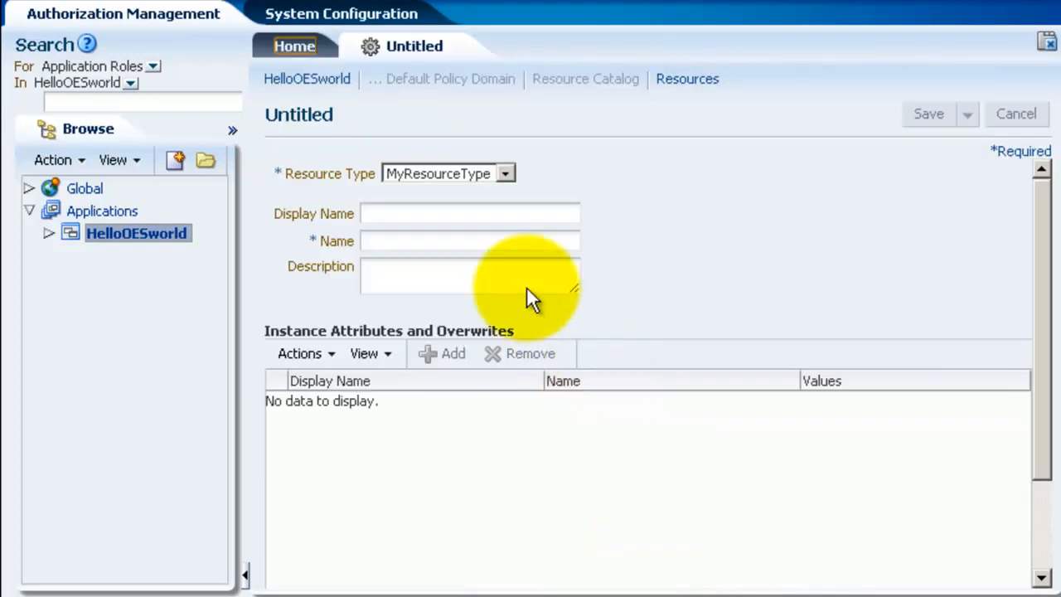
pyautogui.write('My')
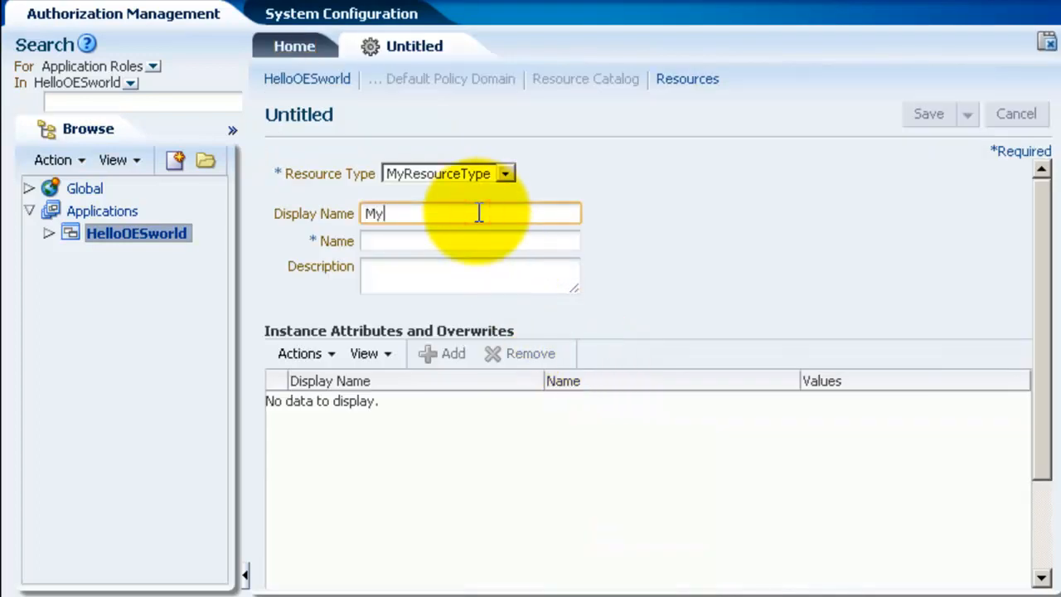
pyautogui.write('Resource')
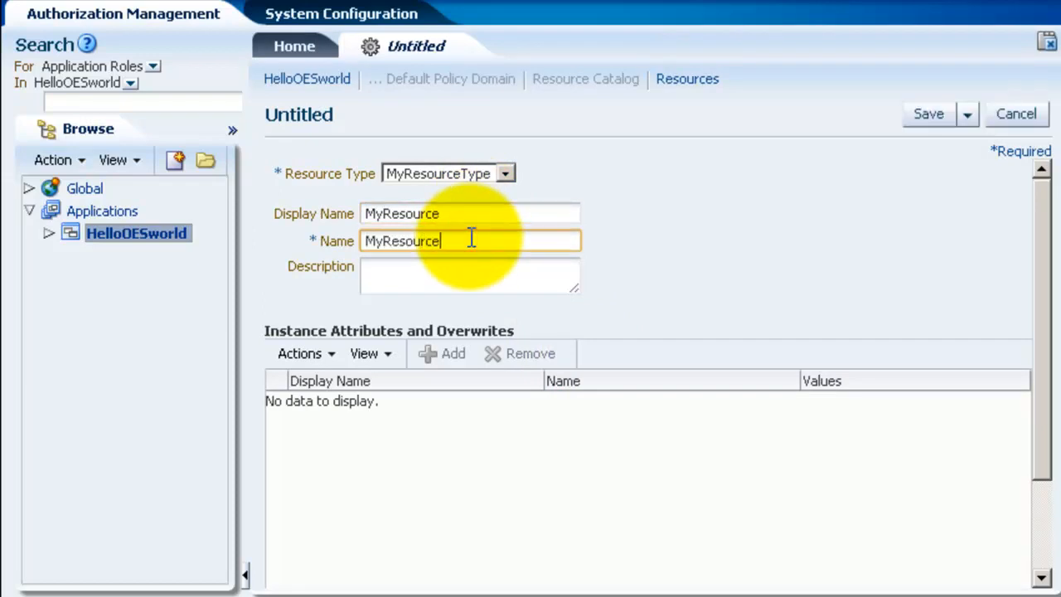
pyautogui.moveTo(721, 174)
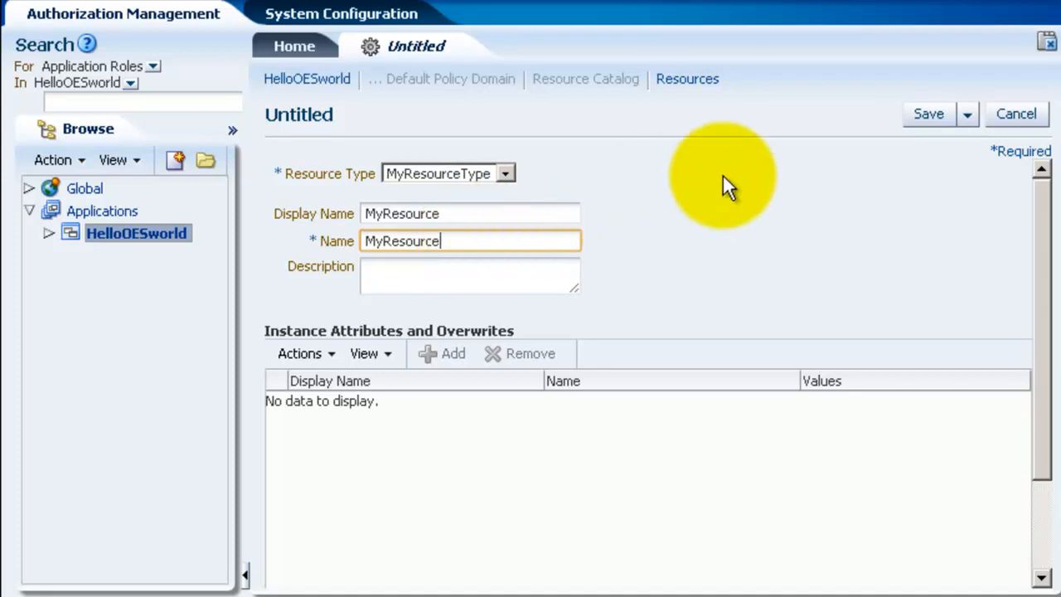
pyautogui.click(928, 113)
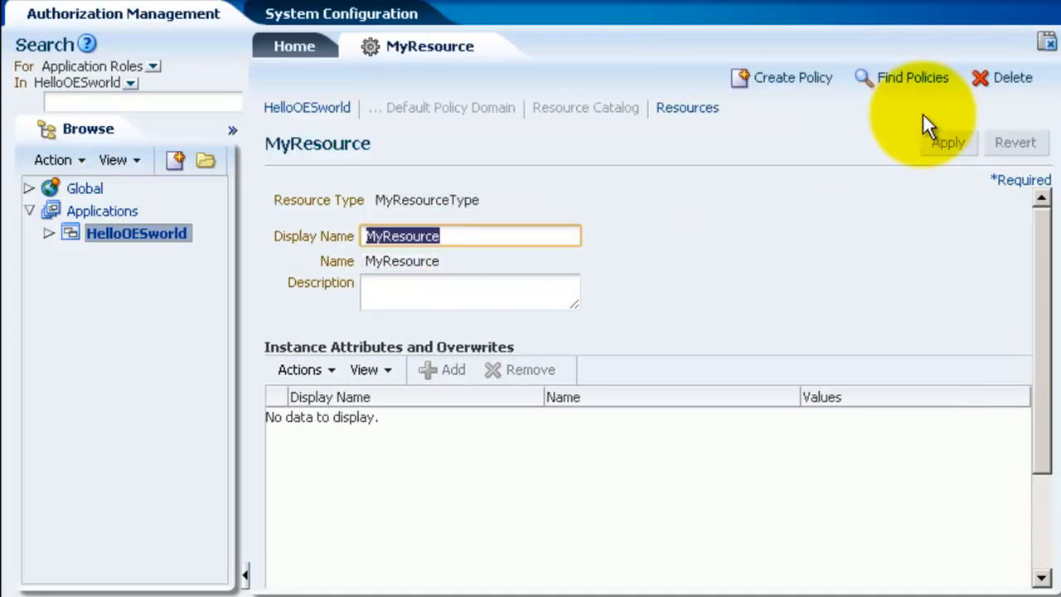
pyautogui.moveTo(488, 47)
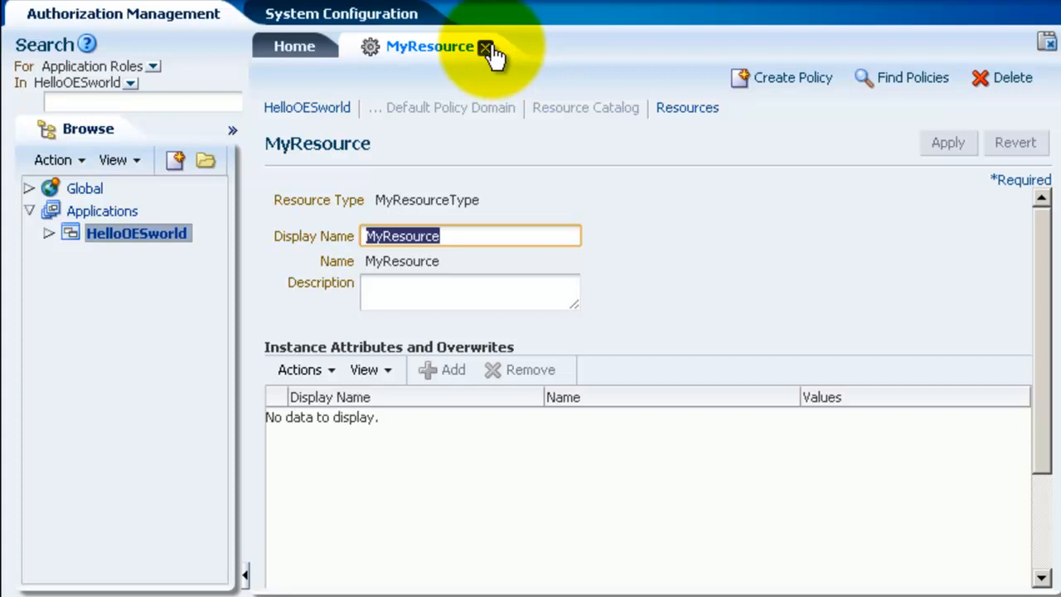
pyautogui.click(486, 47)
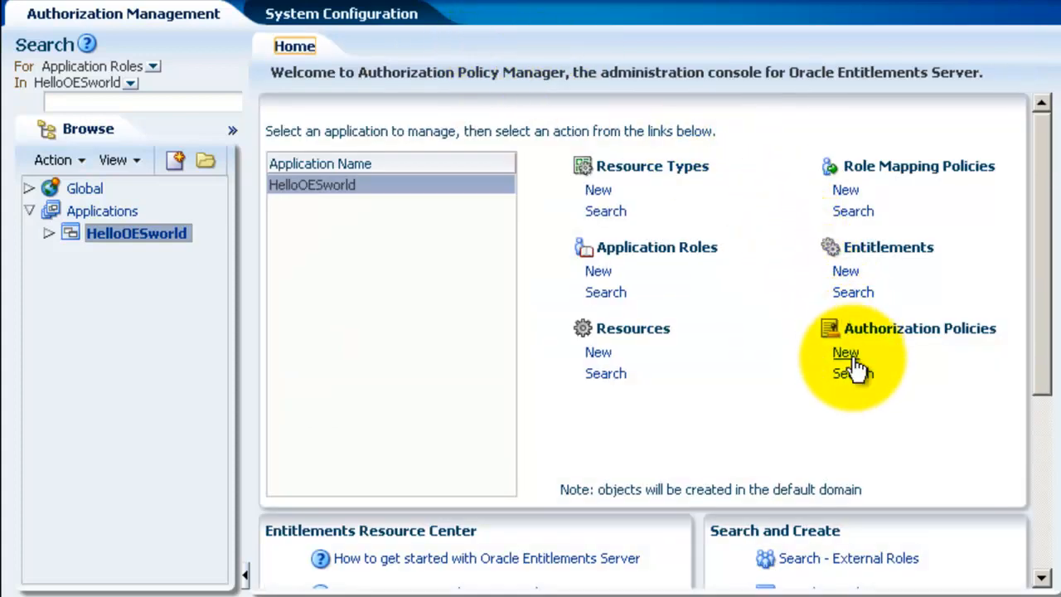
# - Start a new authorization policy named MyAuthorizationPolicy and begin adding principals
pyautogui.click(845, 352)
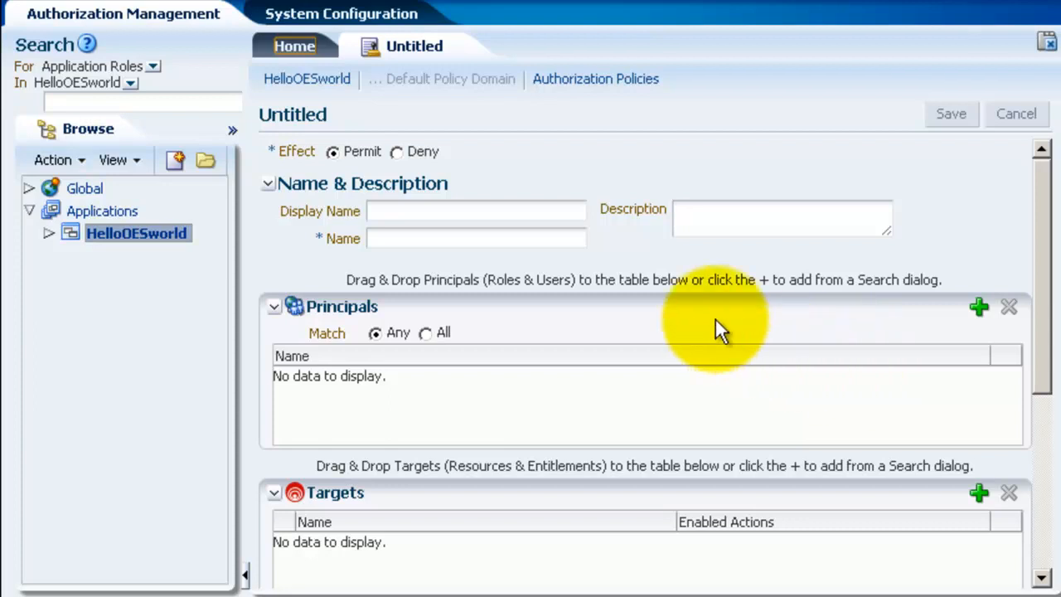
pyautogui.write('MyAuthor')
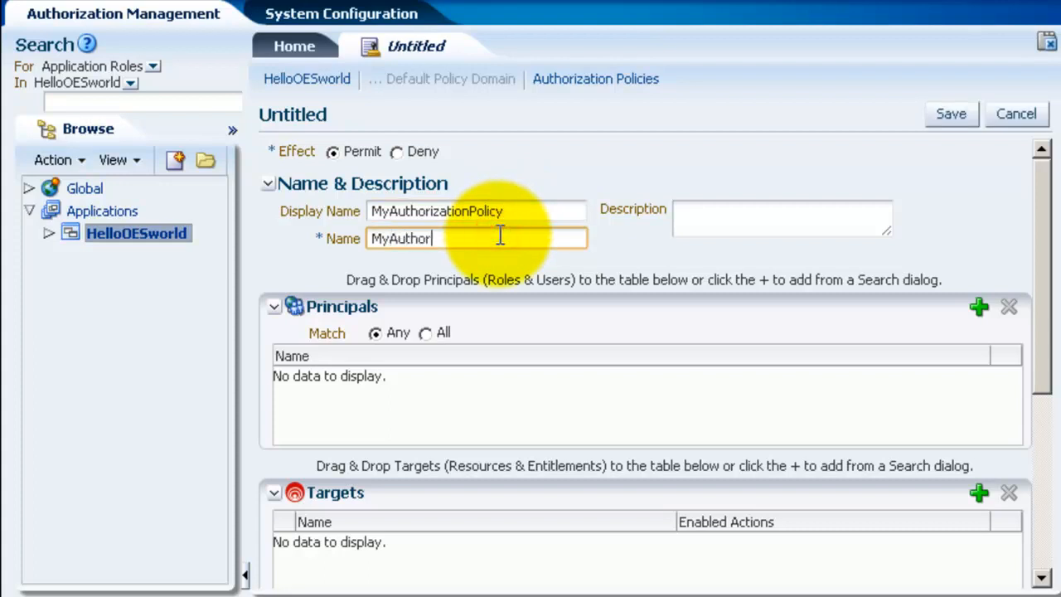
pyautogui.write('izationPolicy')
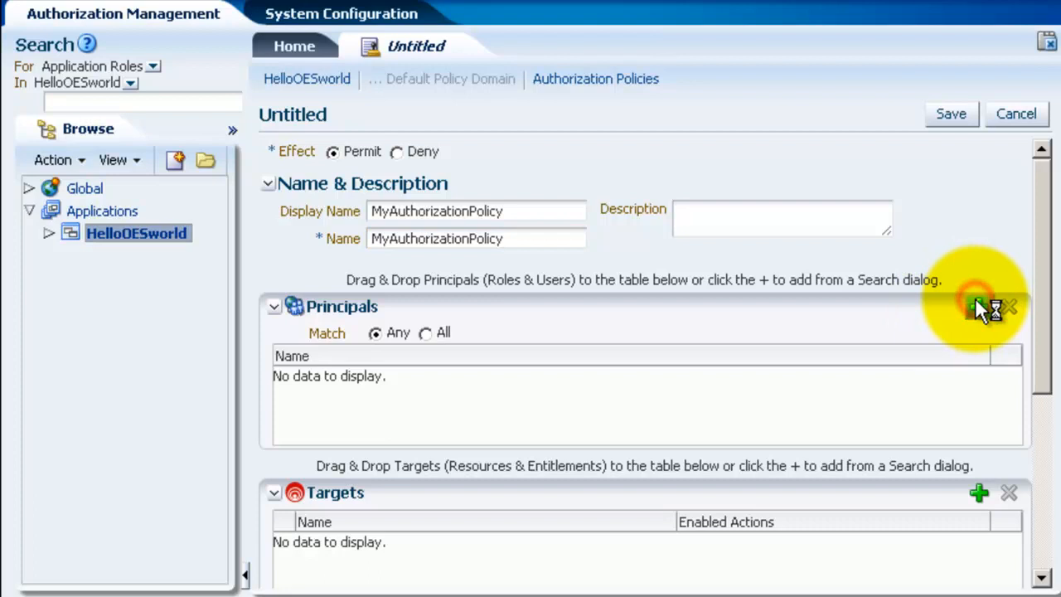
pyautogui.click(978, 308)
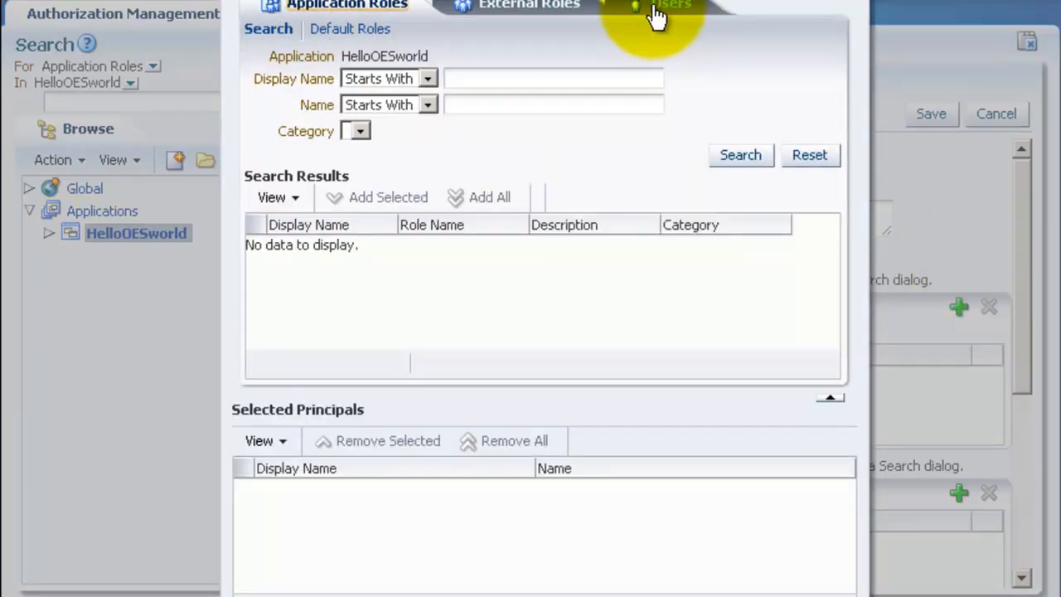
# - Search users for 'web' and add the weblogic user as the policy's principal
pyautogui.click(671, 5)
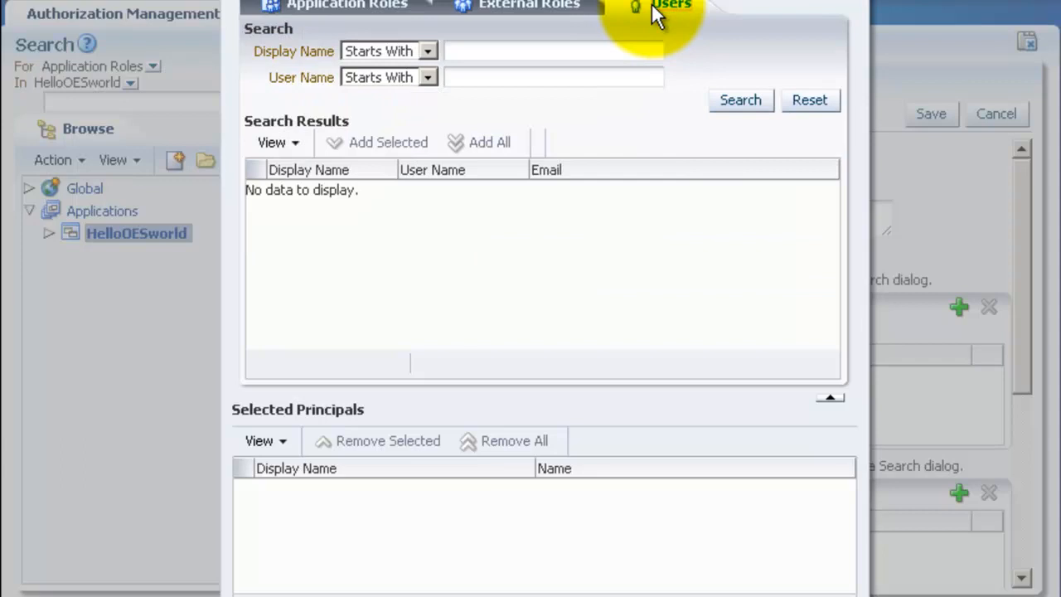
pyautogui.click(554, 77)
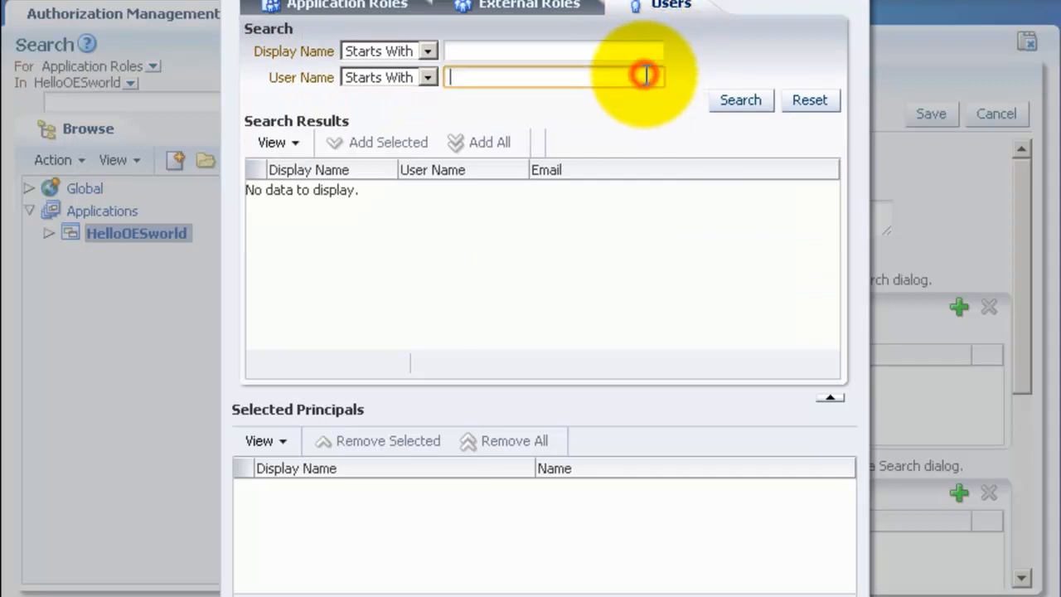
pyautogui.write('web')
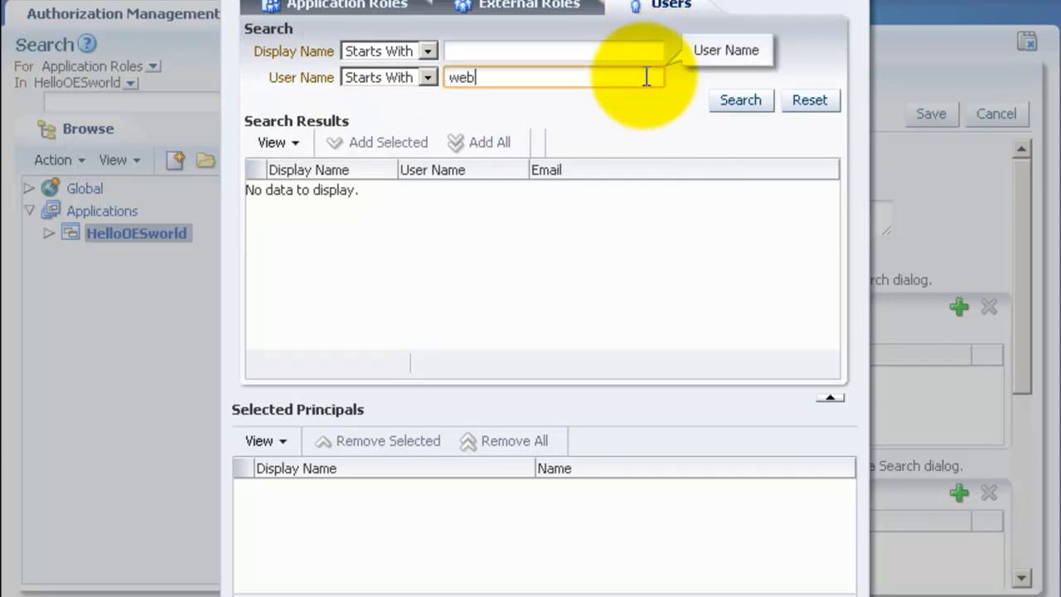
pyautogui.click(738, 100)
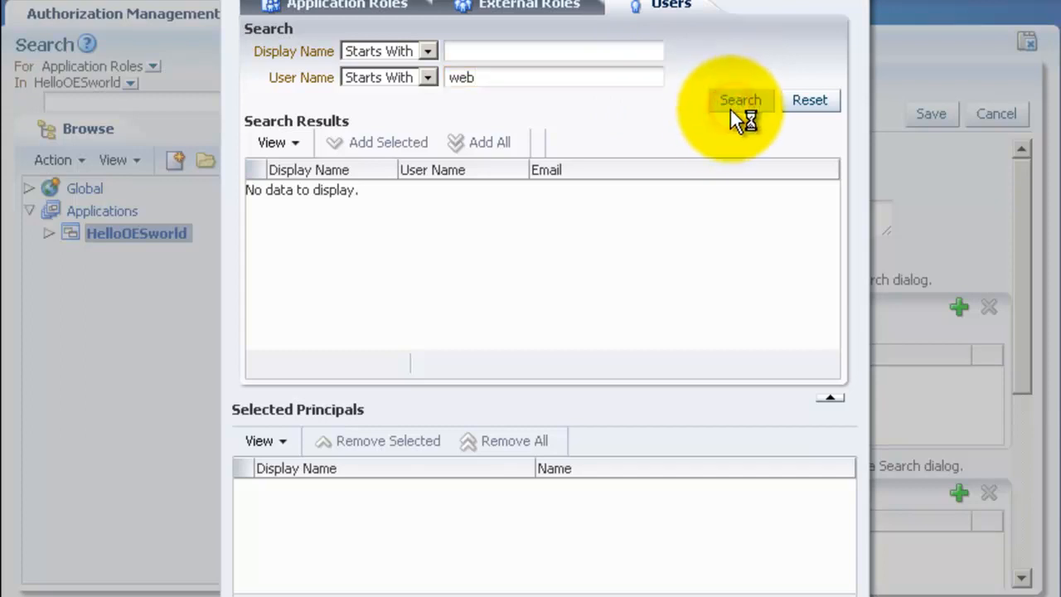
pyautogui.click(739, 99)
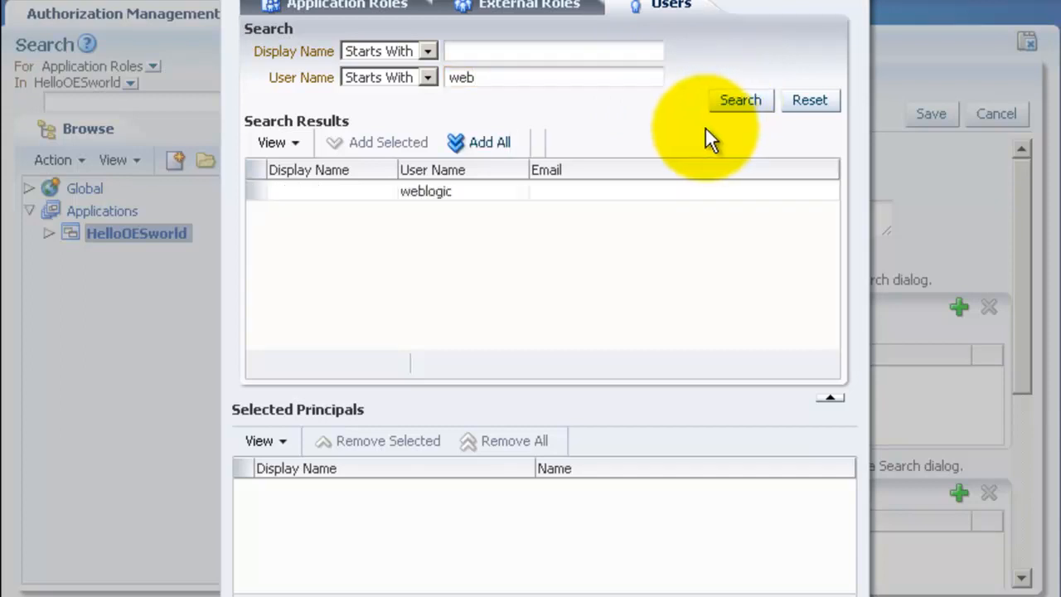
pyautogui.moveTo(505, 170)
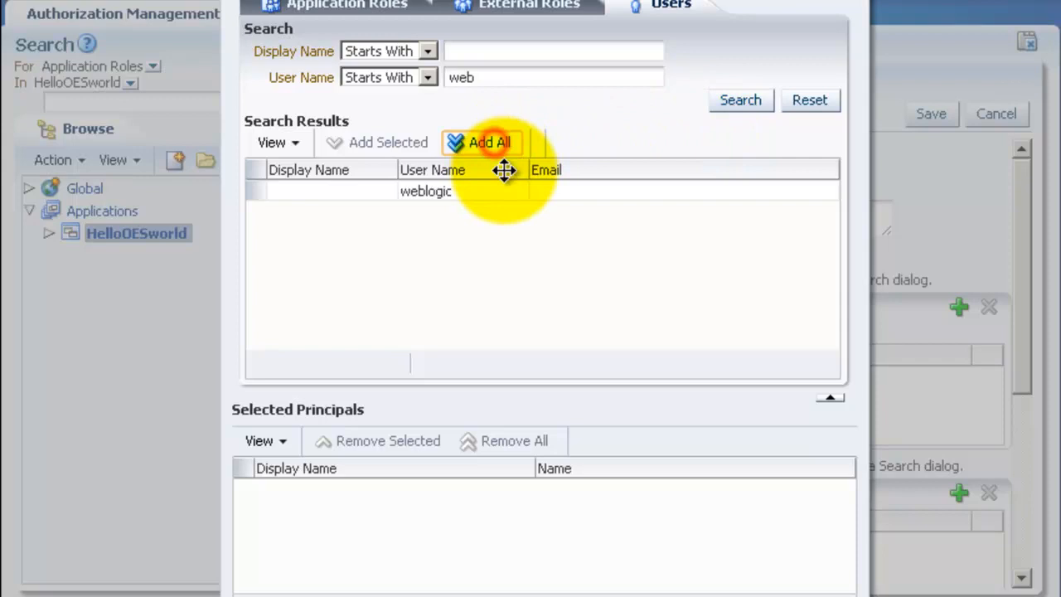
pyautogui.click(489, 142)
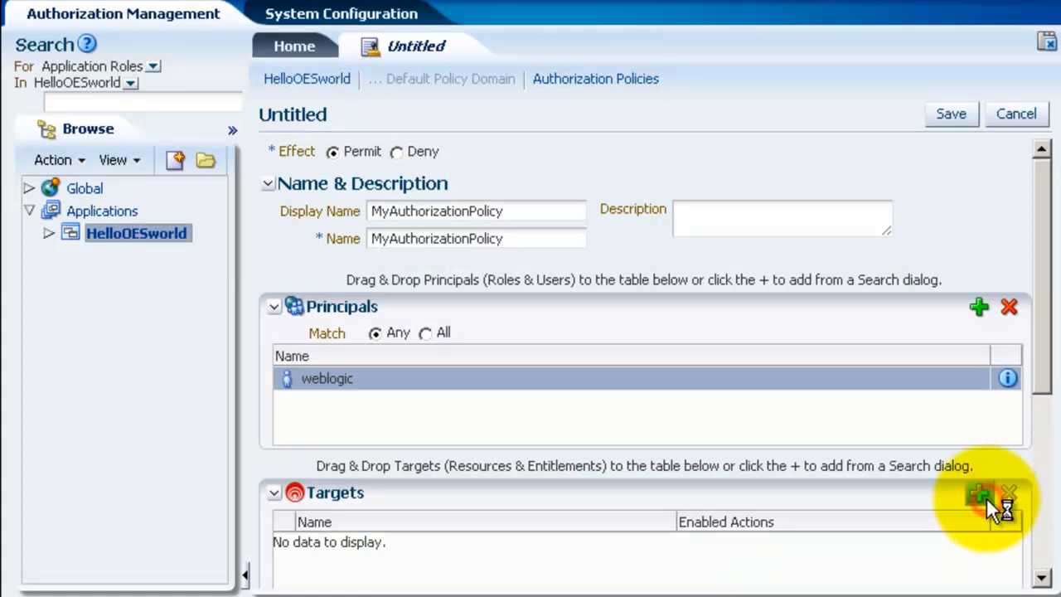
# - Add MyResource from the Resources search as the policy's target
pyautogui.click(978, 494)
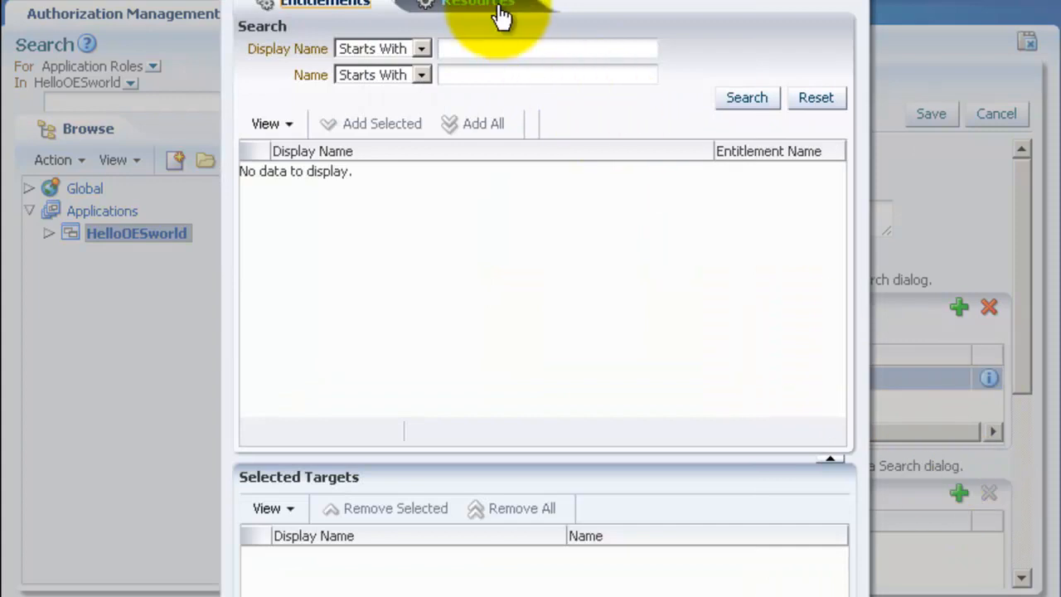
pyautogui.click(472, 4)
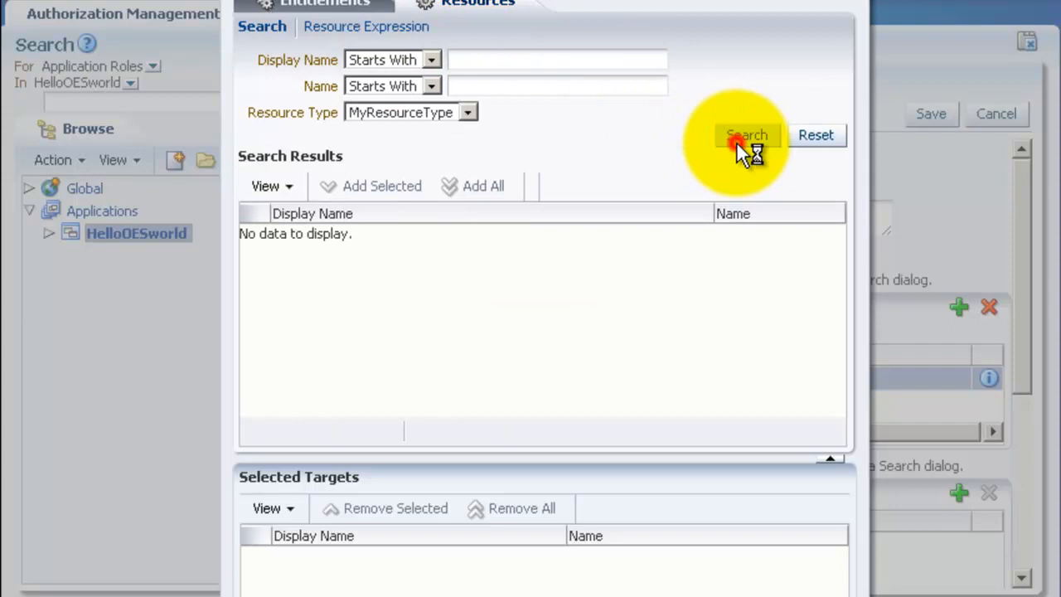
pyautogui.click(745, 135)
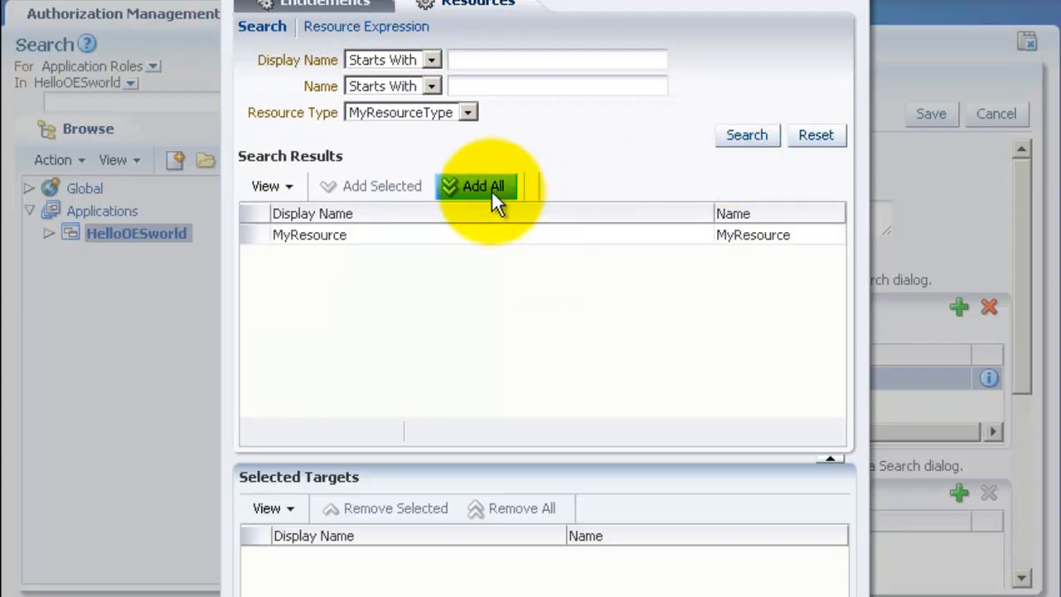
pyautogui.click(483, 186)
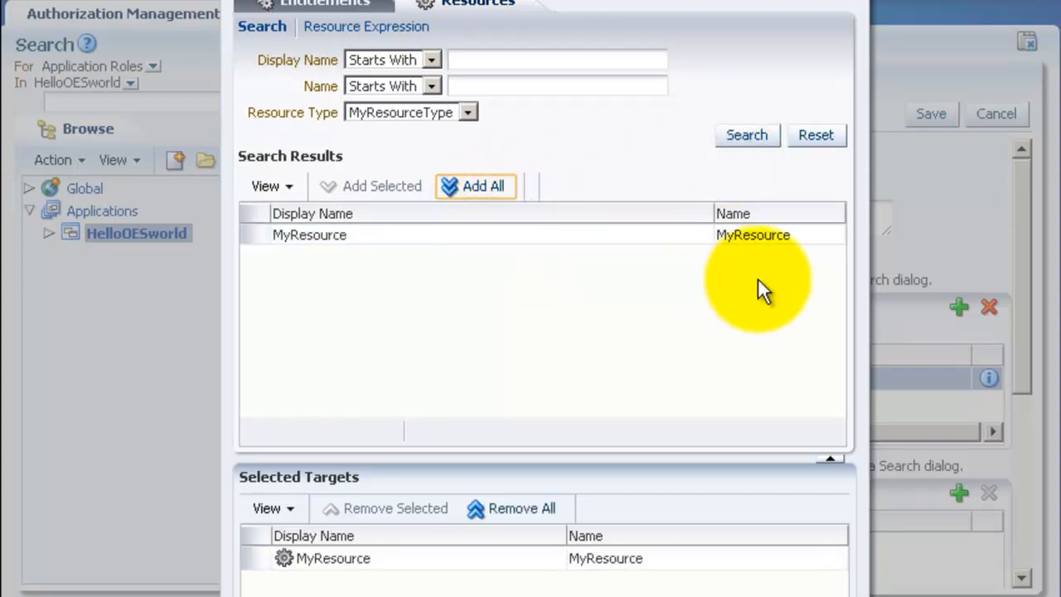
pyautogui.scroll(-3)
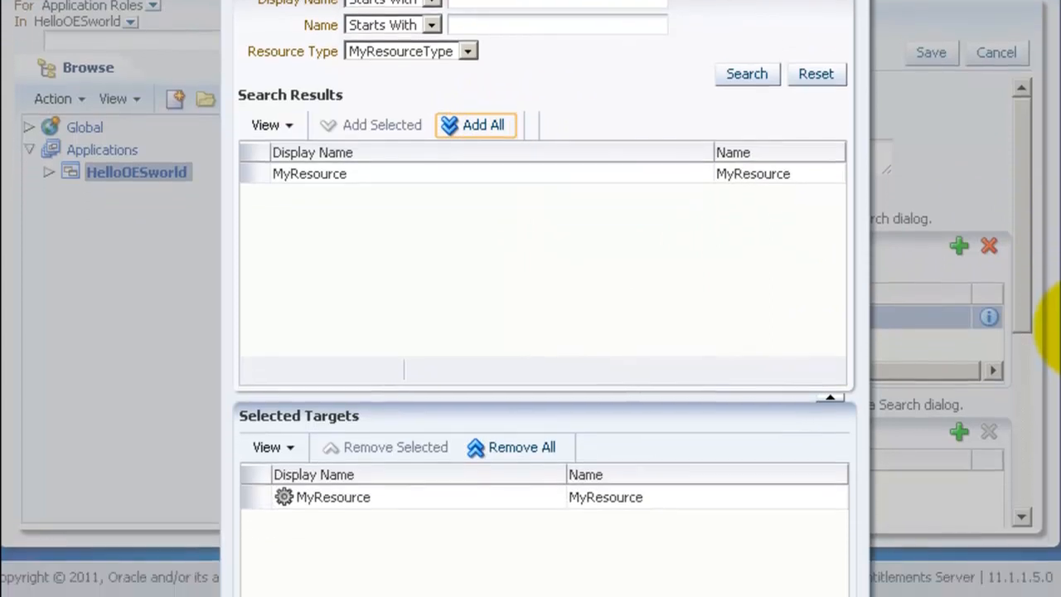
pyautogui.scroll(-3)
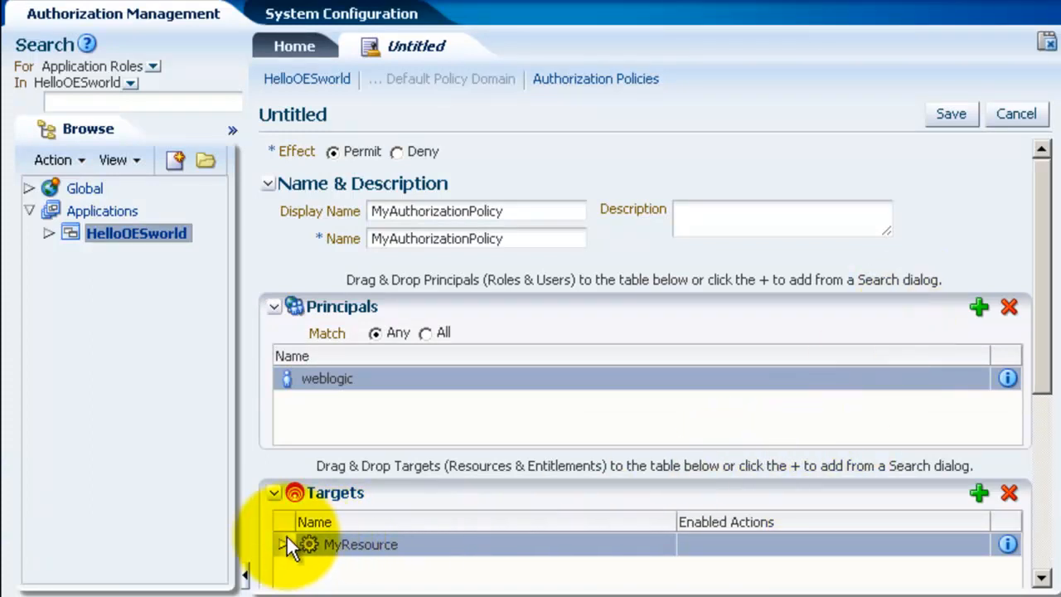
# - Enable the write action on MyResource, save MyAuthorizationPolicy and return home
pyautogui.click(283, 545)
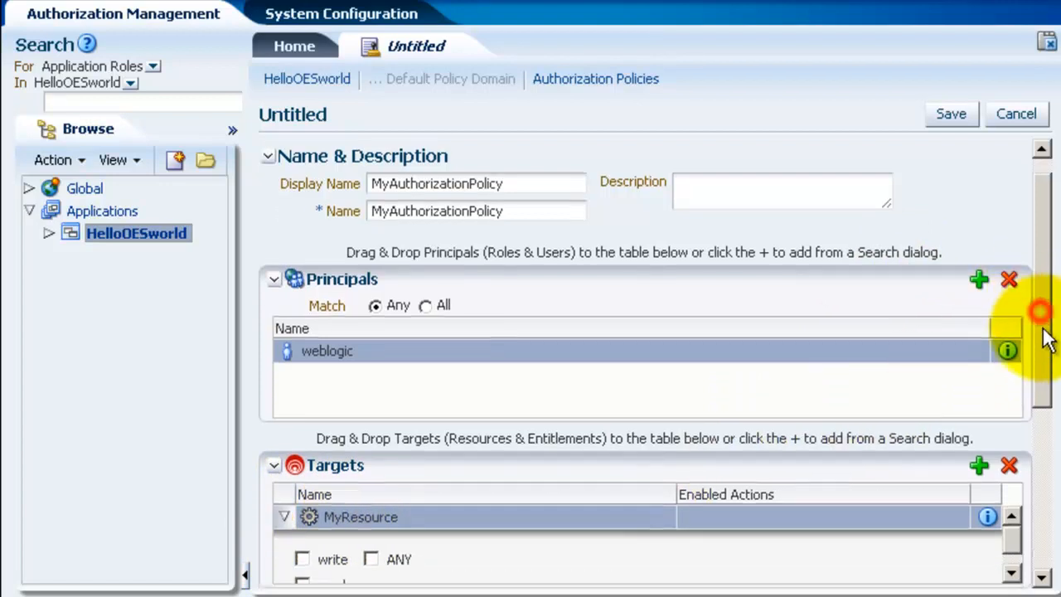
pyautogui.scroll(-3)
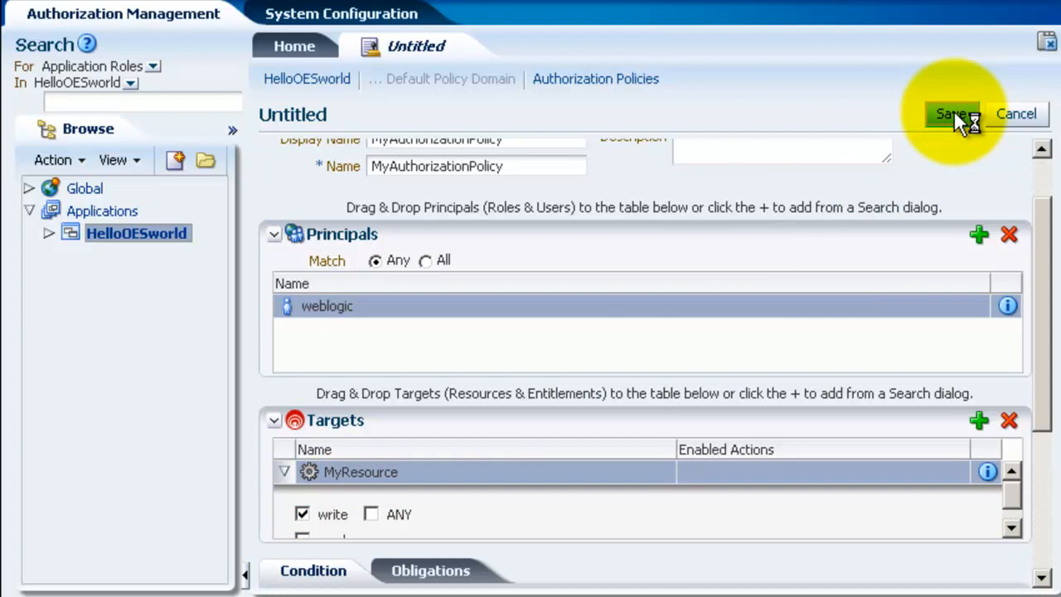
pyautogui.click(950, 114)
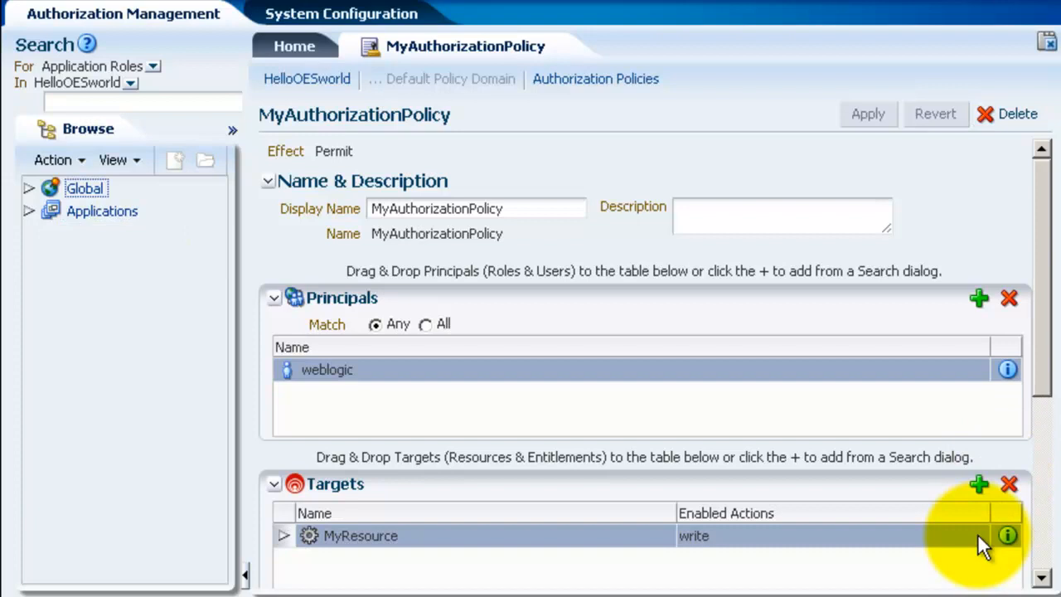
pyautogui.moveTo(649, 166)
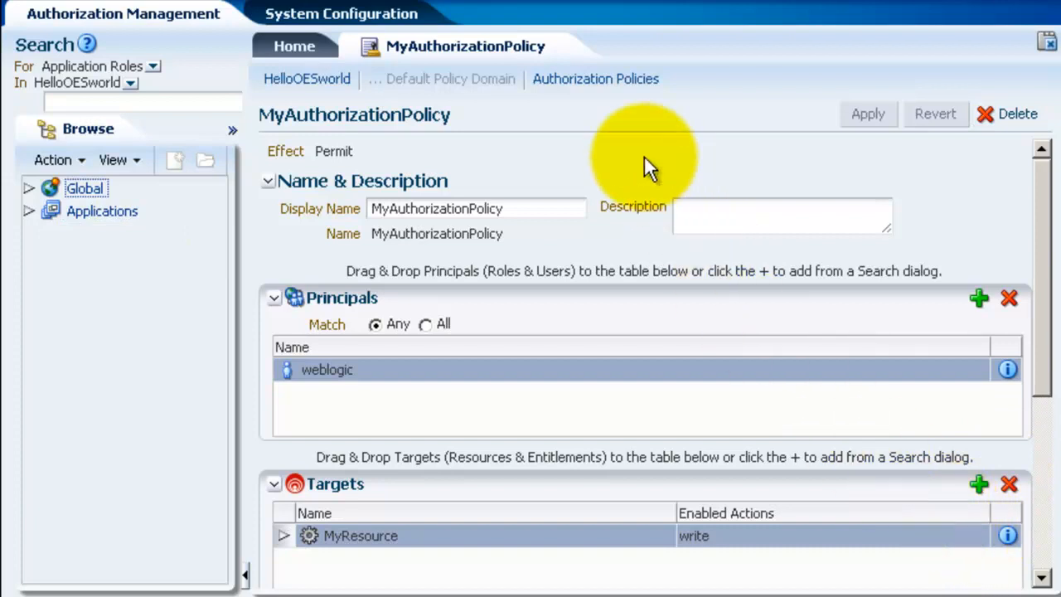
pyautogui.click(294, 45)
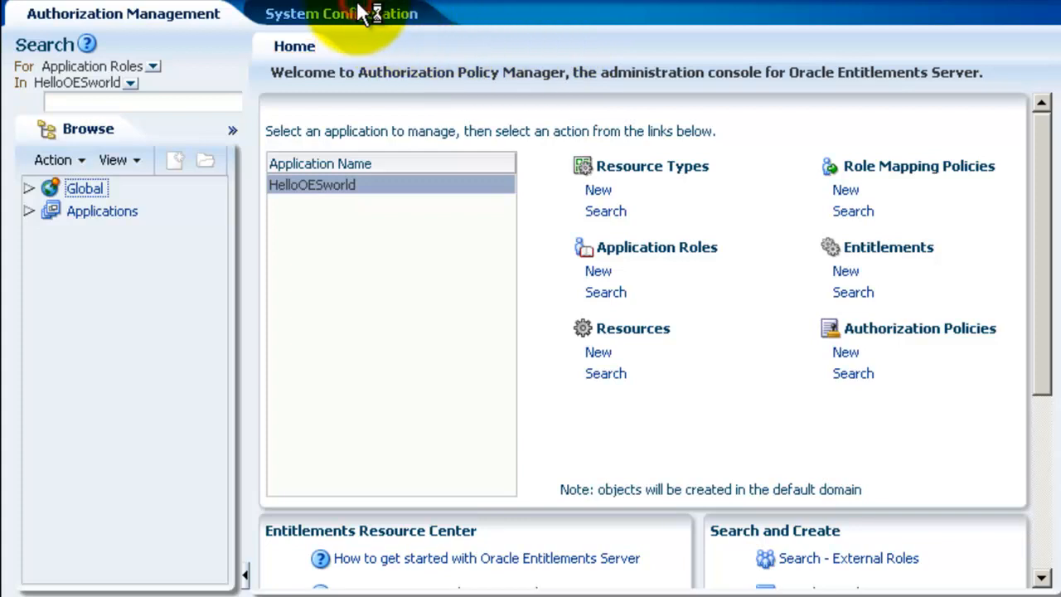
# - Create a security module named Sample-SM under System Configuration and save it
pyautogui.click(340, 13)
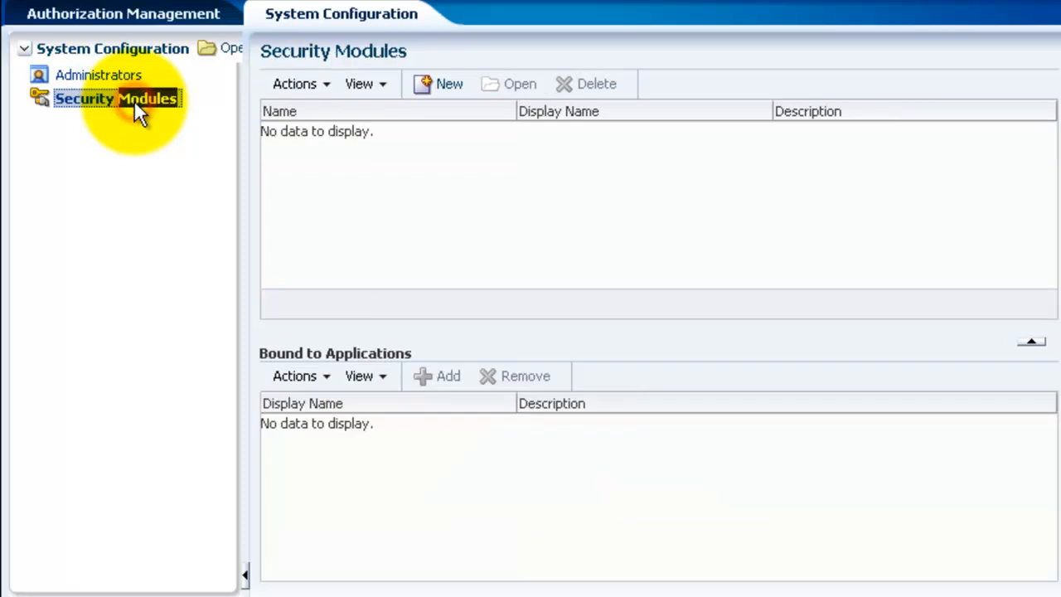
pyautogui.moveTo(449, 84)
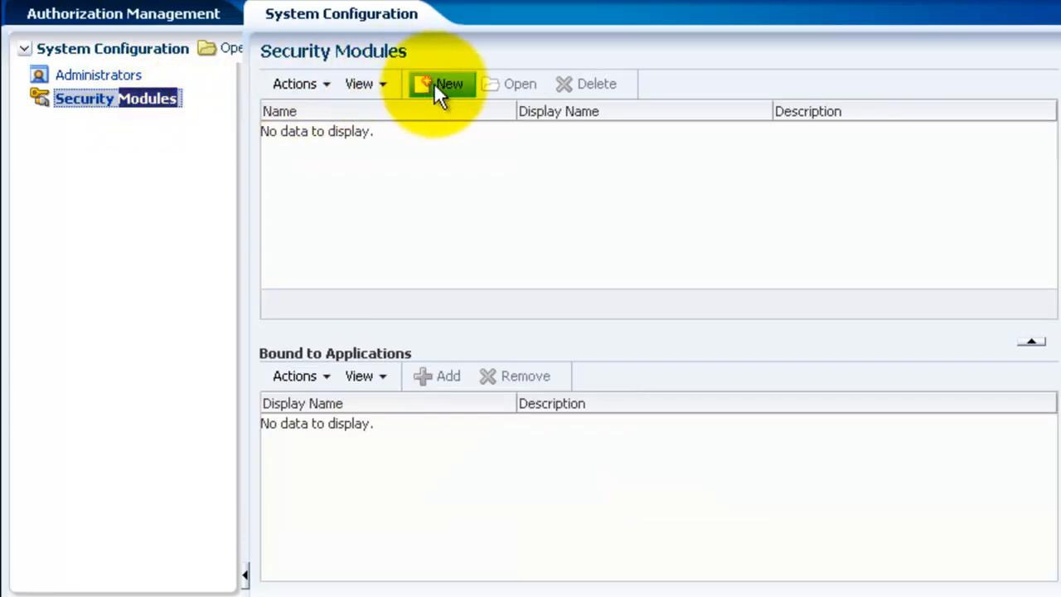
pyautogui.click(449, 84)
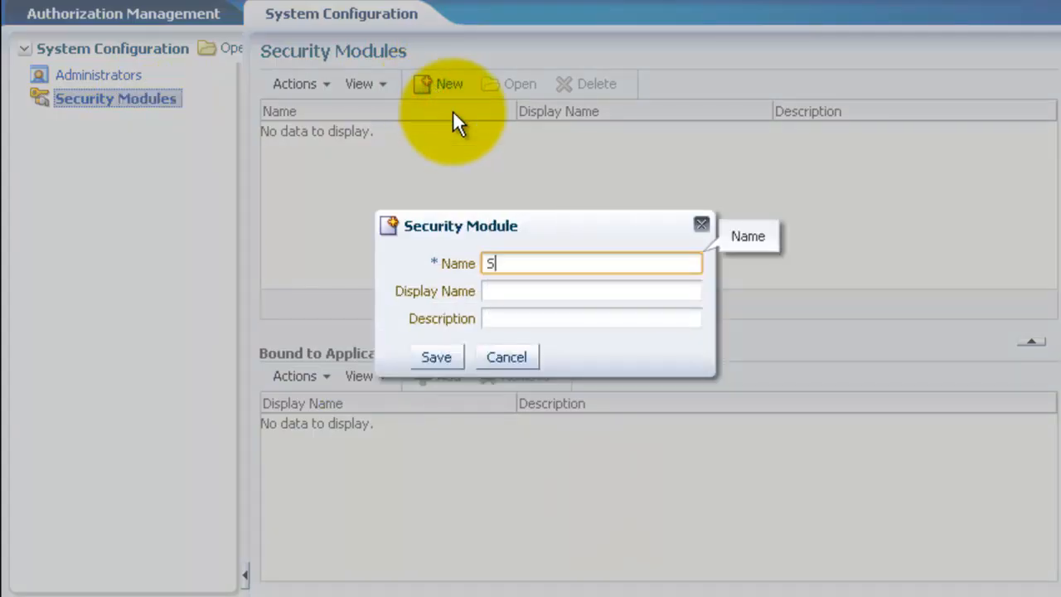
pyautogui.write('ample-')
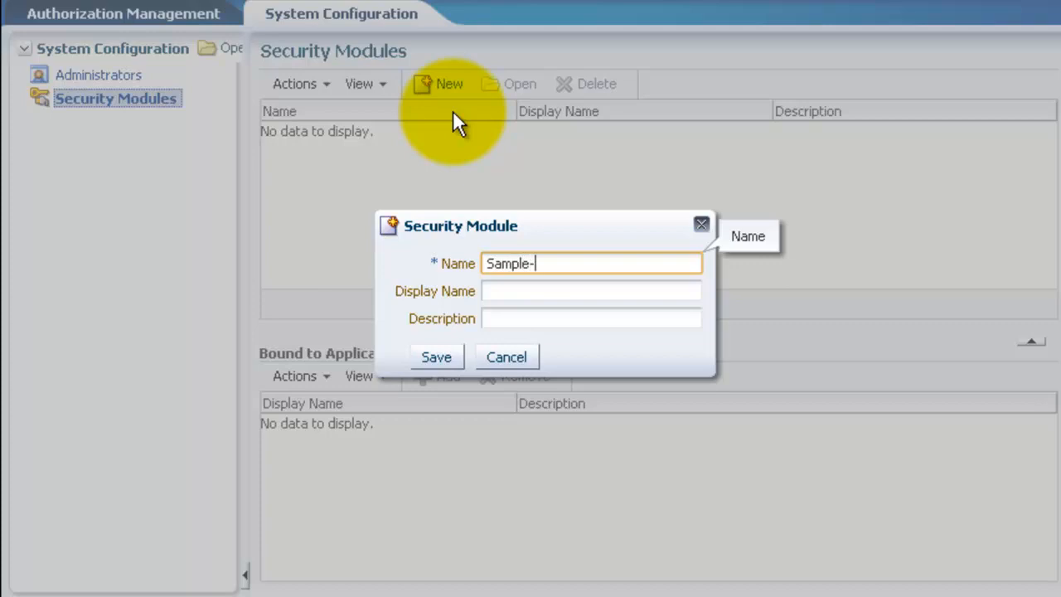
pyautogui.write('SM')
pyautogui.click(591, 291)
pyautogui.write('S')
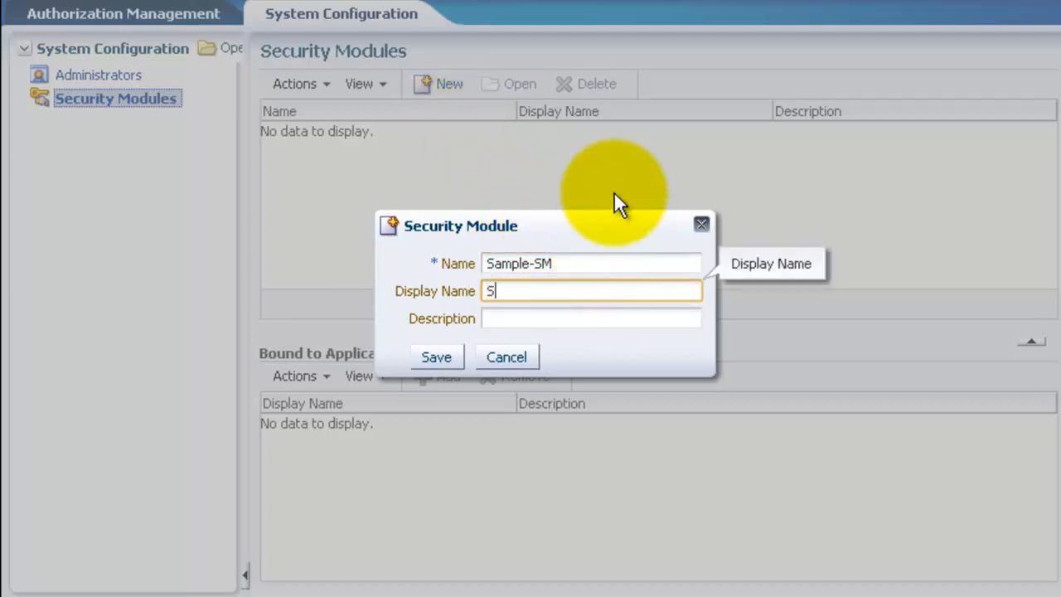
pyautogui.write('ample-SM')
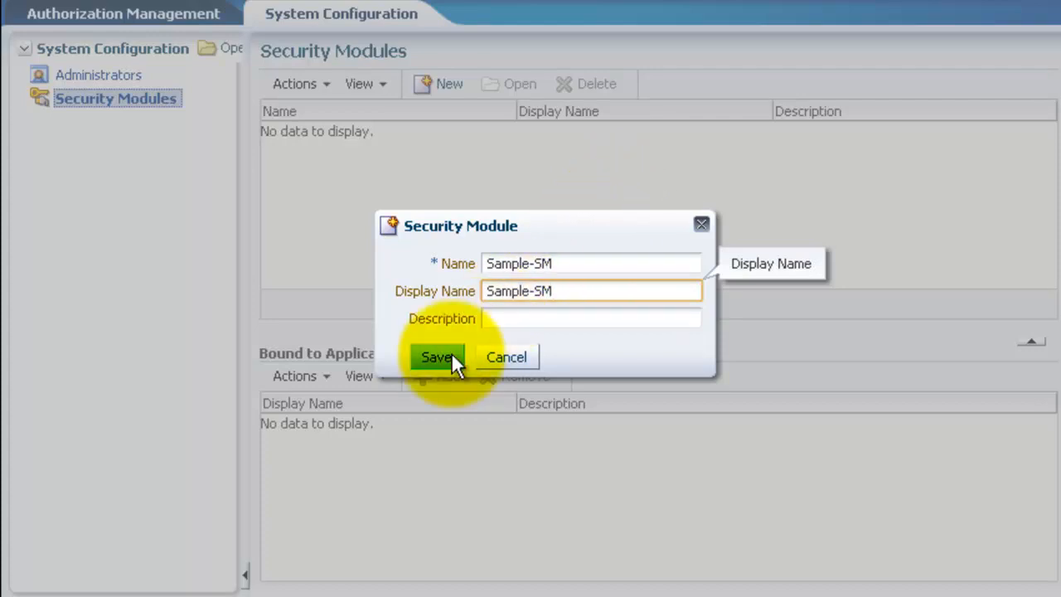
pyautogui.click(437, 356)
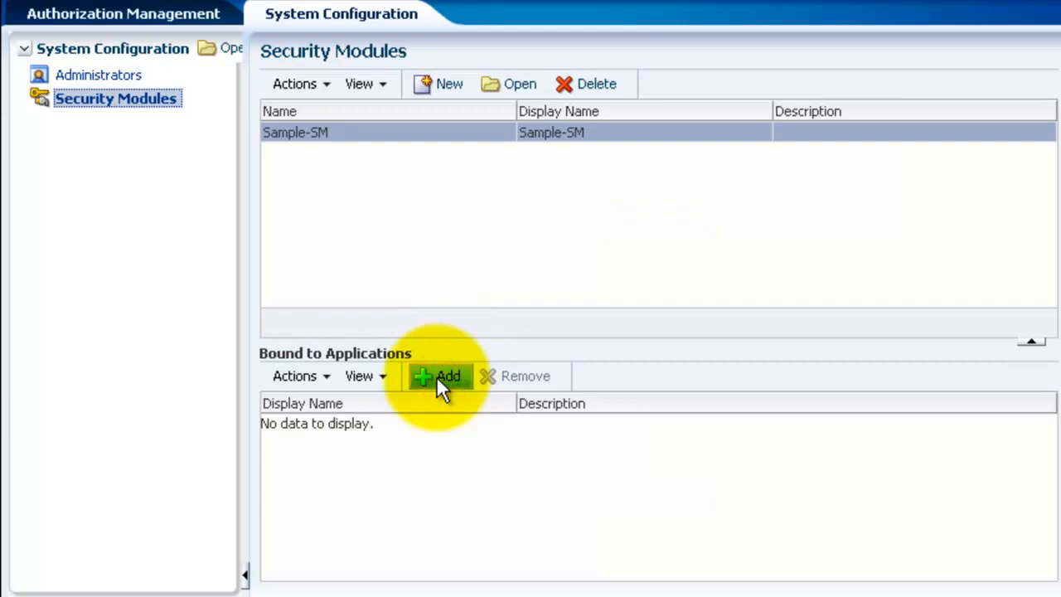
# - Bind the HelloOESworld application to the Sample-SM security module
pyautogui.click(439, 376)
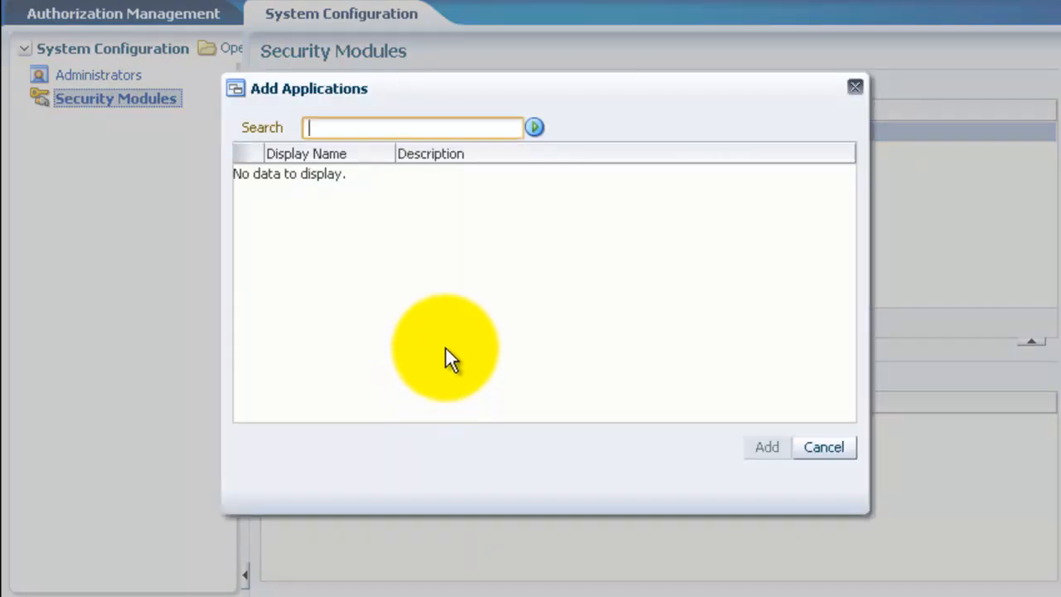
pyautogui.click(533, 127)
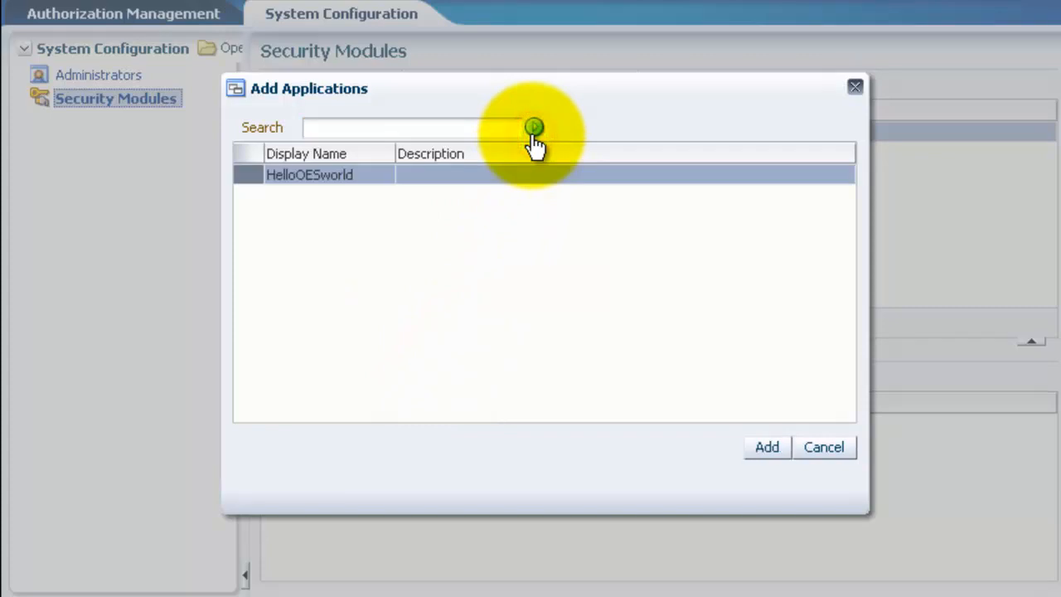
pyautogui.click(766, 447)
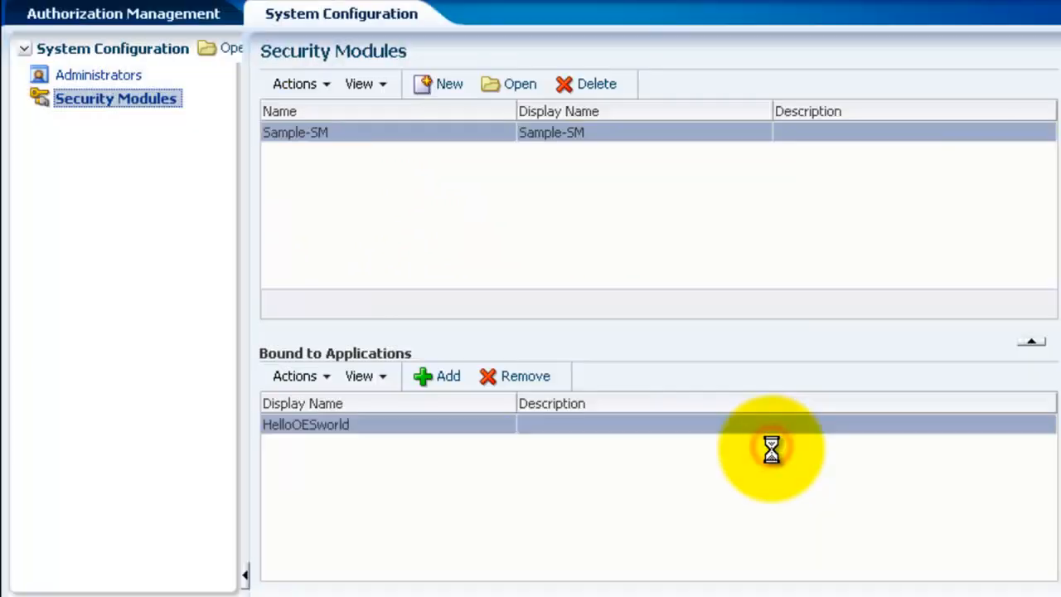
pyautogui.moveTo(663, 406)
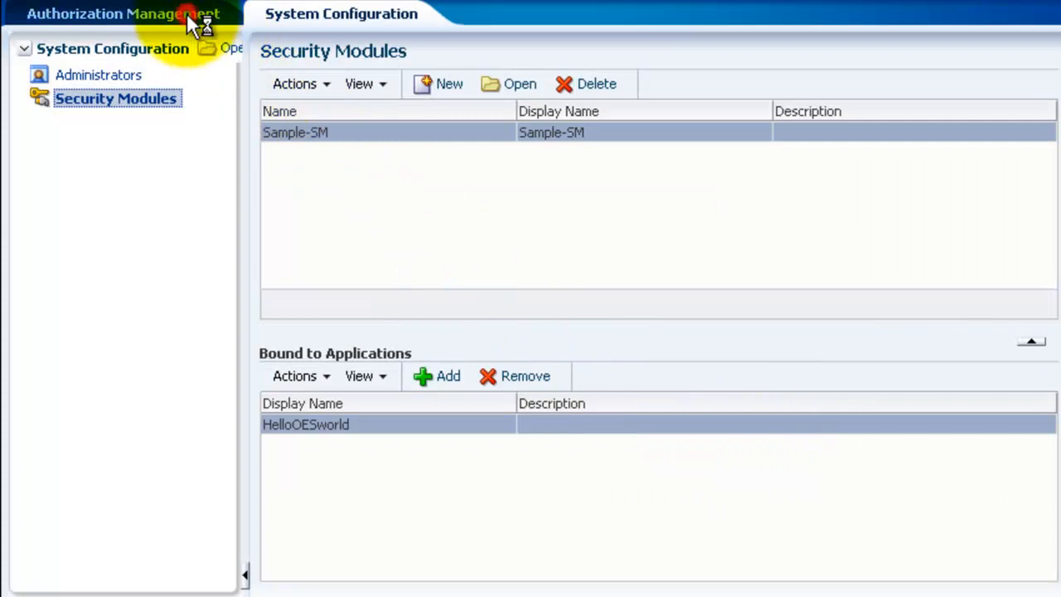
# - Distribute HelloOESworld's policies to Sample-SM from the Policy Distribution view
pyautogui.click(123, 14)
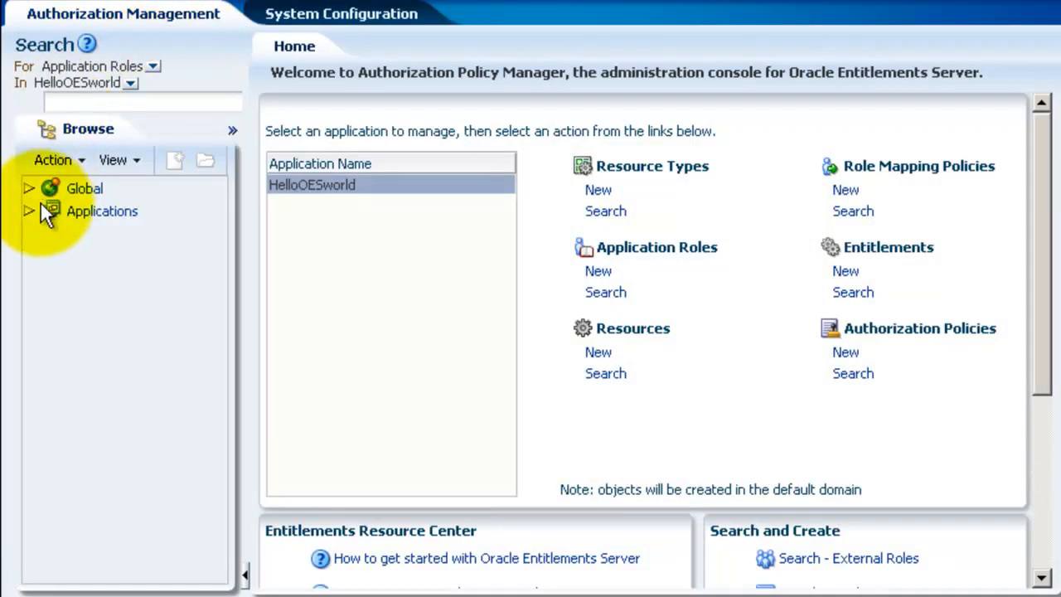
pyautogui.click(30, 211)
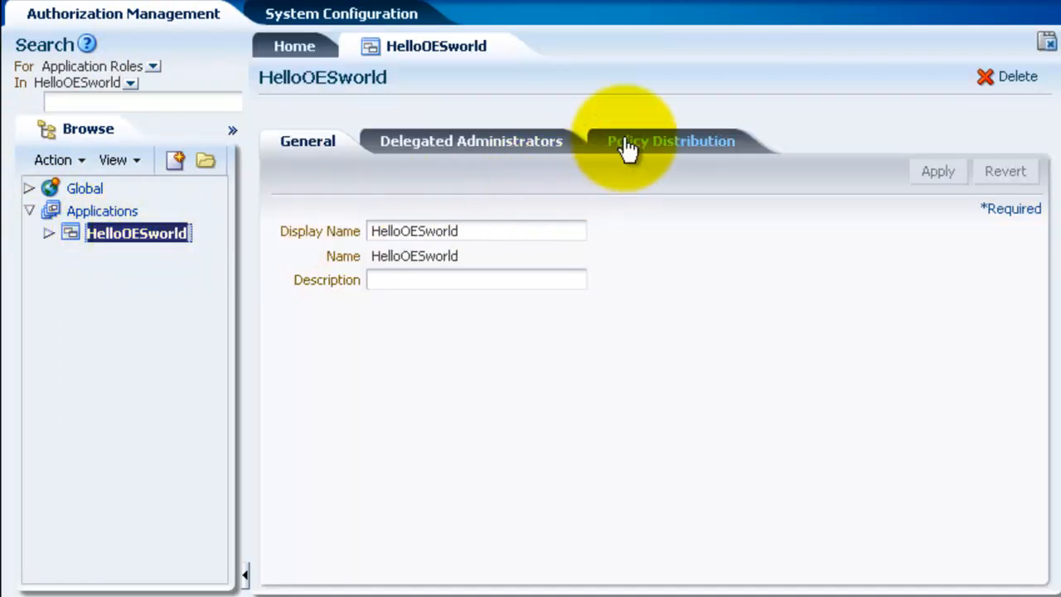
pyautogui.click(670, 141)
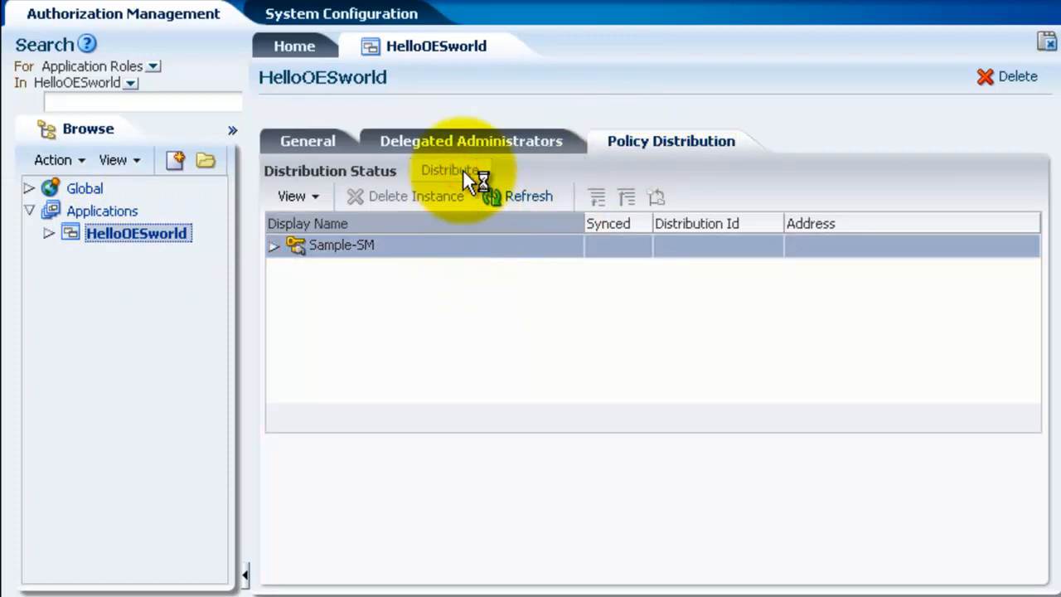
pyautogui.click(451, 170)
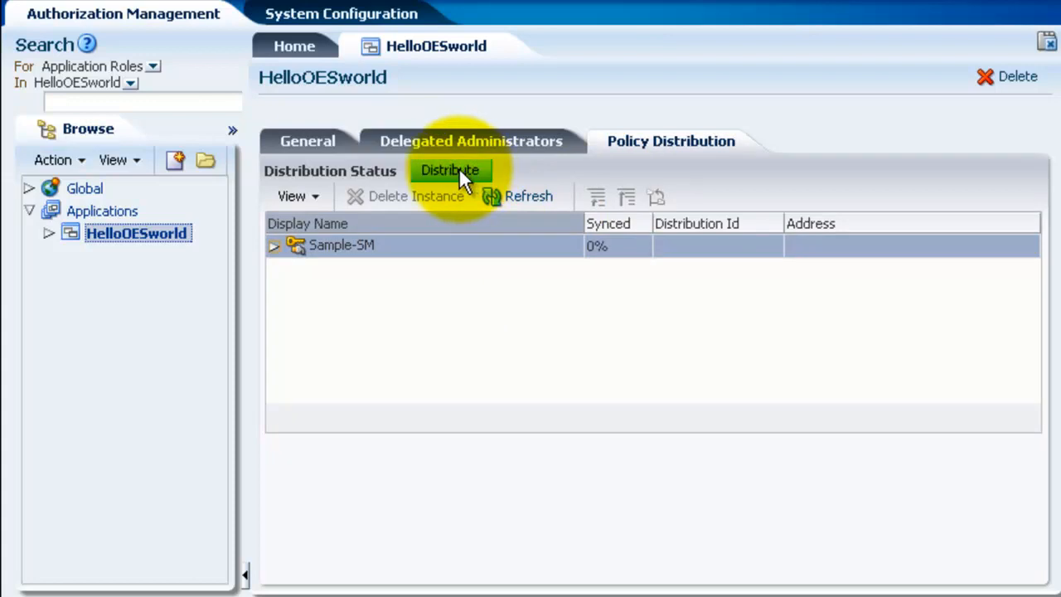
pyautogui.click(450, 169)
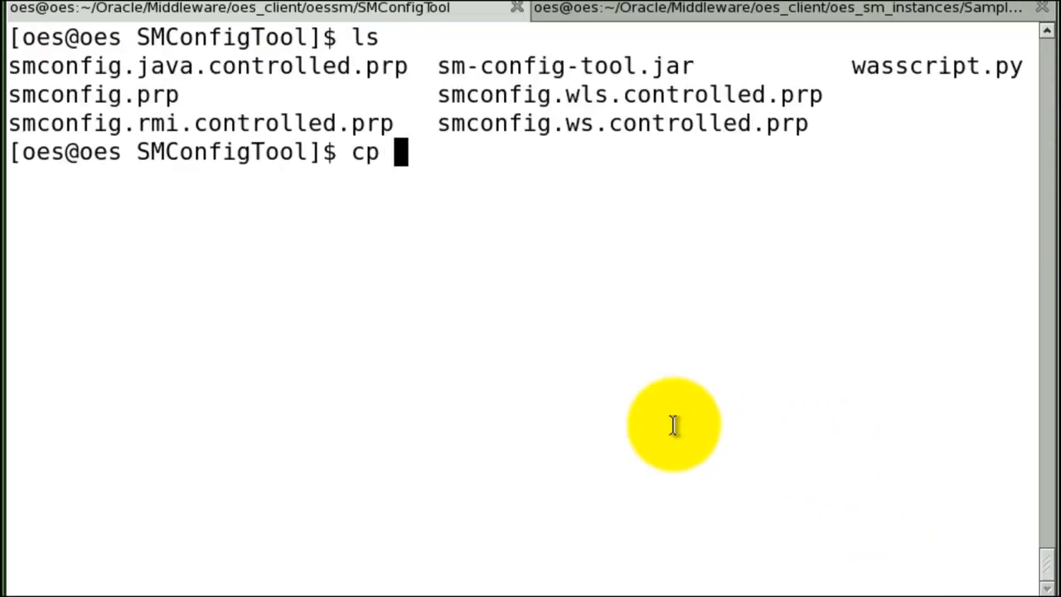
# - Copy smconfig.java.controlled.prp to my.prp in SMConfigTool and start editing it with vi
pyautogui.doubleClick(207, 66)
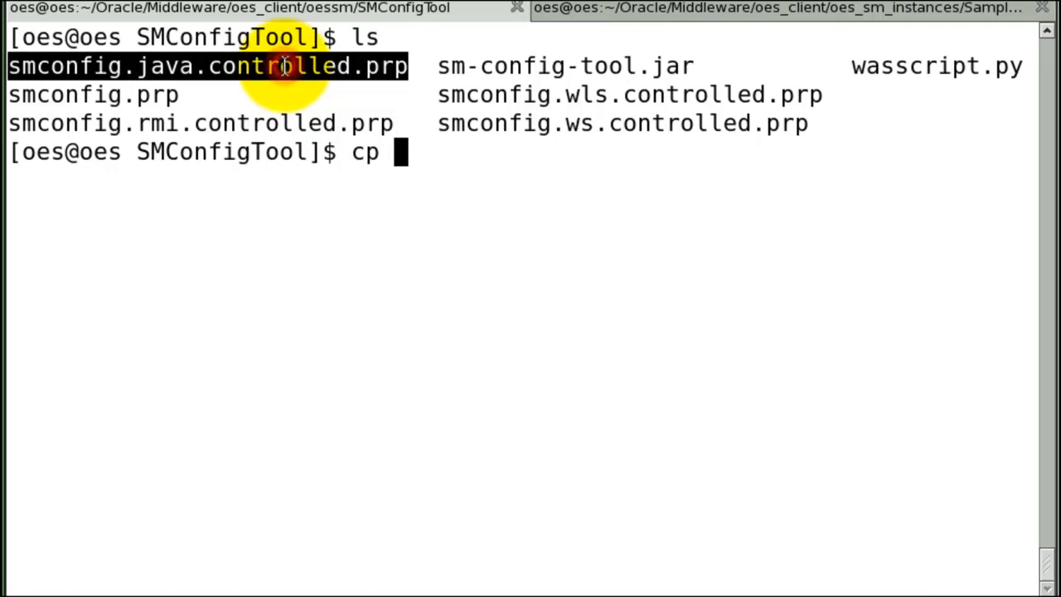
pyautogui.write('smconfig.java.controlled.prp my.prp')
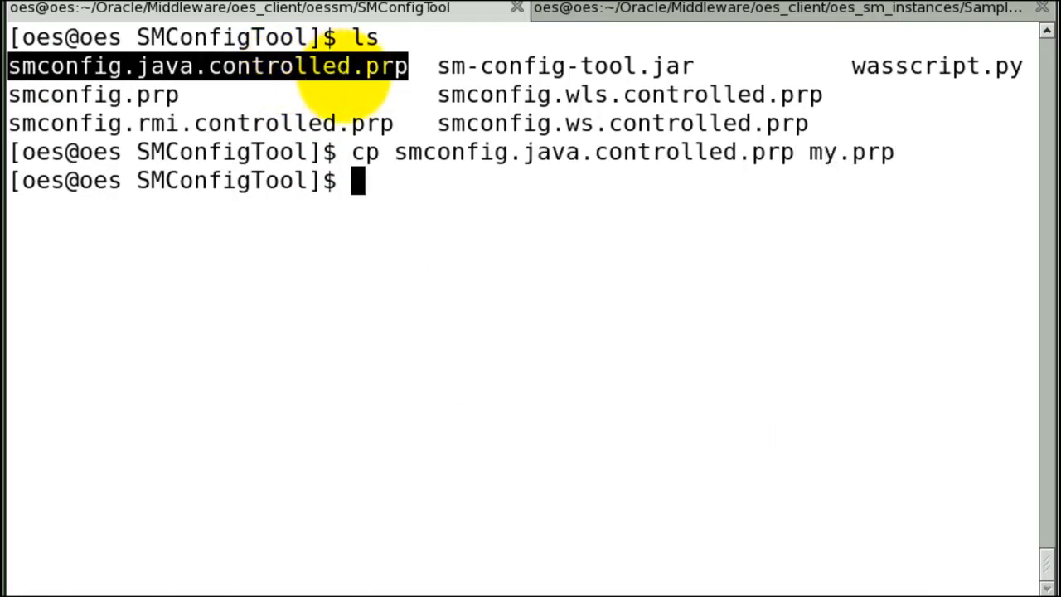
pyautogui.write('vi my.prp')
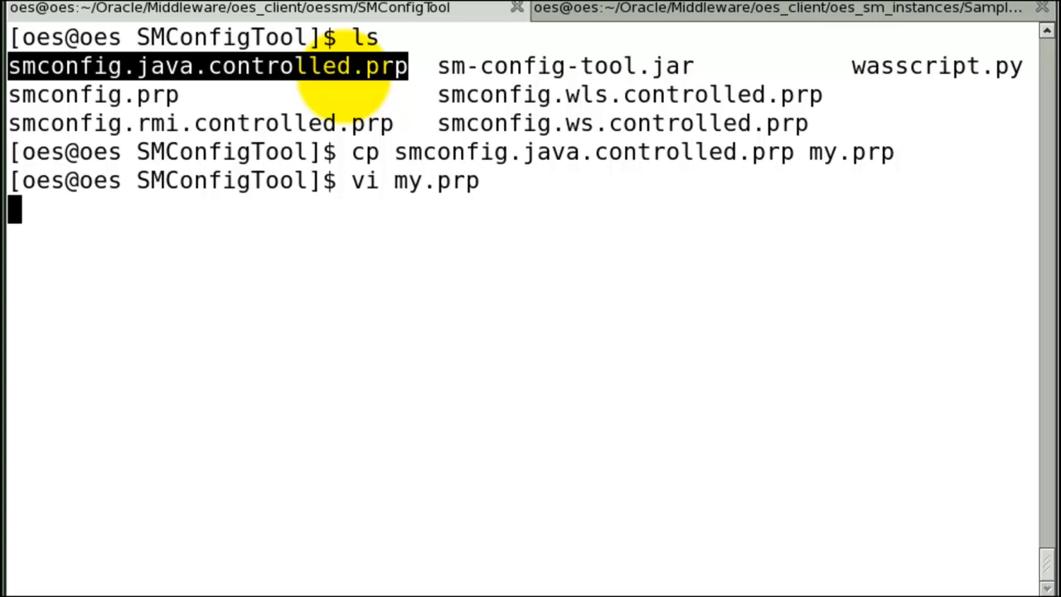
# - In my.prp set RegistrationServerHost=localhost and RegistrationServerPort=7002, then save and quit with :x
pyautogui.press('Return')
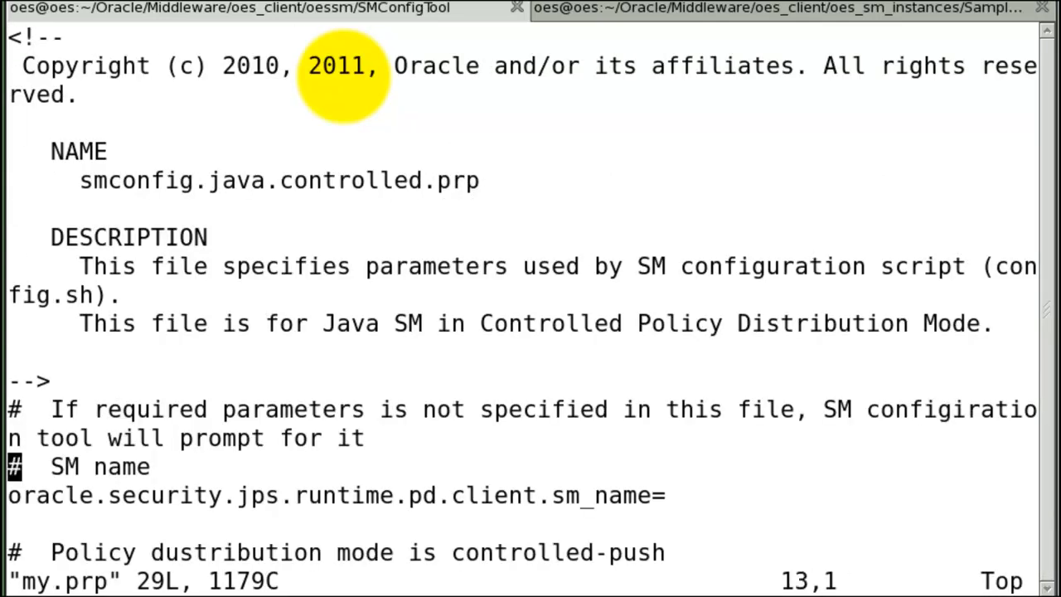
pyautogui.scroll(-3)
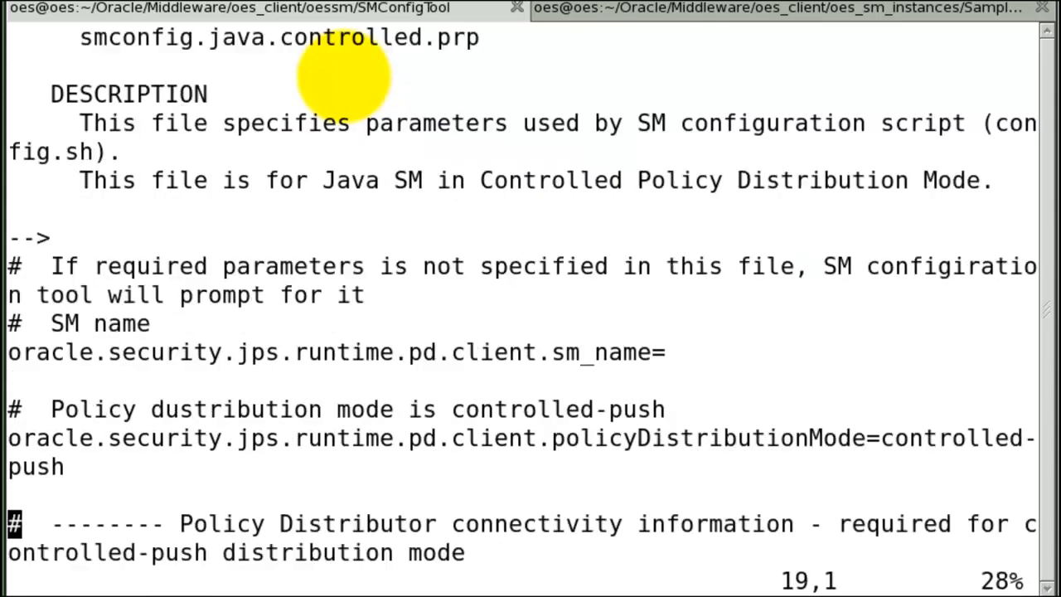
pyautogui.scroll(-3)
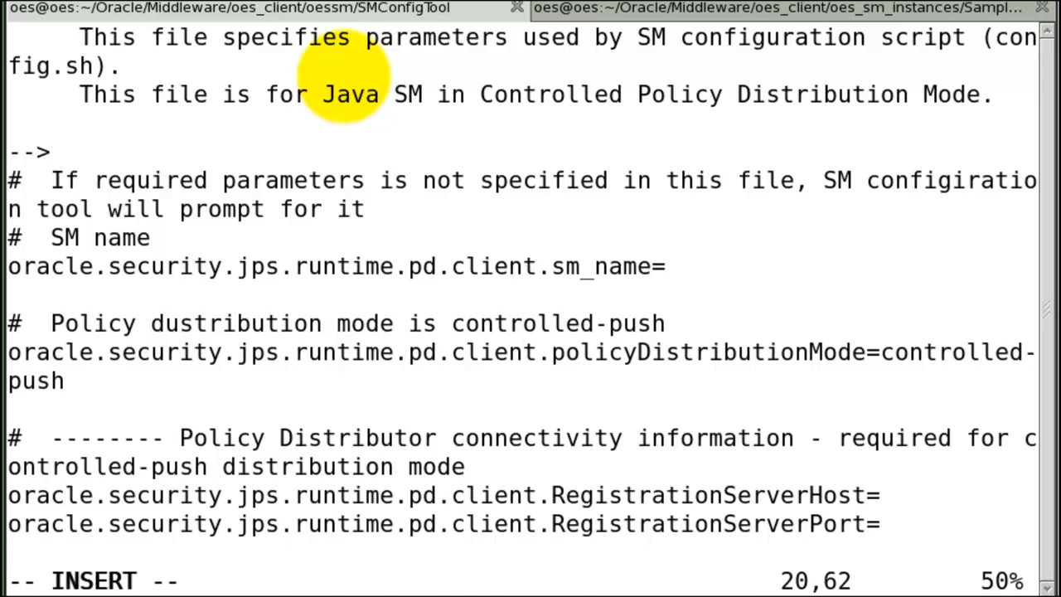
pyautogui.write('localhost')
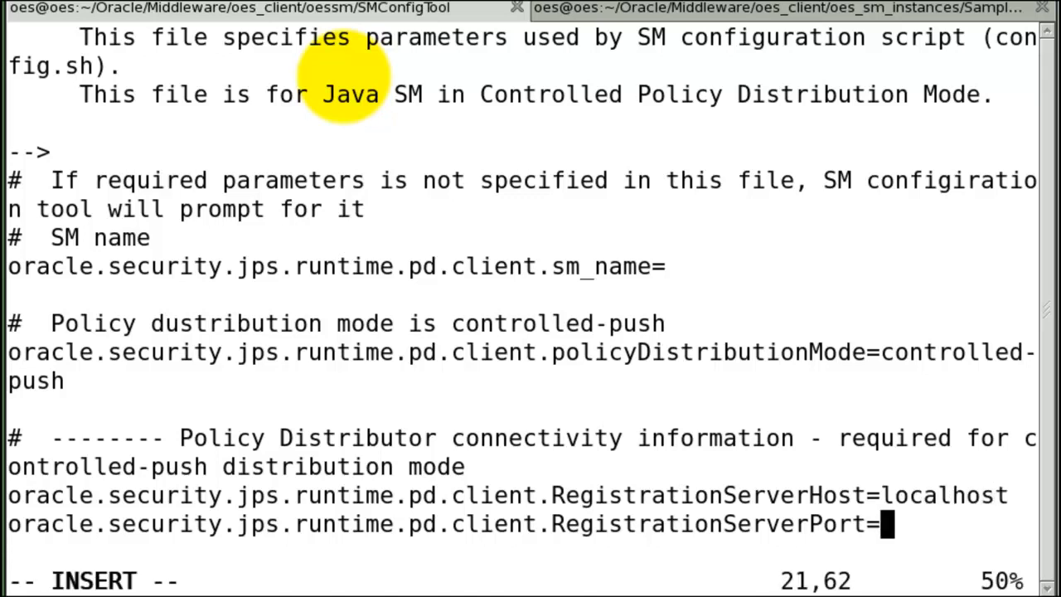
pyautogui.write('7002')
pyautogui.click(530, 581)
pyautogui.write(':x')
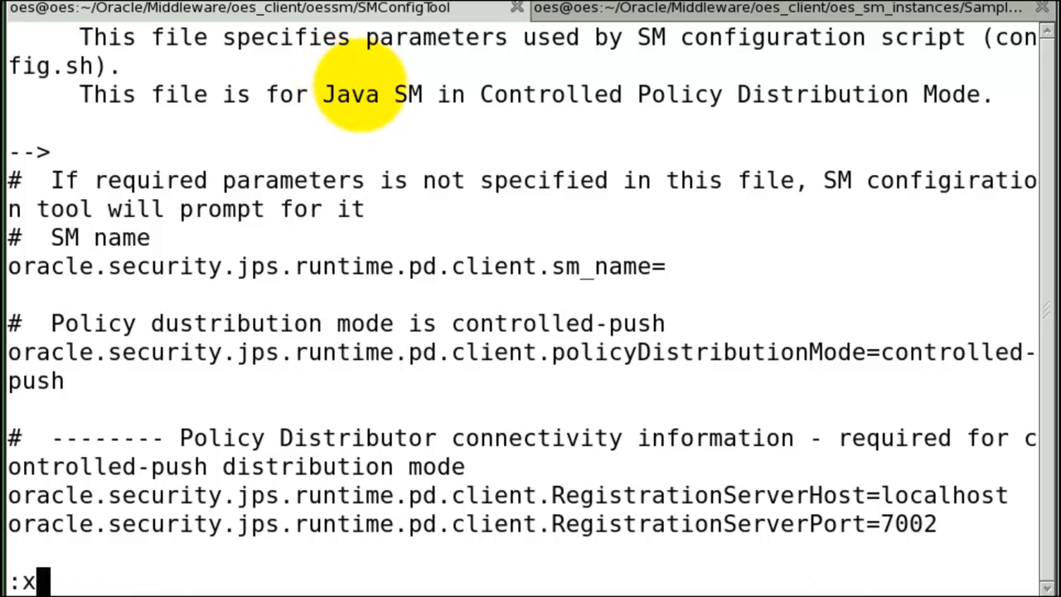
pyautogui.press('Return')
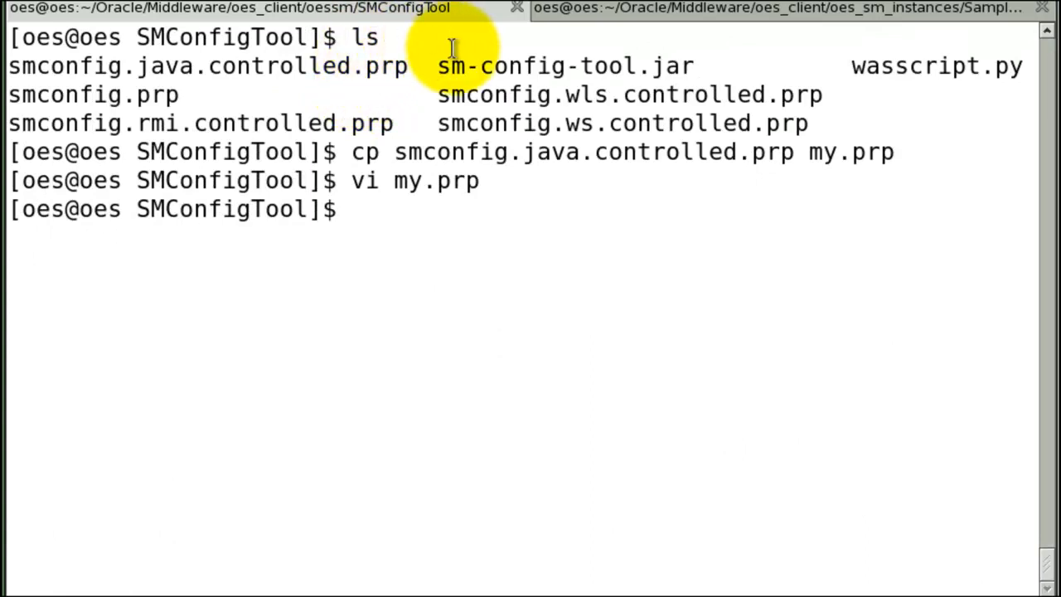
# - From the bin folder run config.sh with -smConfigId Sample-SM and -prpFileName ../SMConfigTool/my.prp
pyautogui.write('cd')
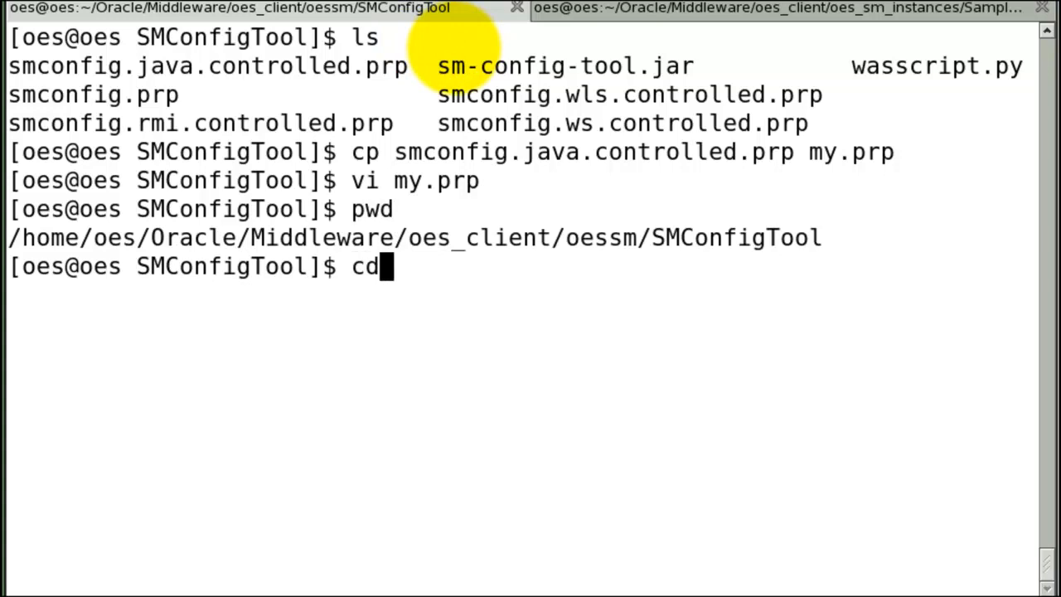
pyautogui.write('../bin')
pyautogui.write('pwd')
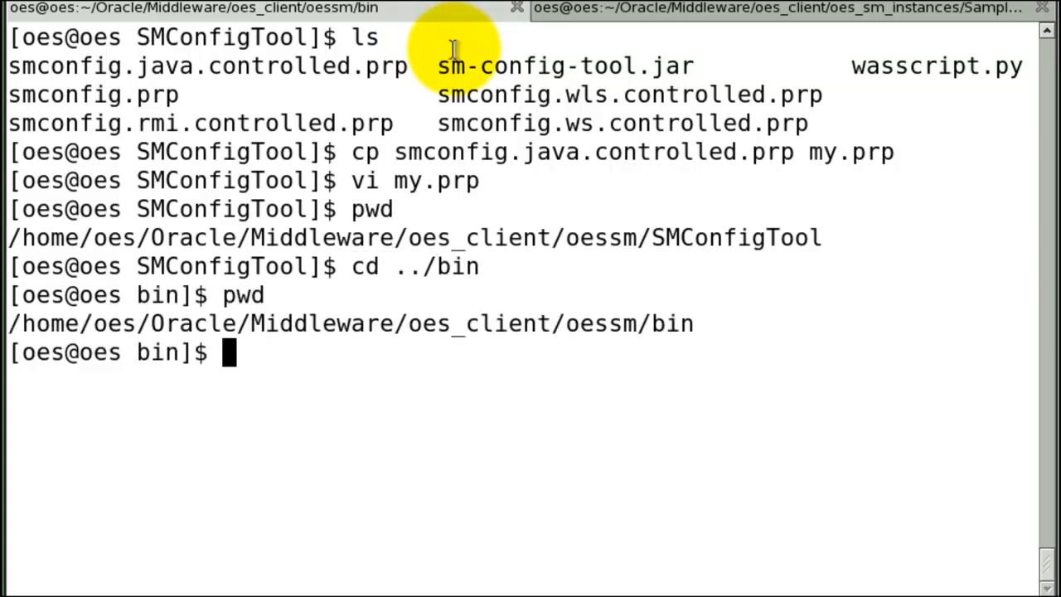
pyautogui.moveTo(597, 10)
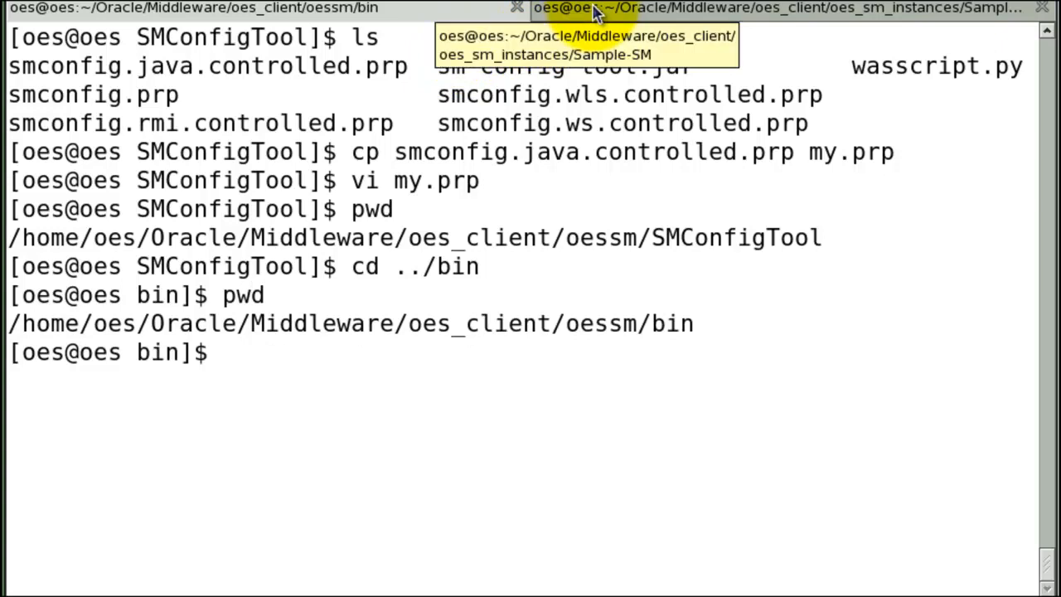
pyautogui.click(762, 7)
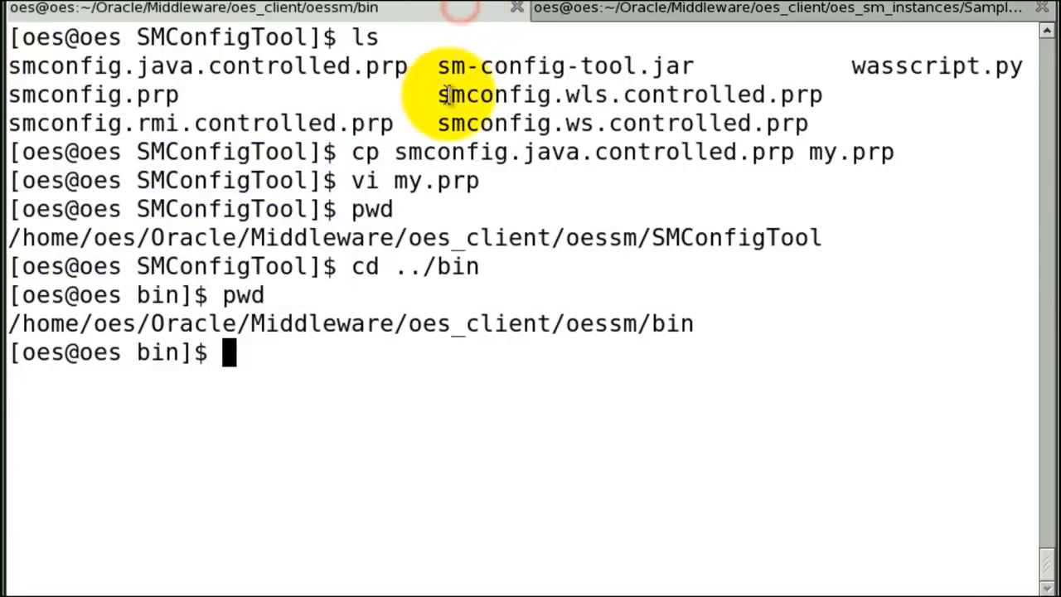
pyautogui.write('./config.sh -smConfigId Sample-SM -prpFileName ../SMConfigTool/my.prp')
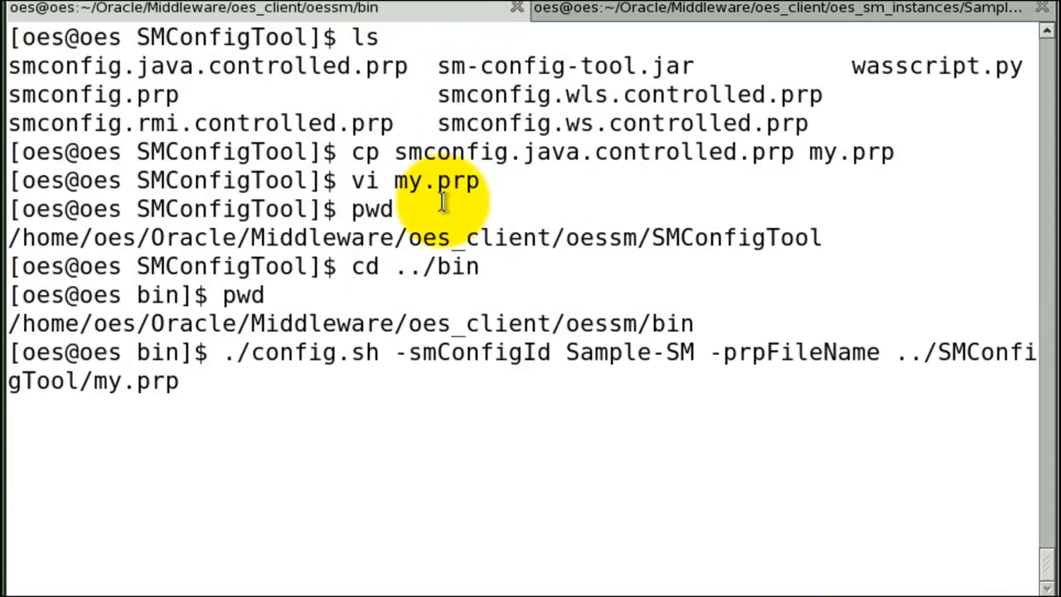
pyautogui.press('Return')
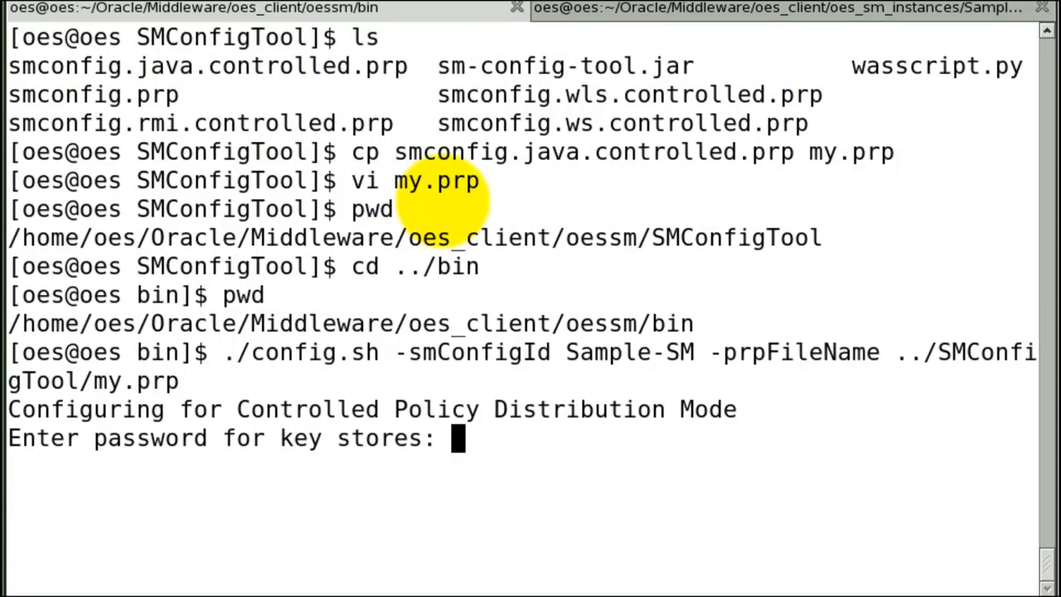
# - Supply the keystore password and weblogic admin credentials so enrollment succeeds, then move up to oes_client
pyautogui.press('Return')
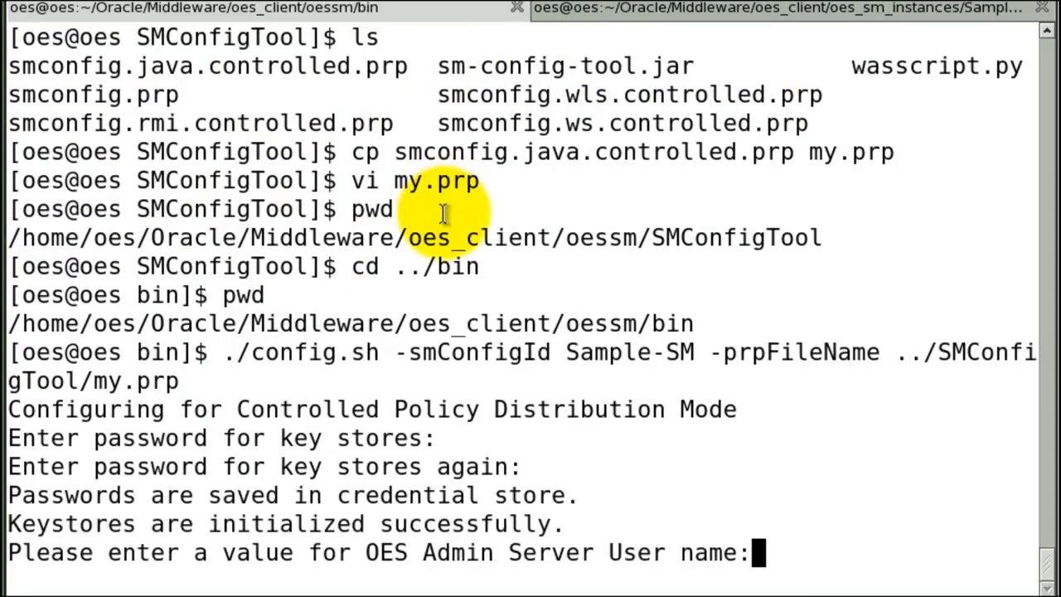
pyautogui.write('weblogi')
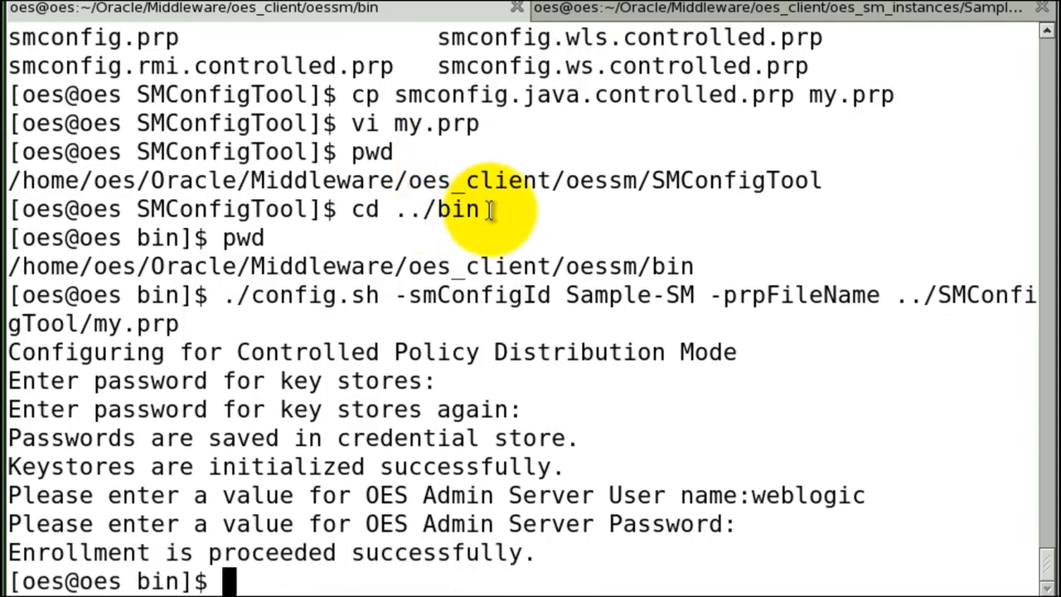
pyautogui.write('cd ..')
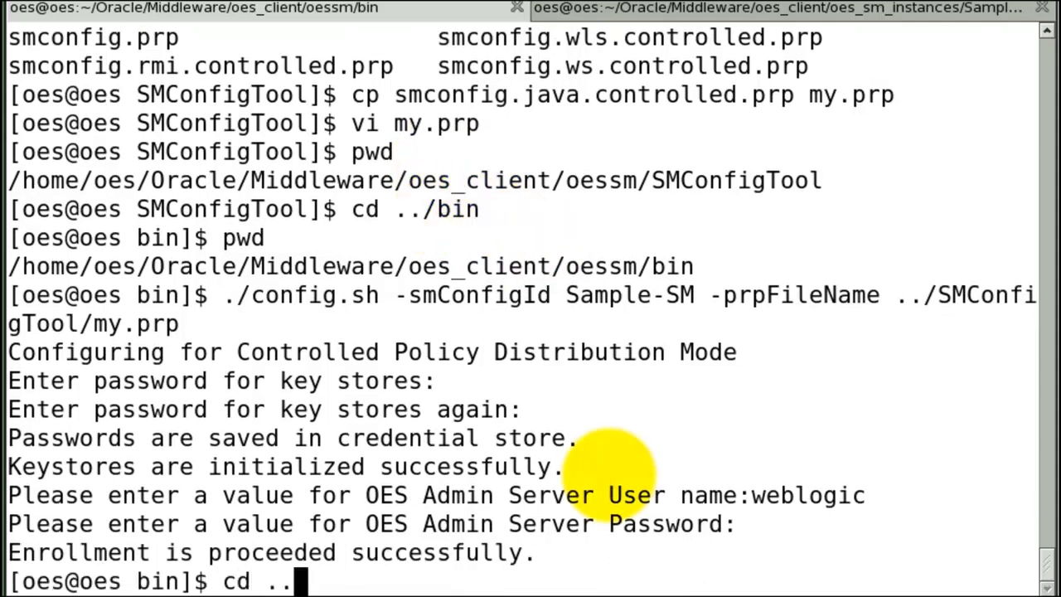
pyautogui.press('Return')
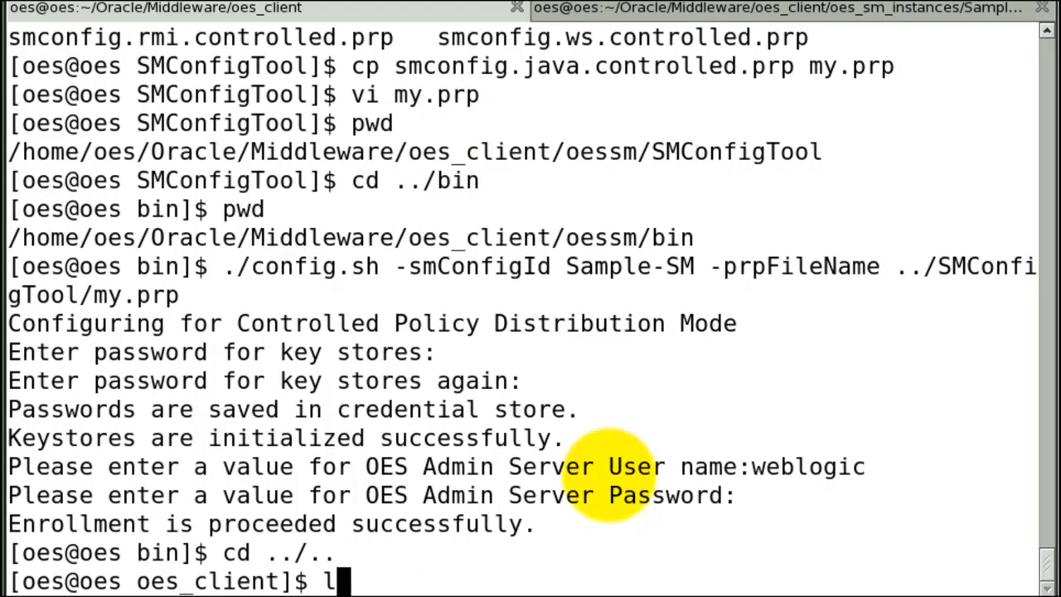
# - List the oes_client contents and change into the Sample-SM instance folder
pyautogui.press('Return')
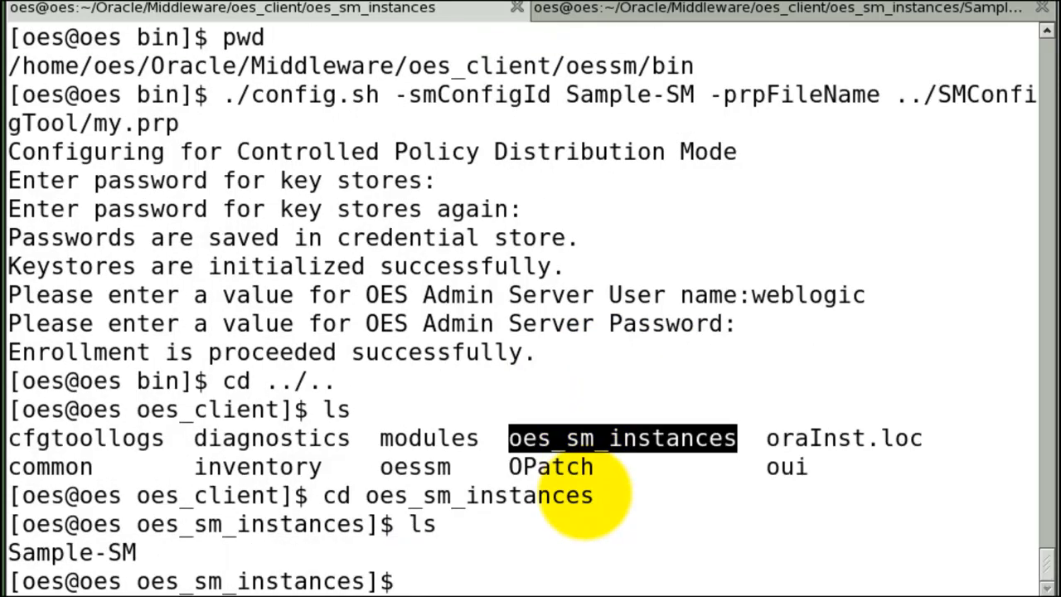
pyautogui.write('cd Sa')
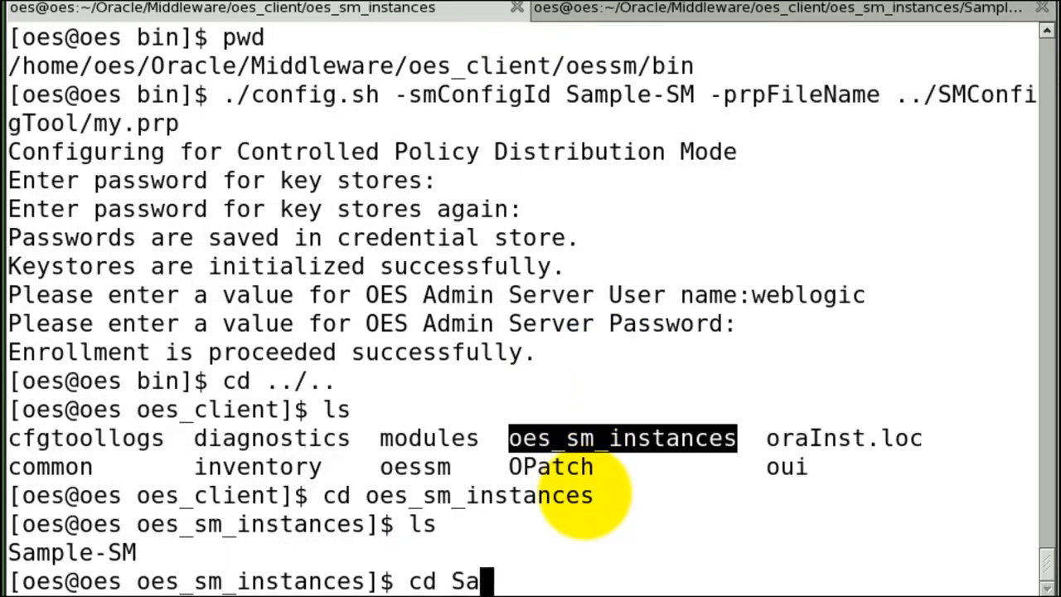
pyautogui.write('mple-')
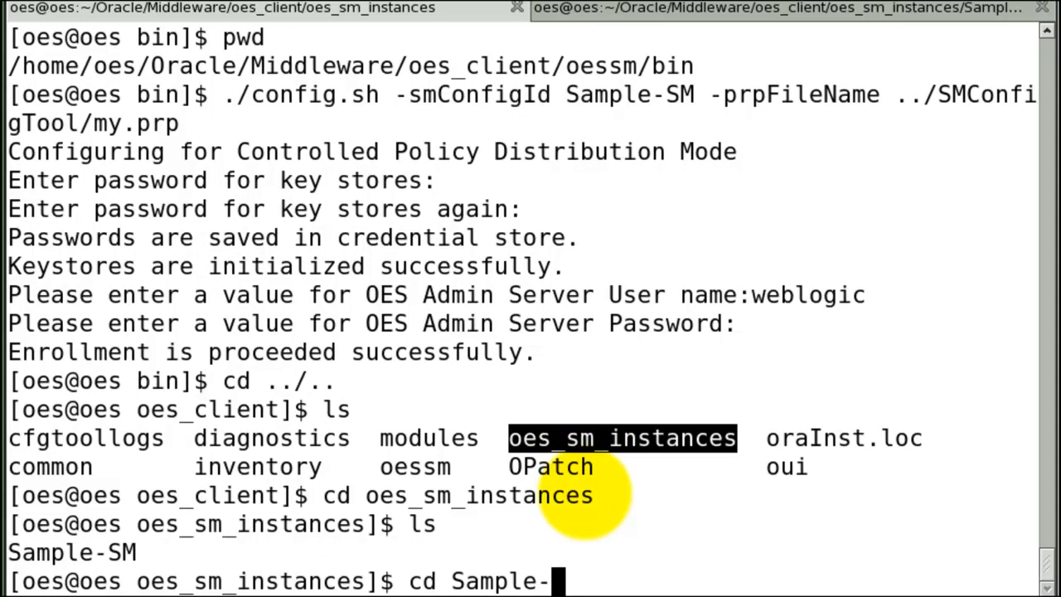
pyautogui.press('Return')
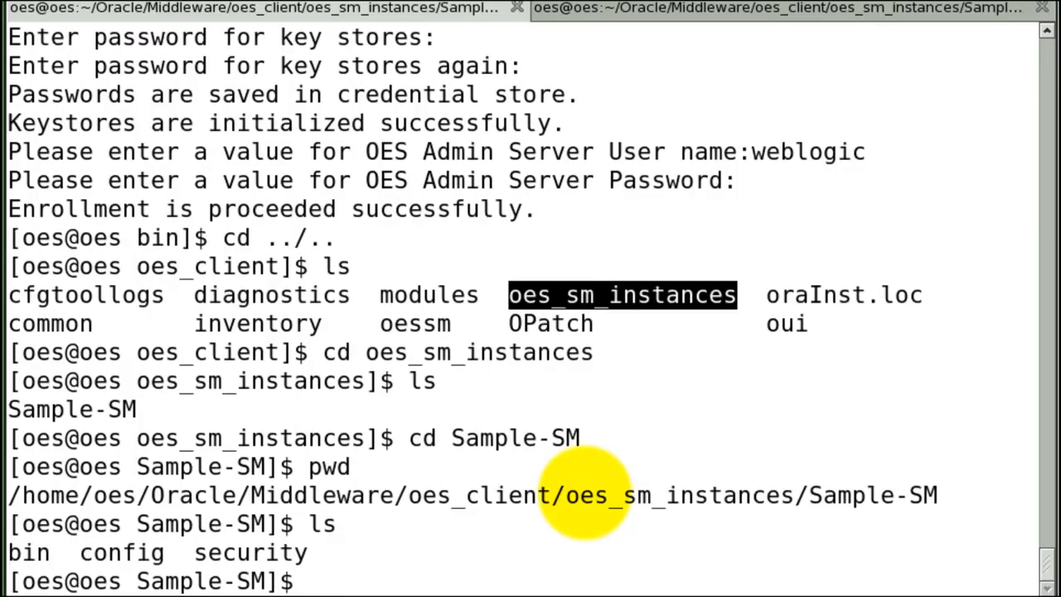
pyautogui.moveTo(754, 42)
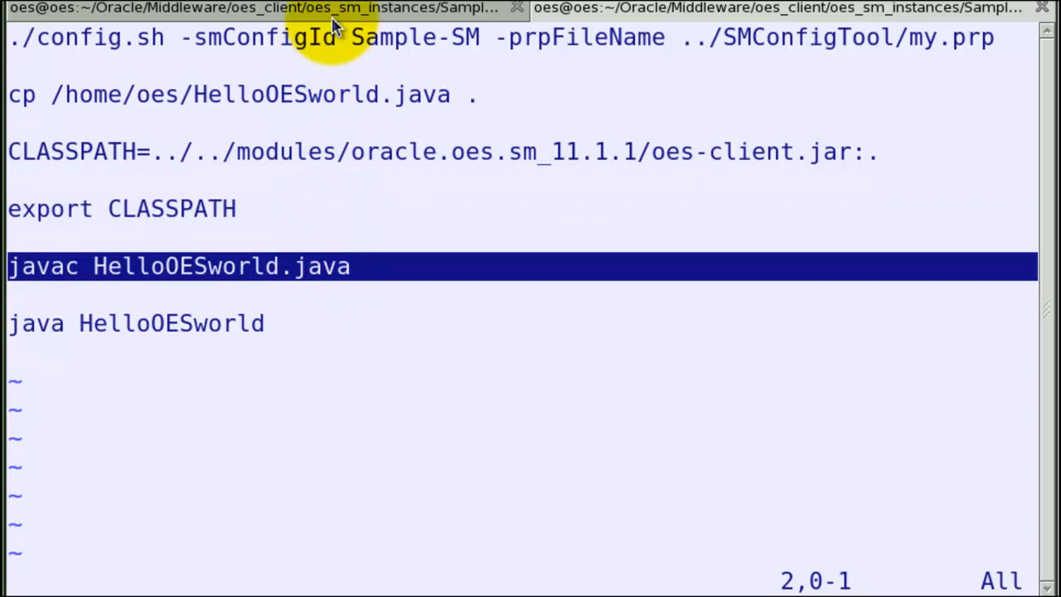
# - Compile HelloOESworld.java with javac in the Sample-SM shell and start vi on the source
pyautogui.click(771, 9)
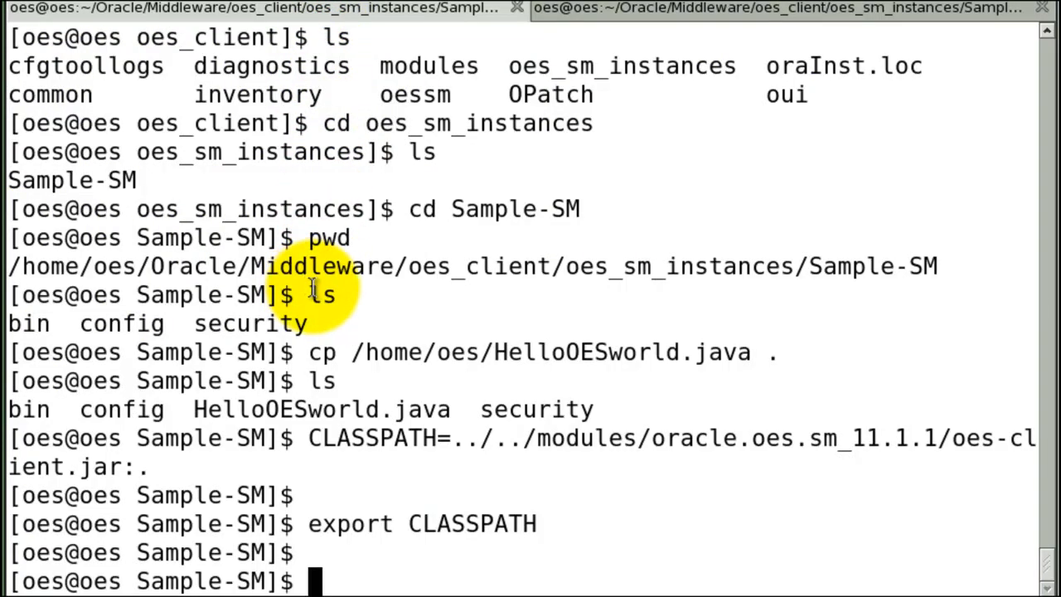
pyautogui.write('javac HelloOESworld.java')
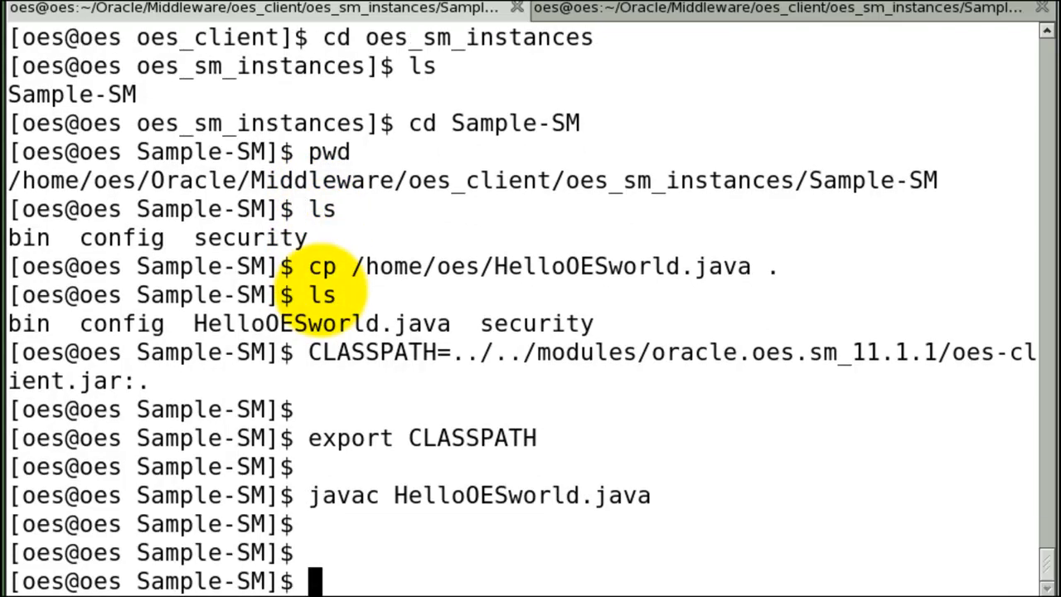
pyautogui.write('vi')
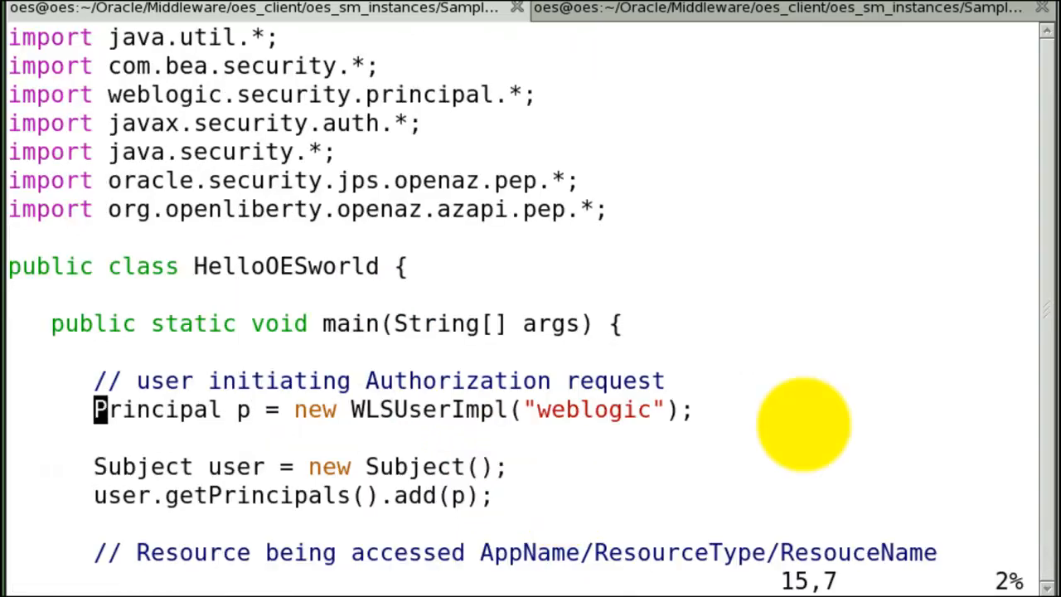
# - Review the weblogic user, HelloOESworld/MyResourceType/MyResource string and result-printing line, then close with :x
pyautogui.doubleClick(593, 409)
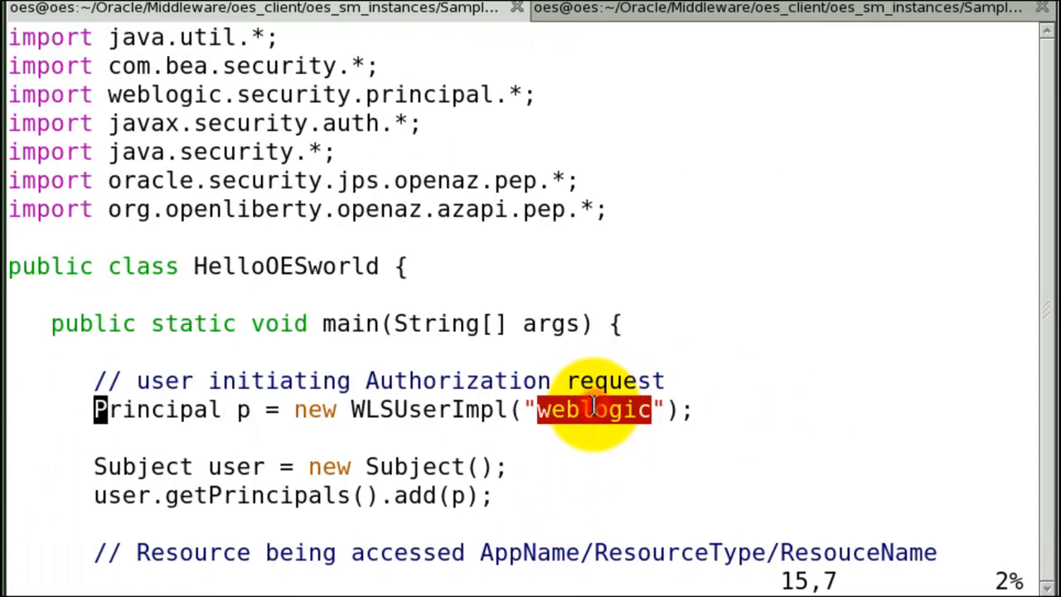
pyautogui.scroll(-3)
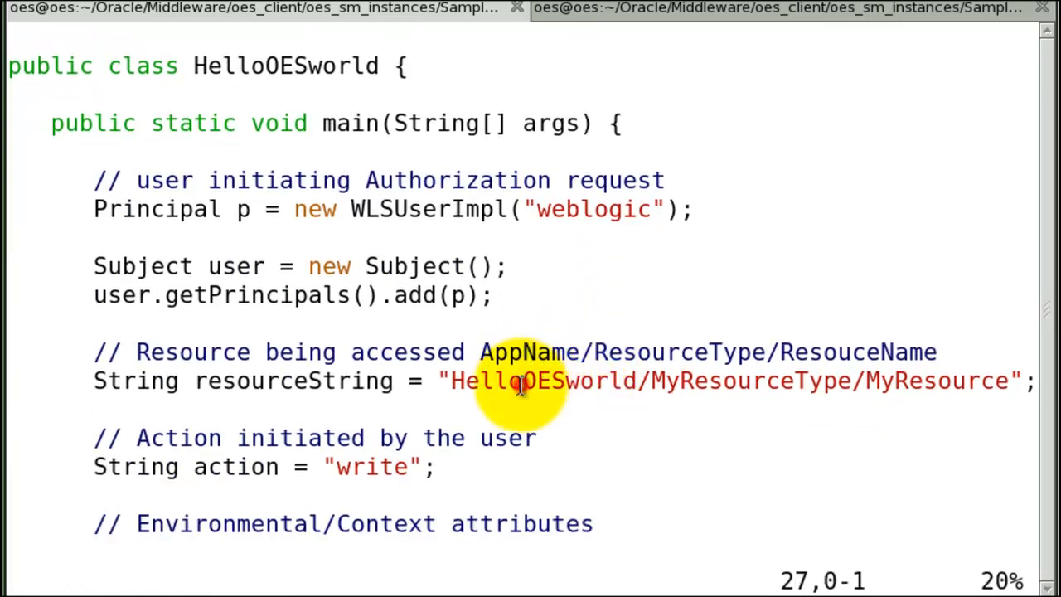
pyautogui.moveTo(456, 380); pyautogui.dragTo(1002, 381)
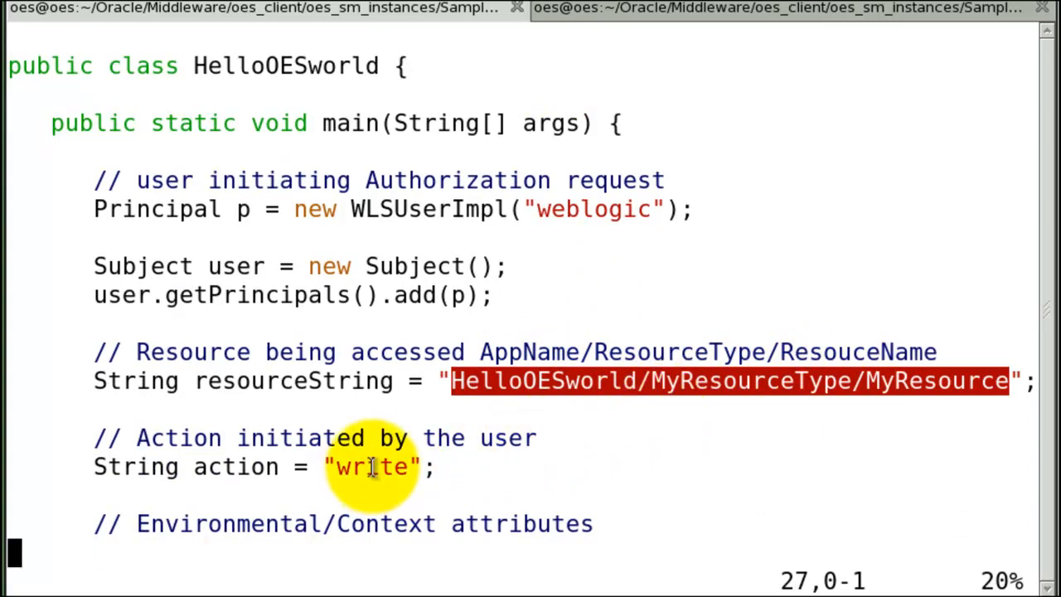
pyautogui.scroll(-3)
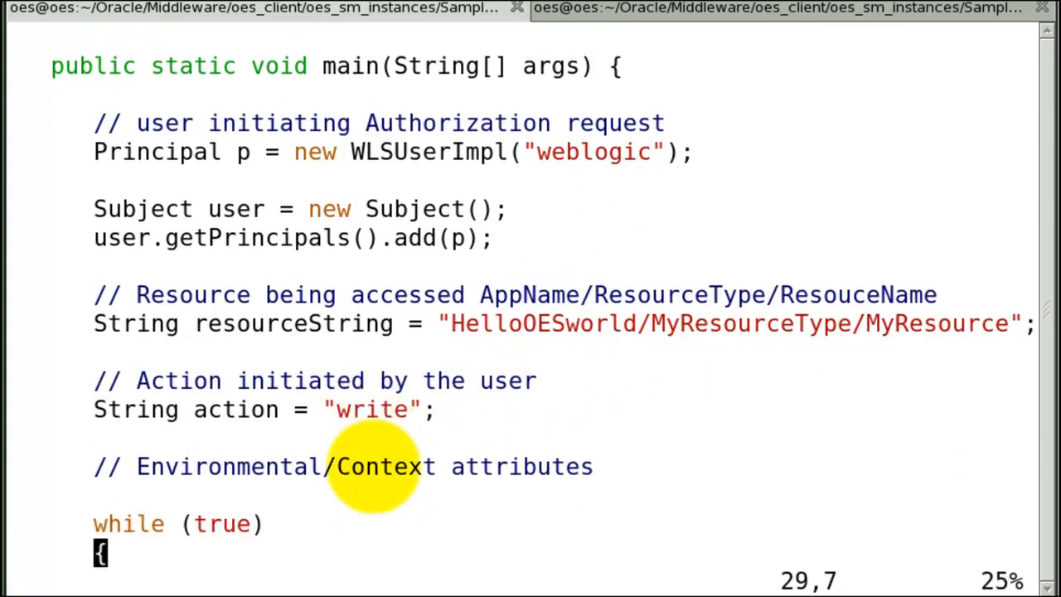
pyautogui.scroll(-3)
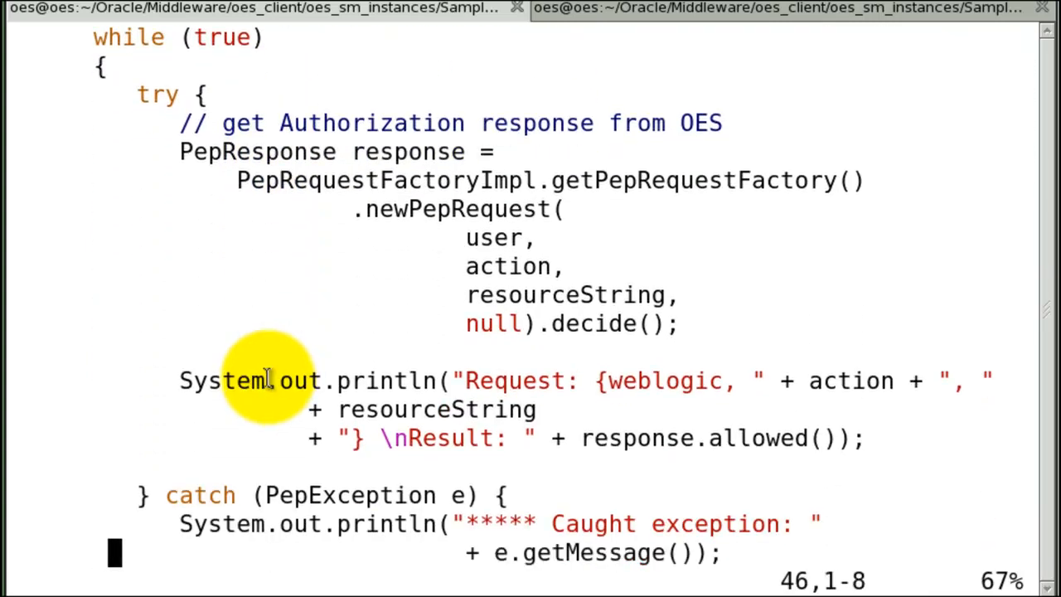
pyautogui.doubleClick(590, 323)
pyautogui.write(':x')
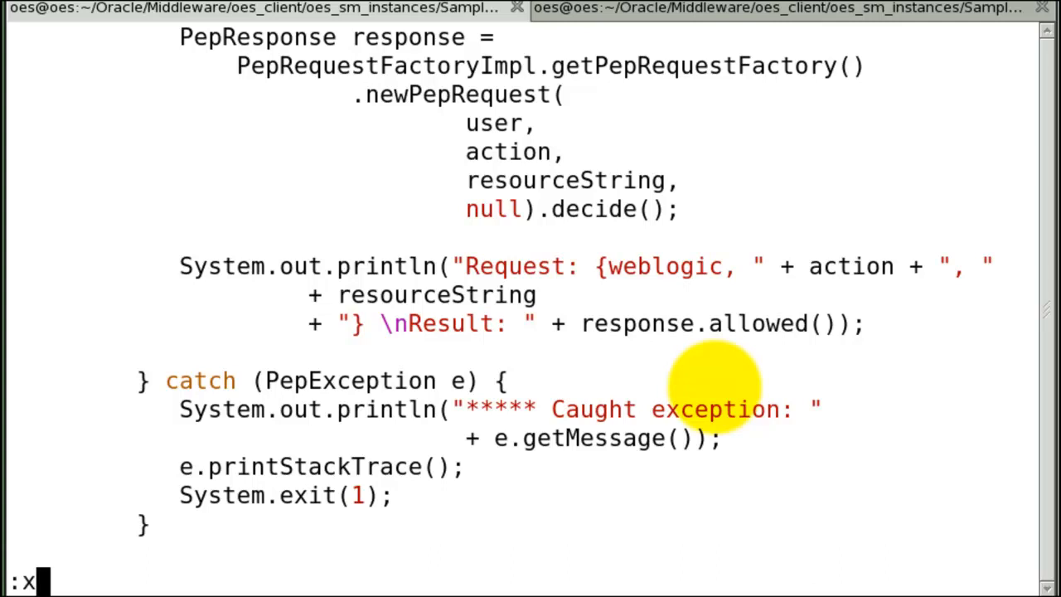
pyautogui.press('Return')
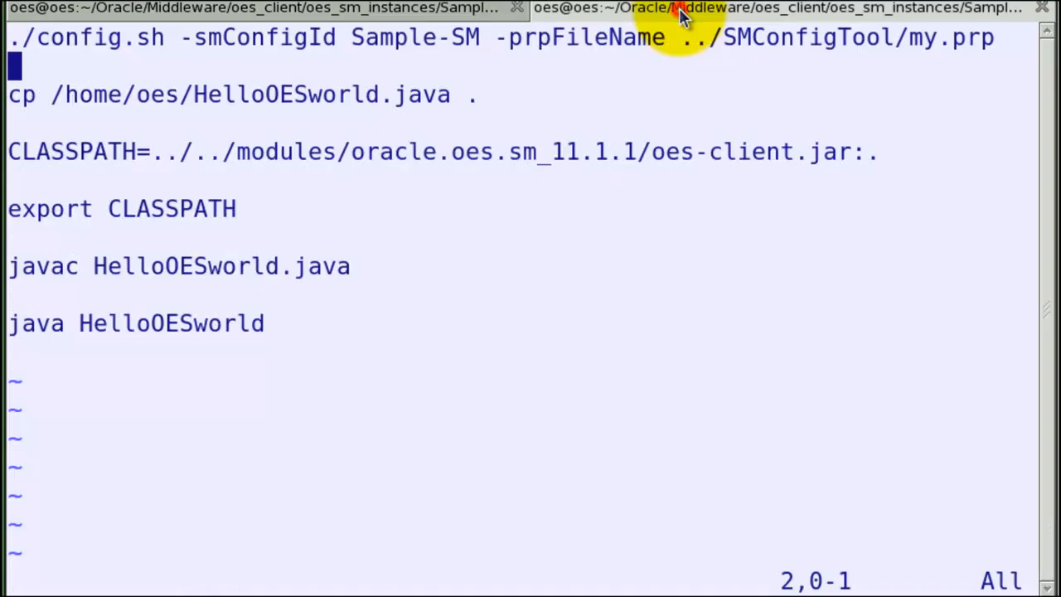
# - Run java HelloOESworld so the client's authorization results stream in the terminal
pyautogui.doubleClick(171, 323)
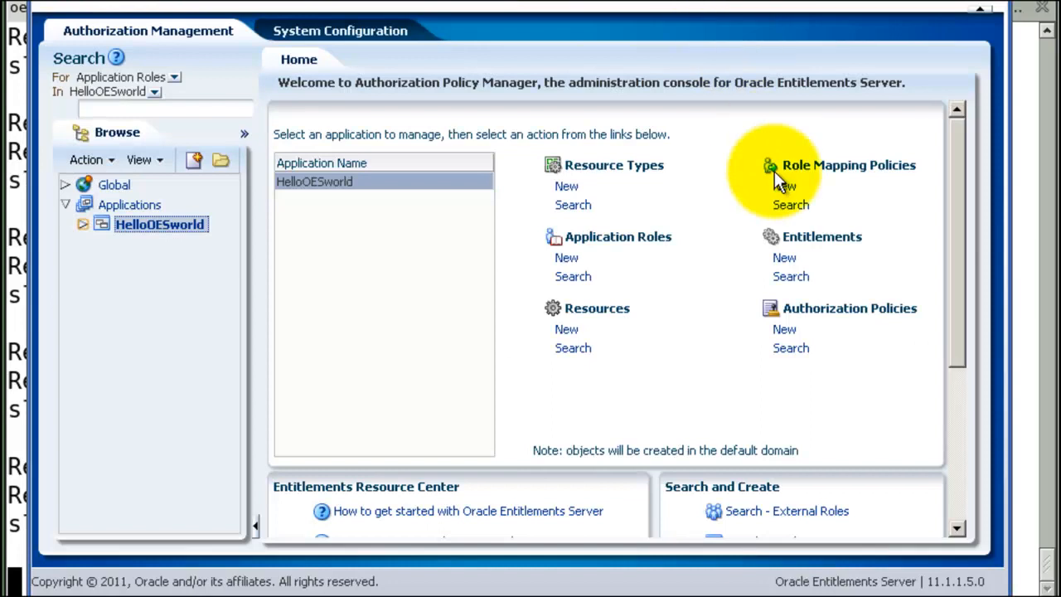
# - Search the HelloOESworld authorization policies and open MyAuthorizationPolicy for editing
pyautogui.click(790, 347)
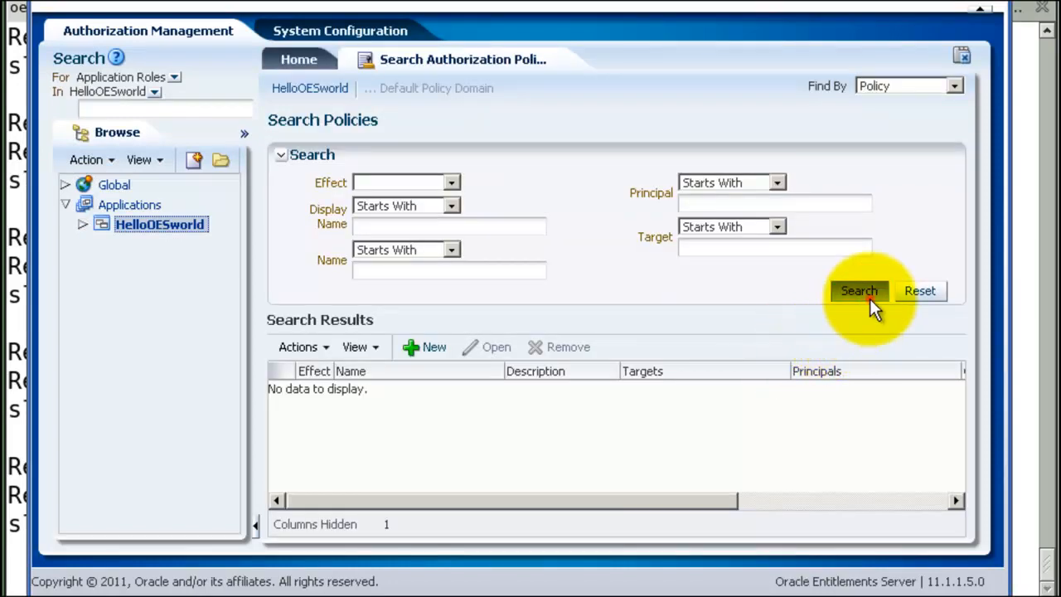
pyautogui.click(858, 291)
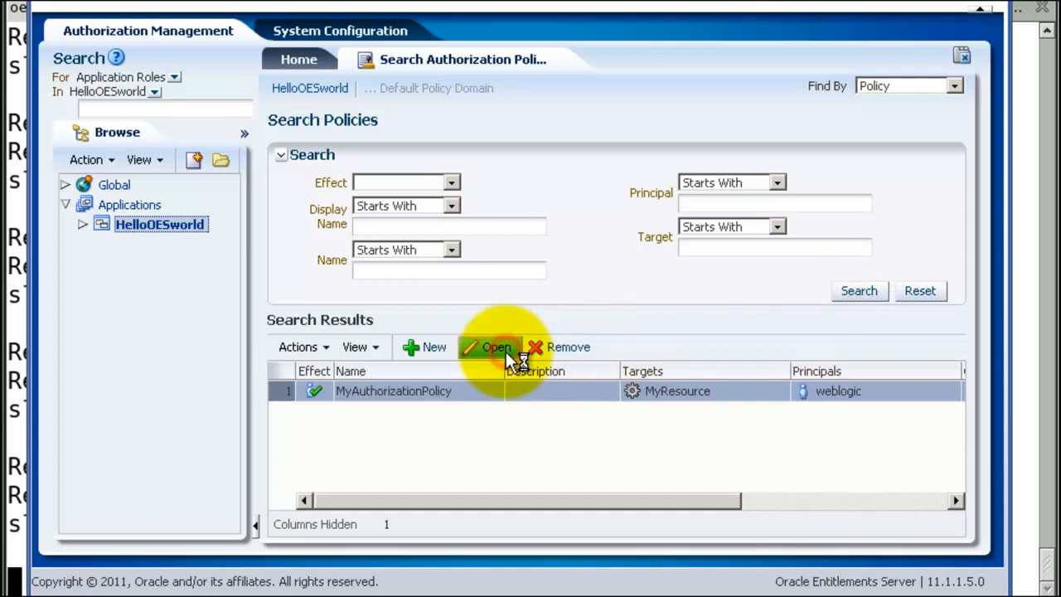
pyautogui.click(496, 346)
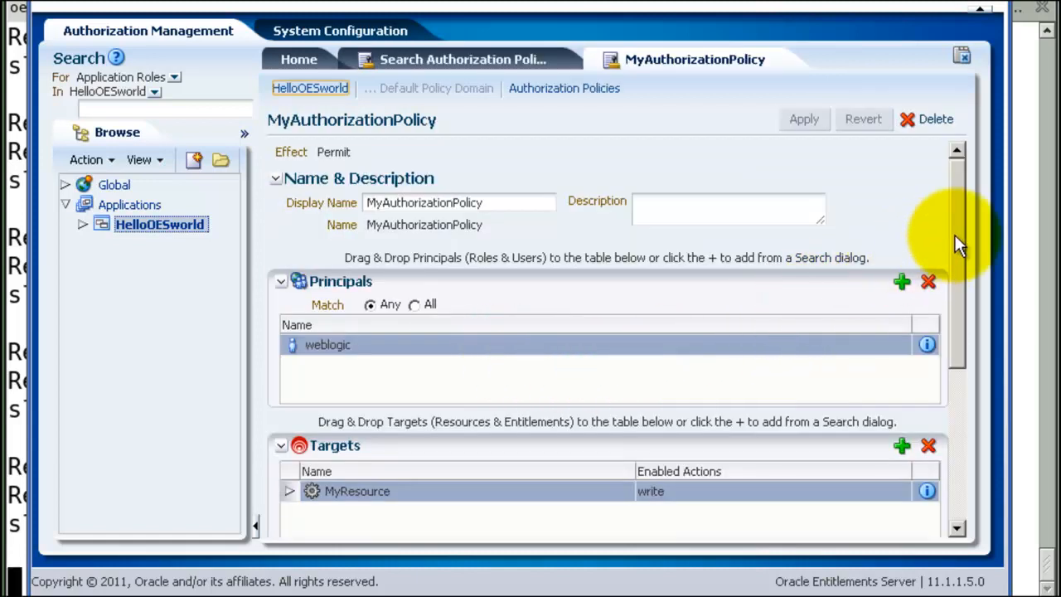
pyautogui.scroll(-3)
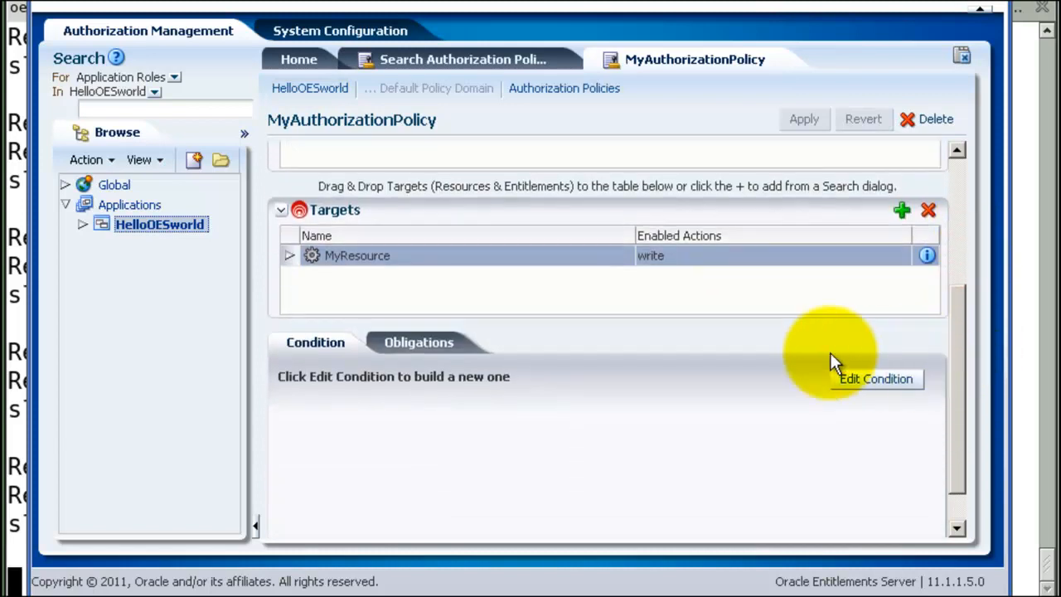
pyautogui.moveTo(294, 259)
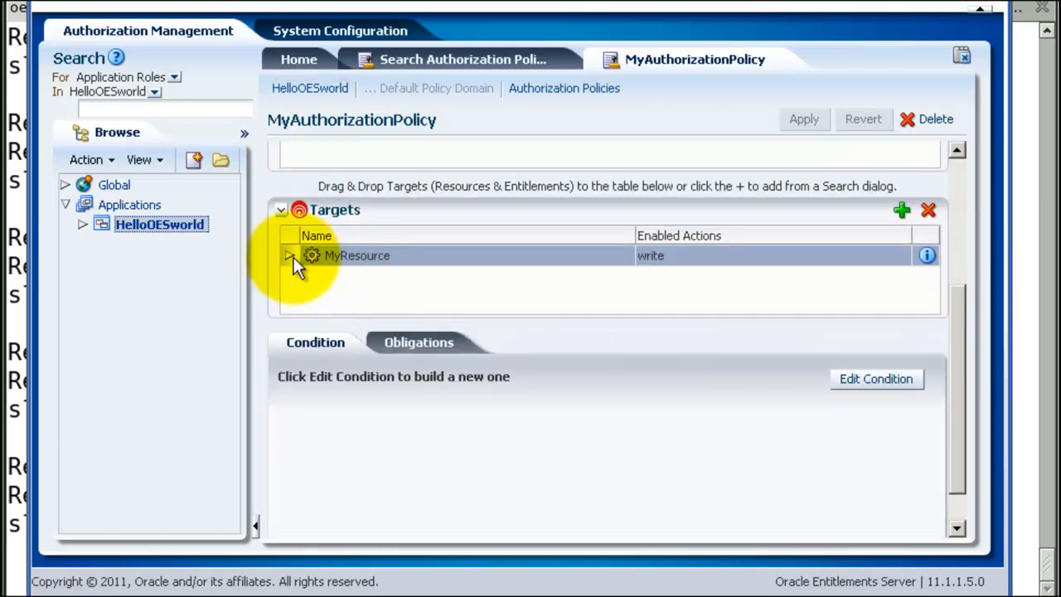
# - On MyResource uncheck write, check read, and apply the change to the policy
pyautogui.click(290, 255)
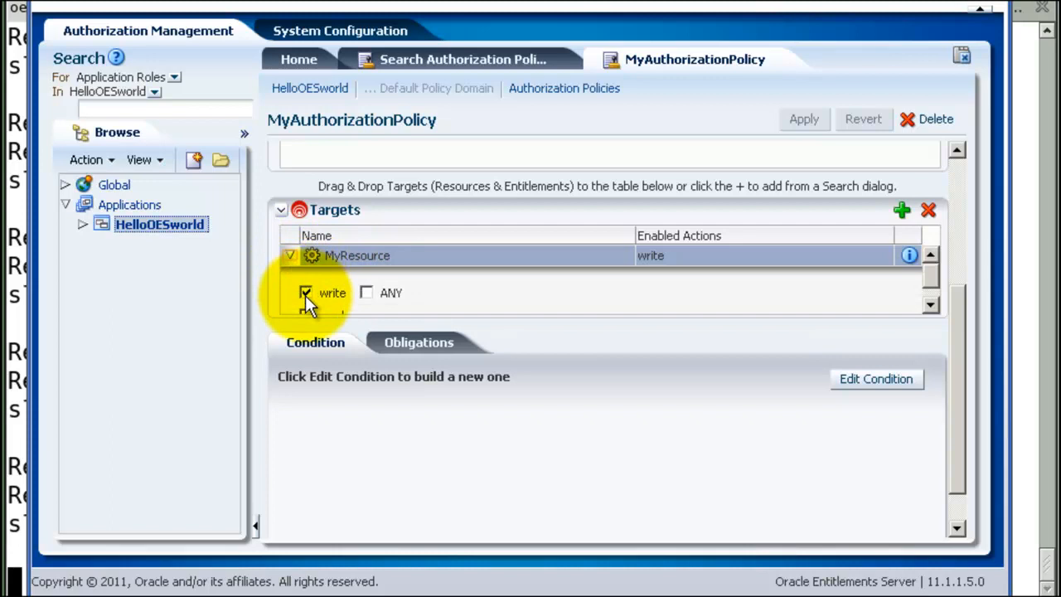
pyautogui.click(305, 292)
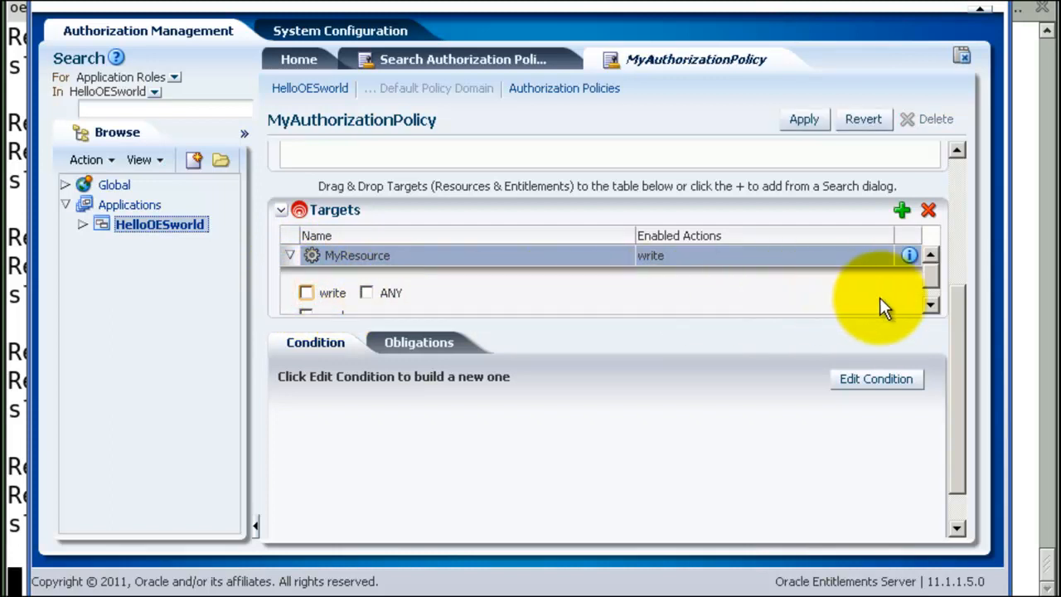
pyautogui.click(290, 255)
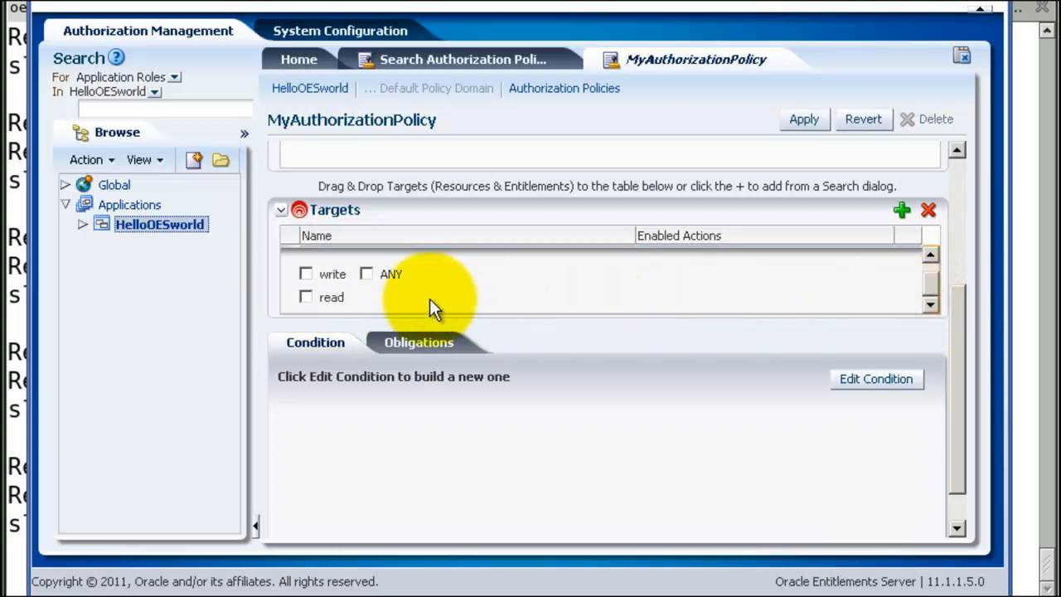
pyautogui.click(306, 297)
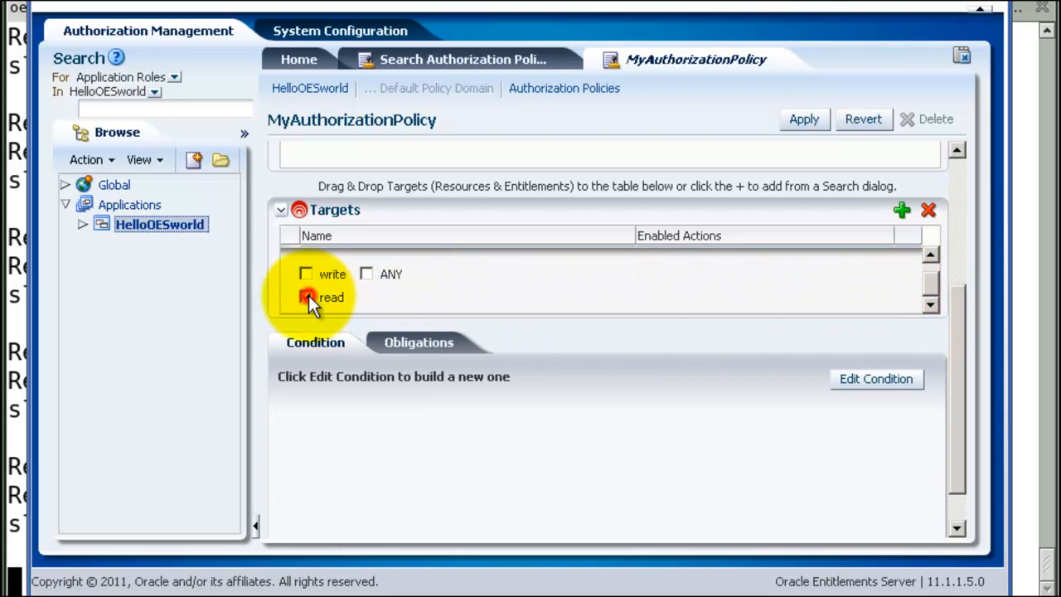
pyautogui.click(306, 297)
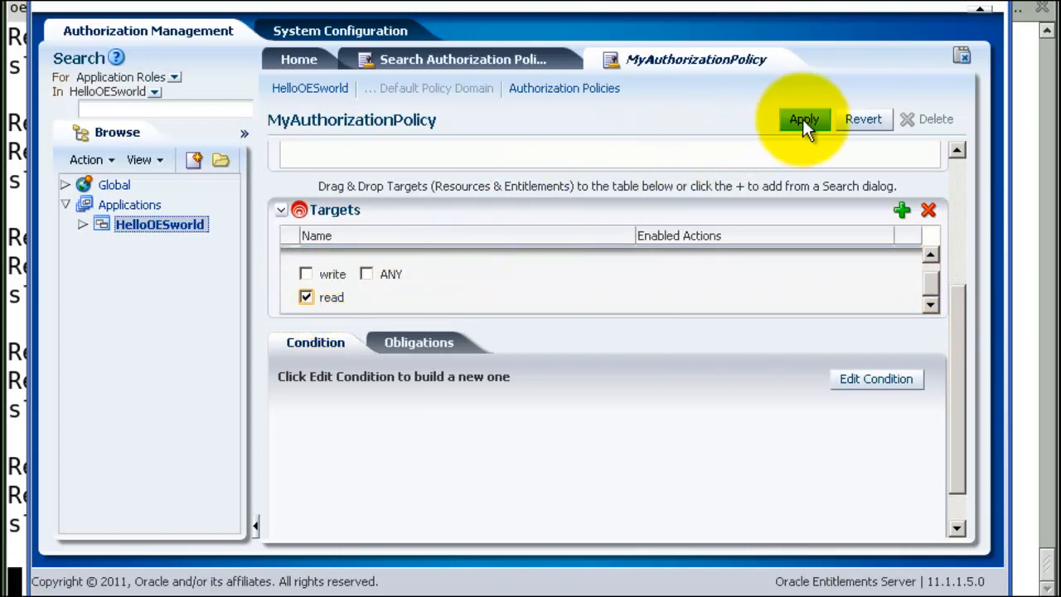
pyautogui.click(802, 118)
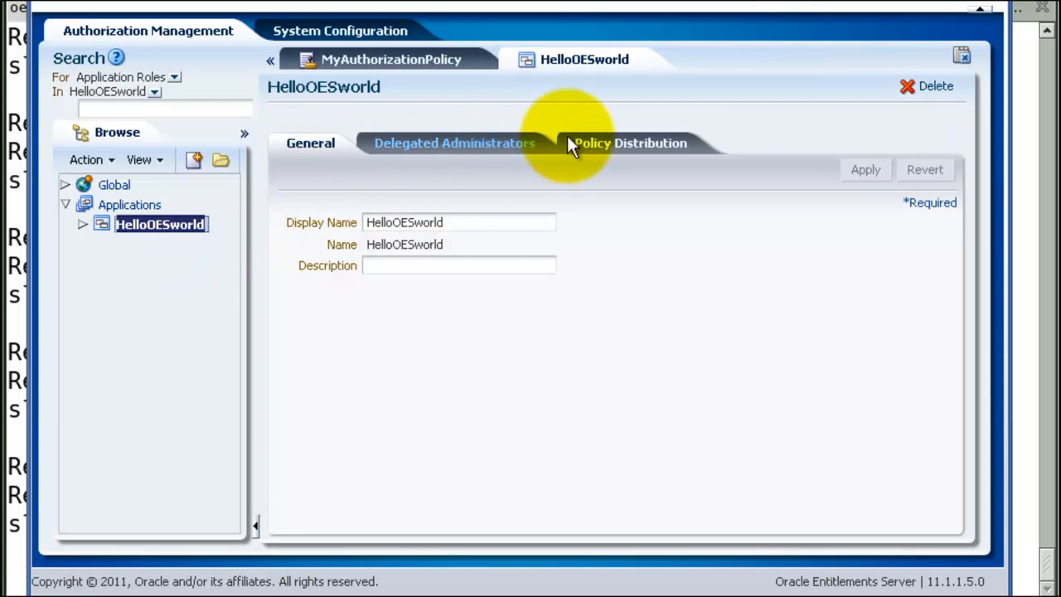
# - On Policy Distribution select Sample-SM, distribute the updated policies and refresh the status
pyautogui.click(630, 143)
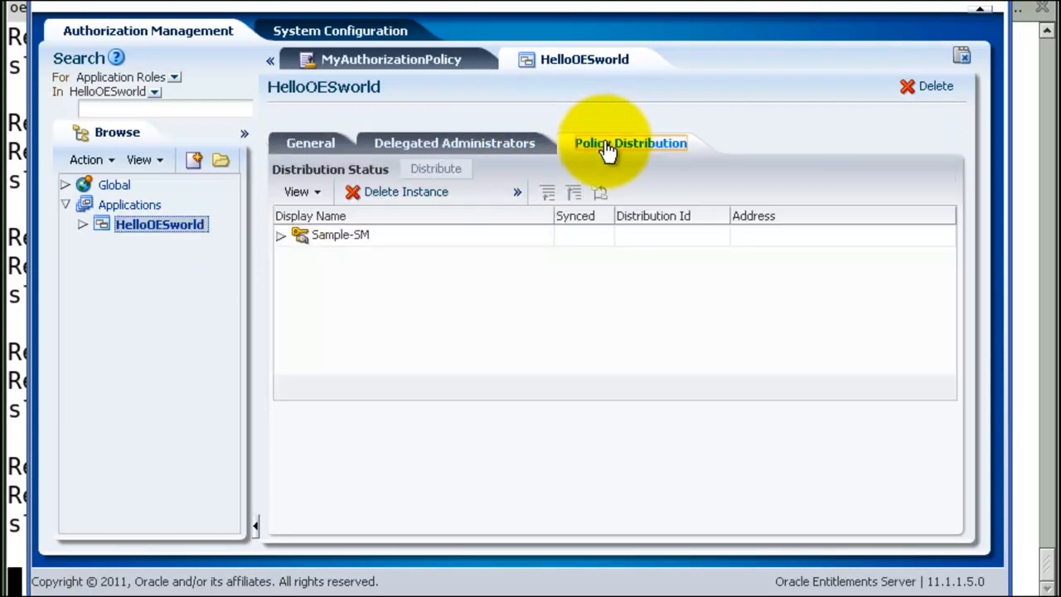
pyautogui.click(339, 234)
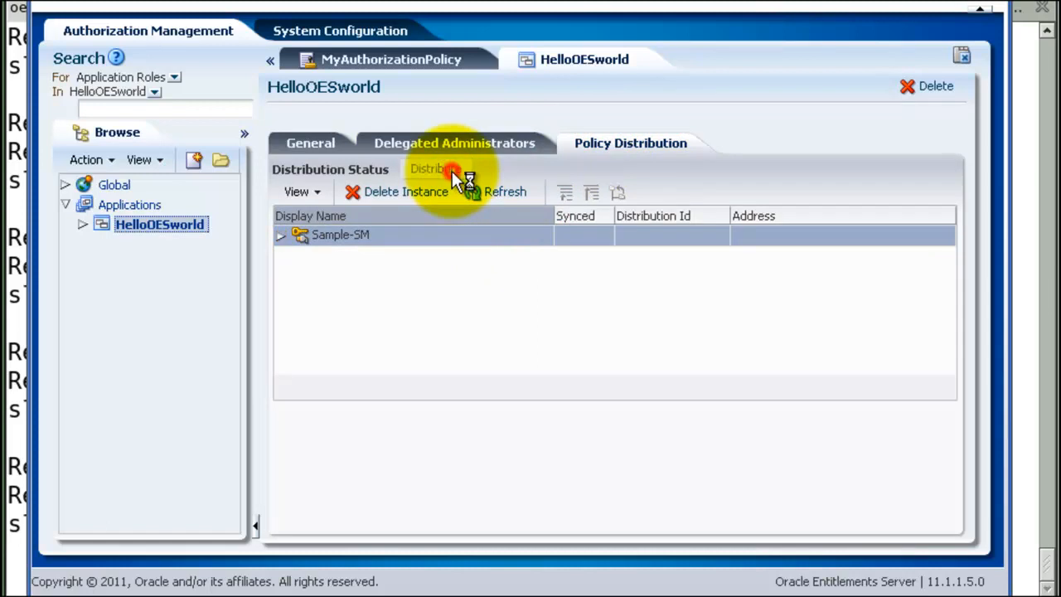
pyautogui.click(435, 169)
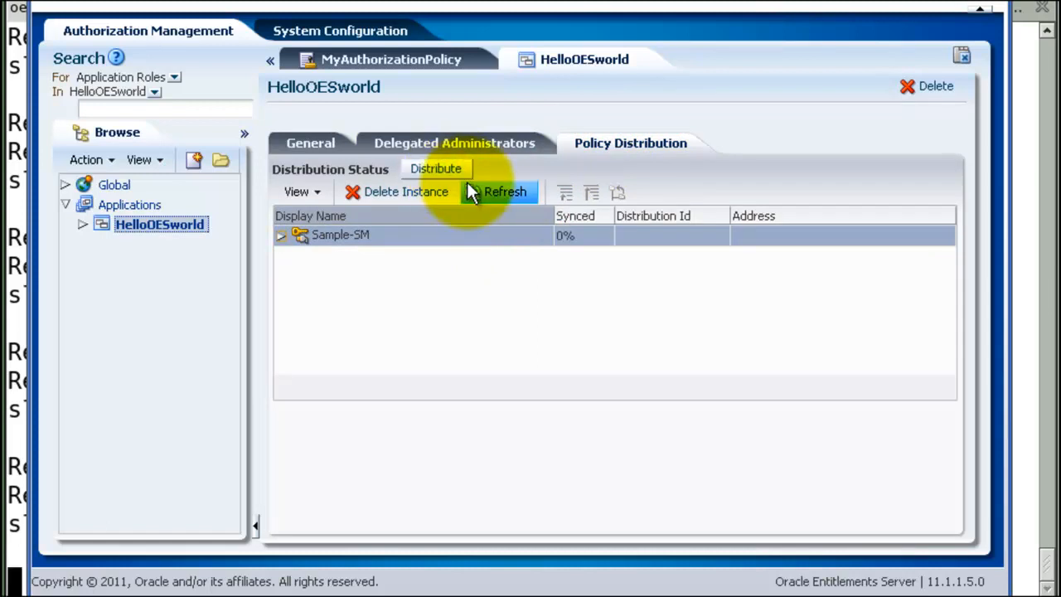
pyautogui.click(504, 191)
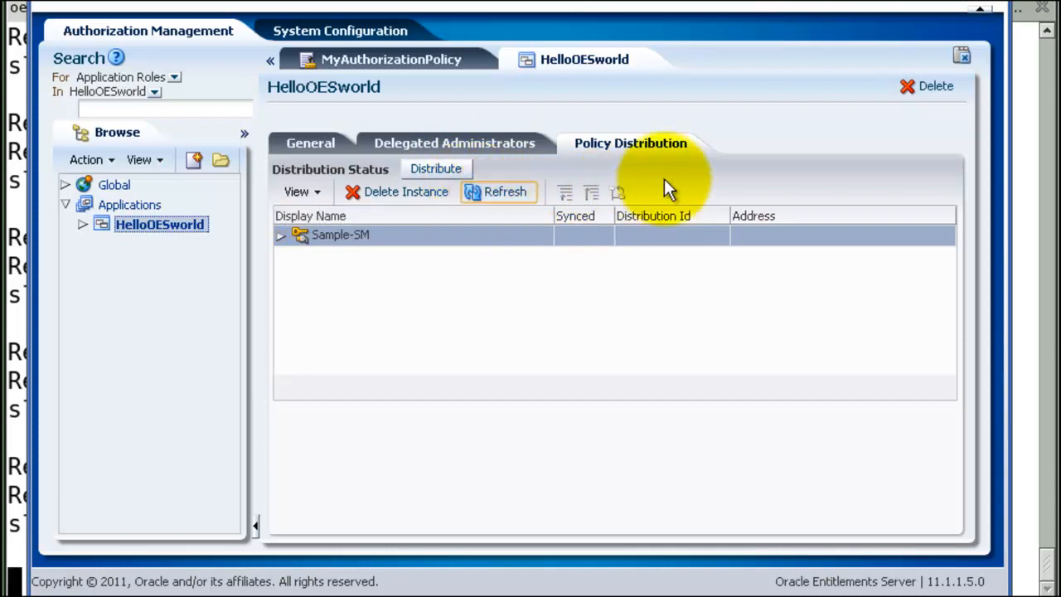
pyautogui.moveTo(1019, 83)
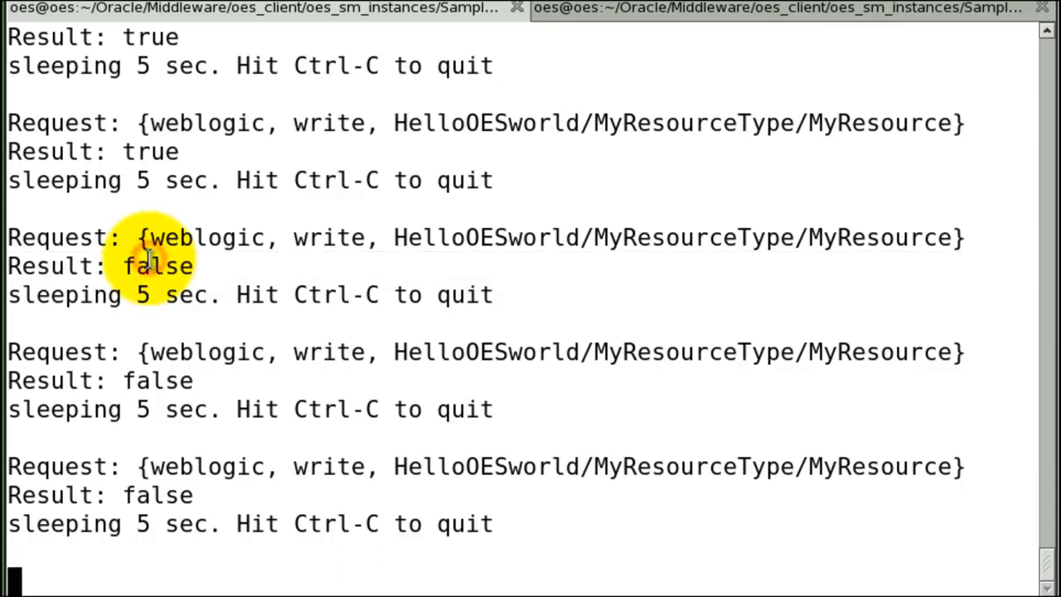
# - Stop the running HelloOESworld client with Ctrl-C once its write requests return false
pyautogui.press('ctrl+c')
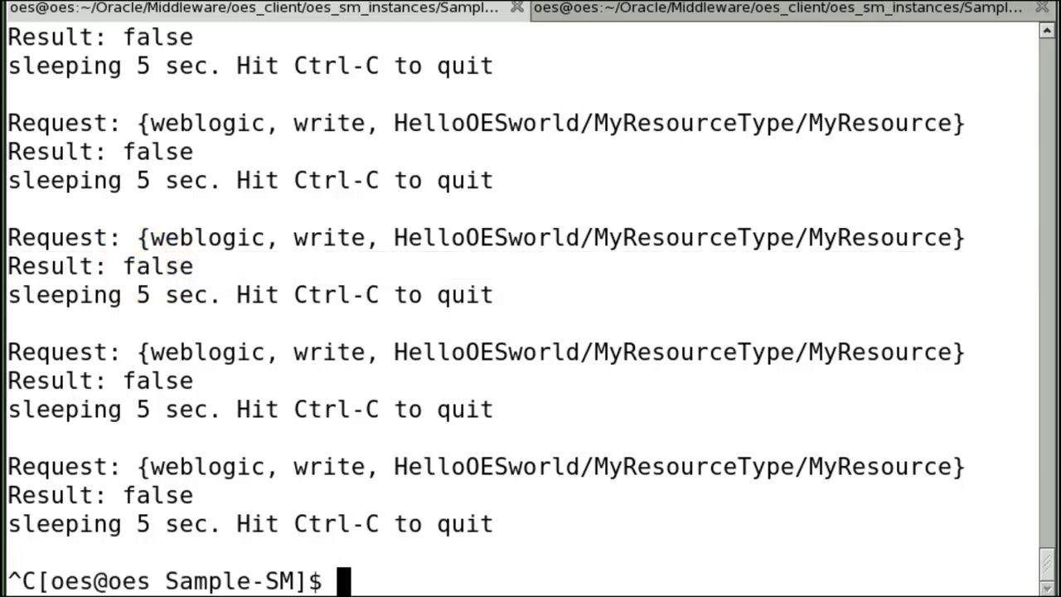